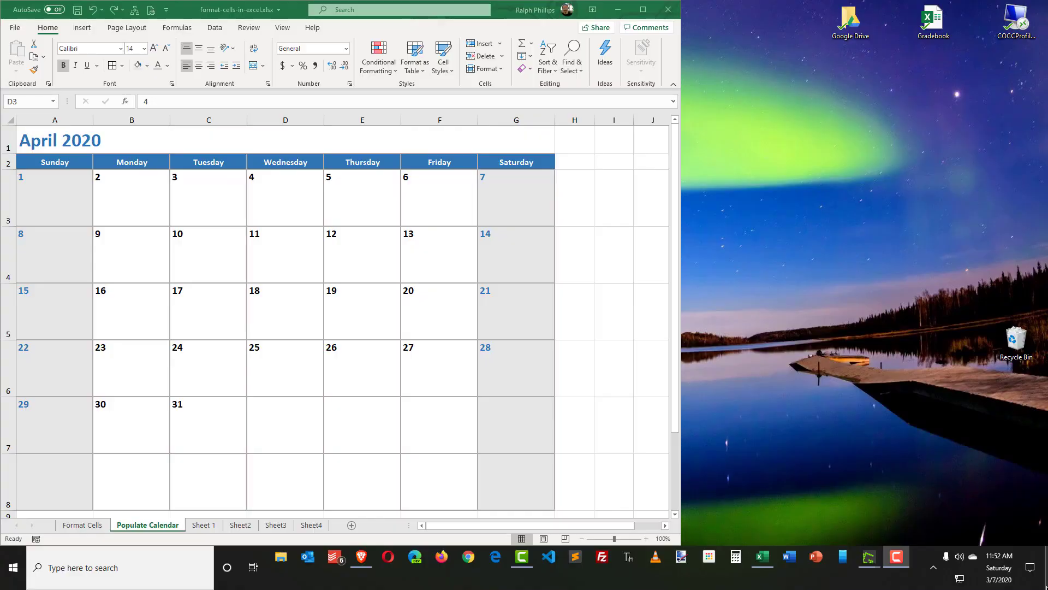
mouse_move(240, 490)
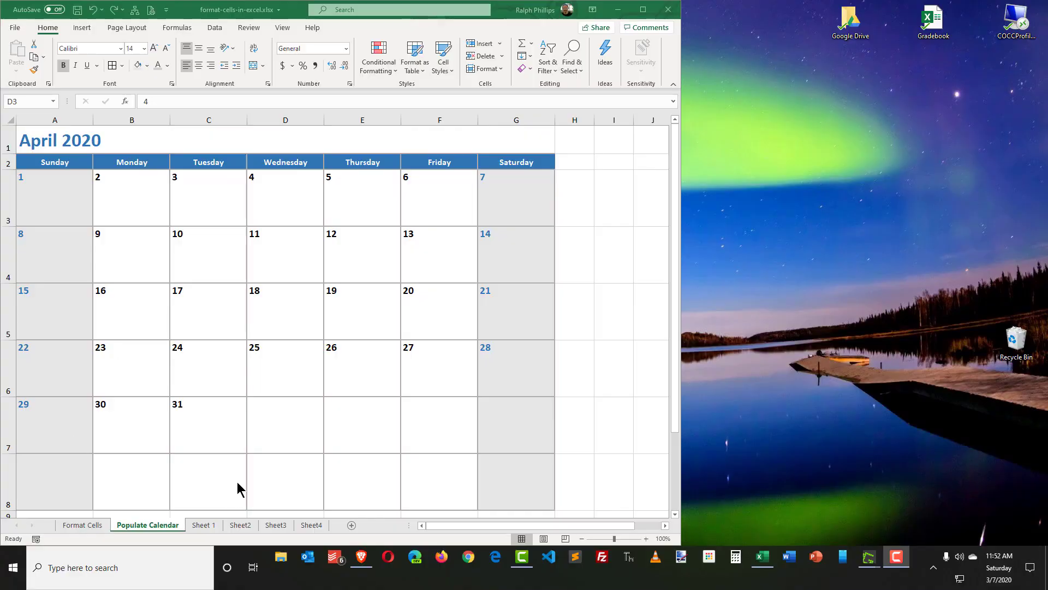
mouse_move(151, 240)
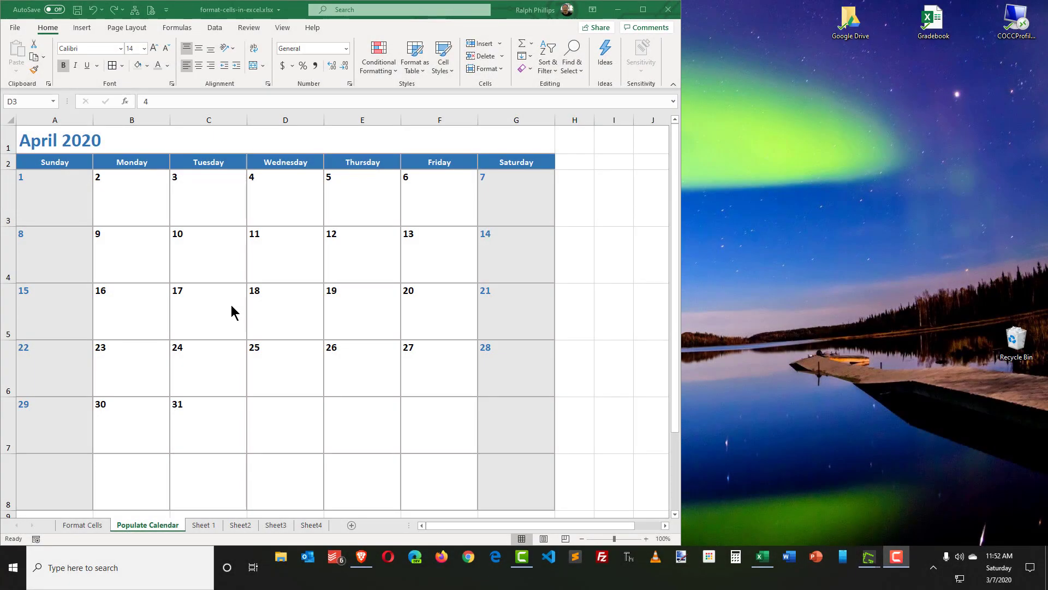
mouse_move(228, 287)
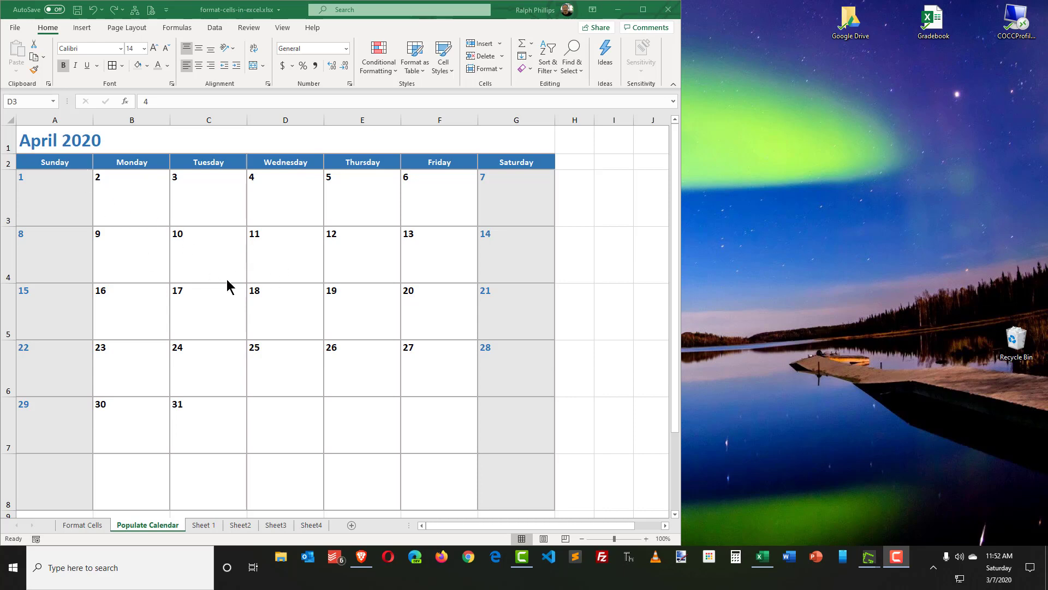
- Replace the Sunday header in A2 with the formula =WEEKDAY(1)
click(285, 198)
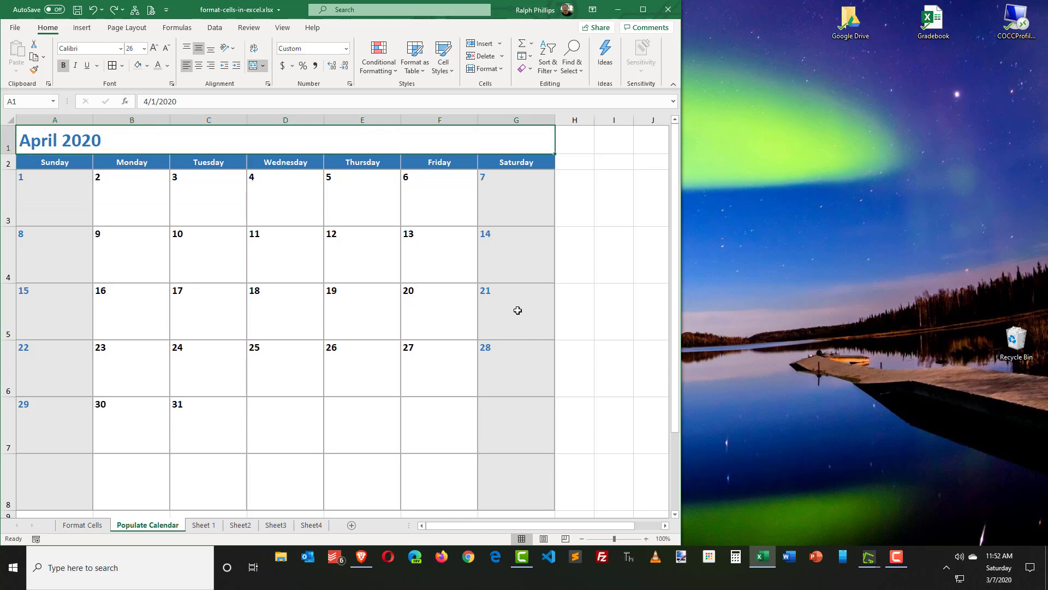
mouse_move(332, 499)
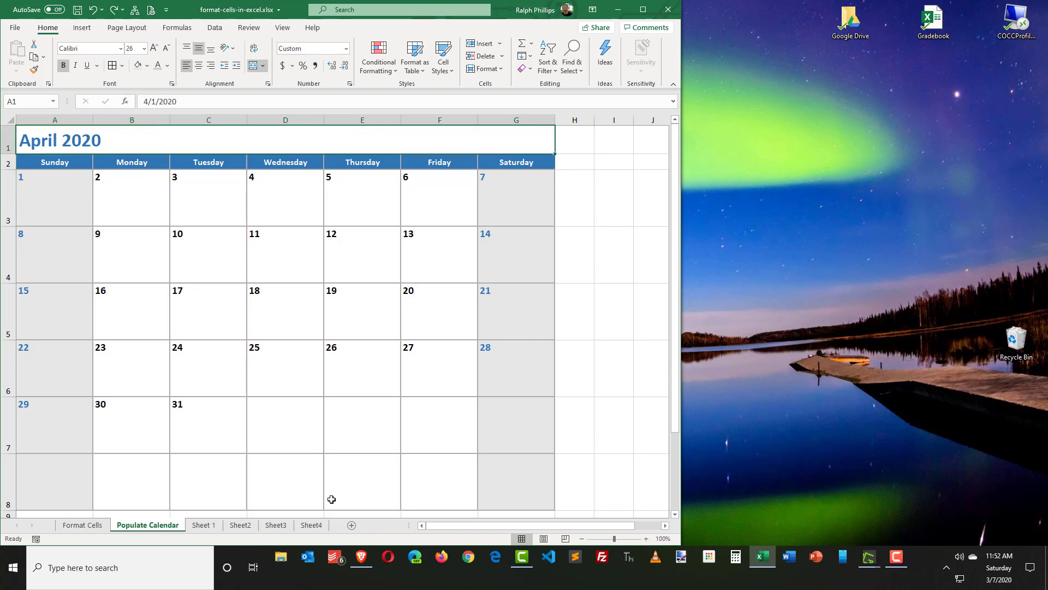
mouse_move(171, 222)
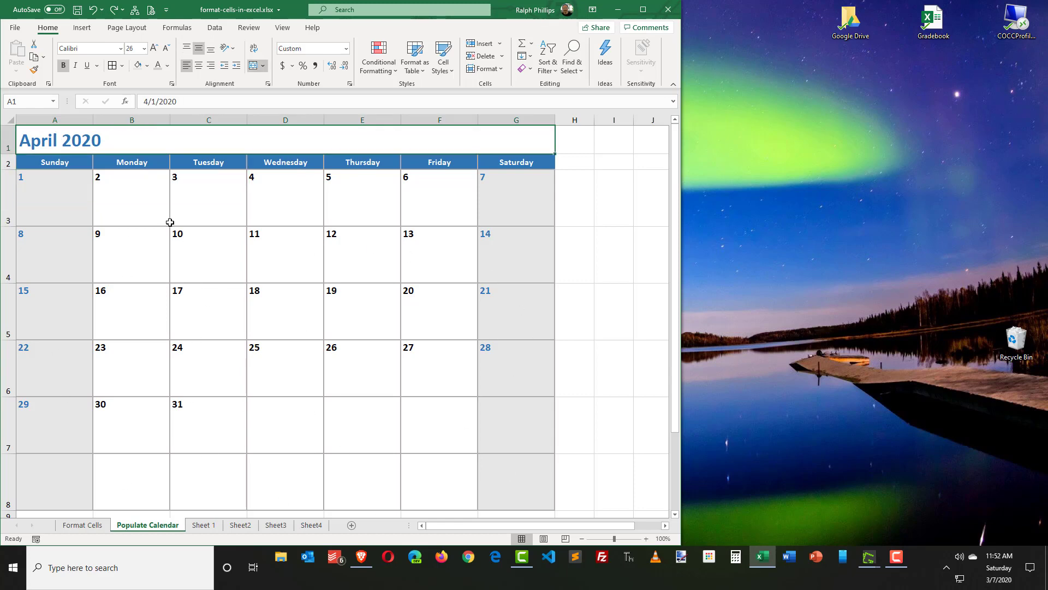
mouse_move(304, 230)
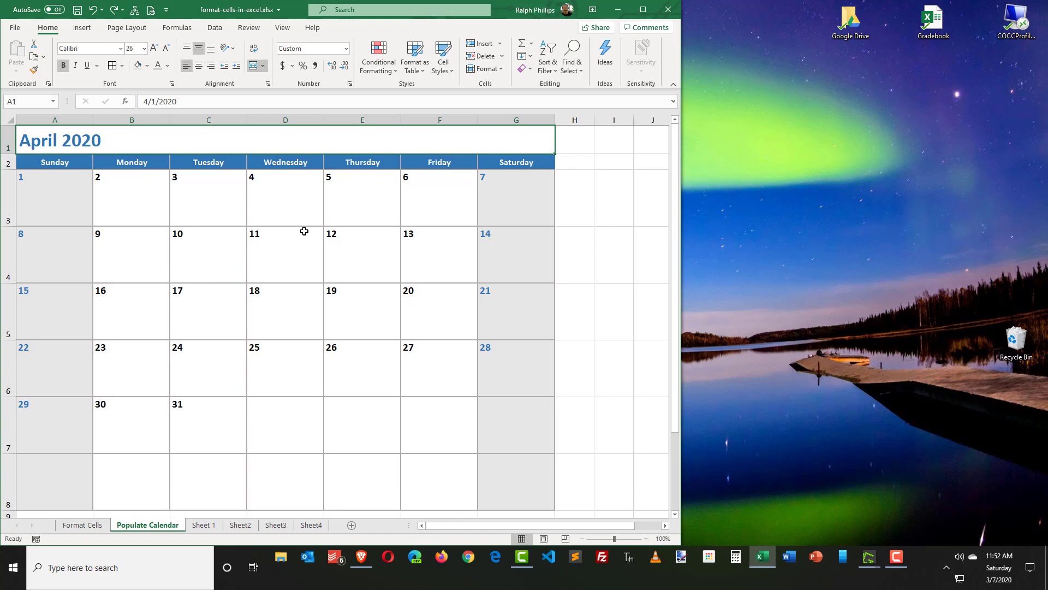
click(54, 162)
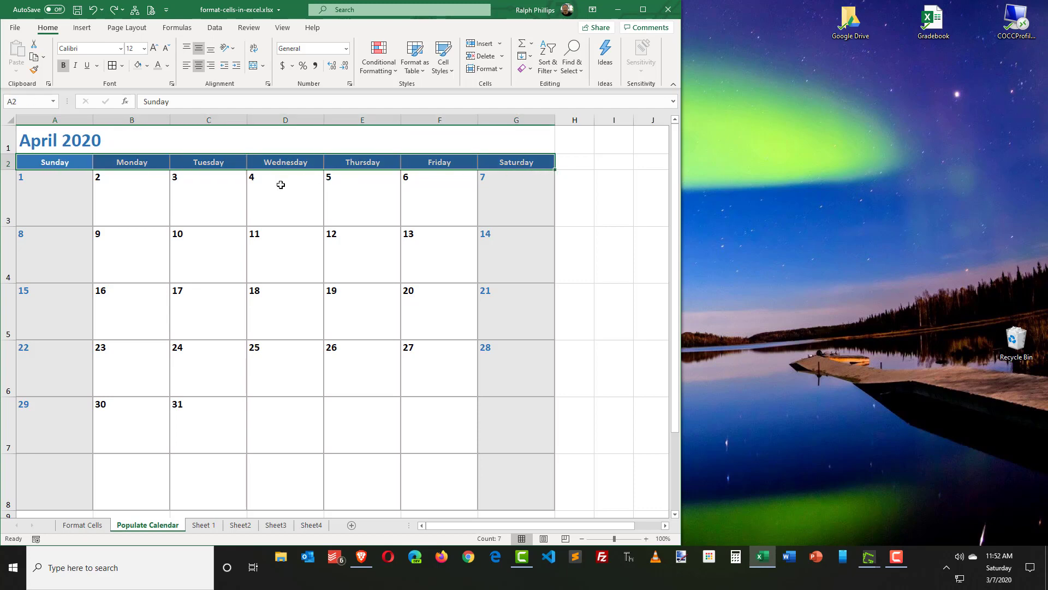
click(131, 162)
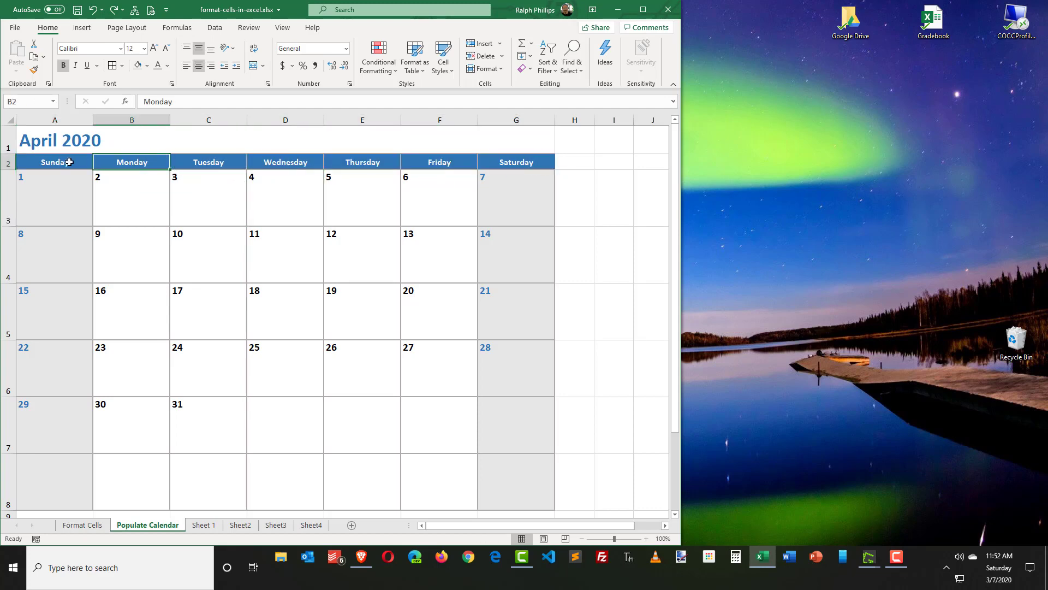
click(55, 162)
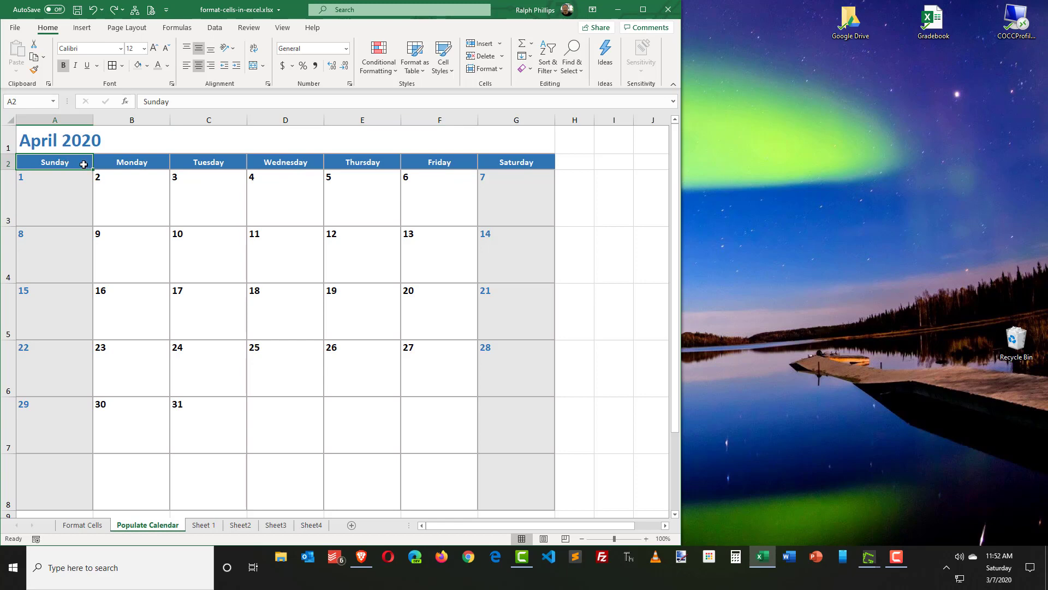
text(=w)
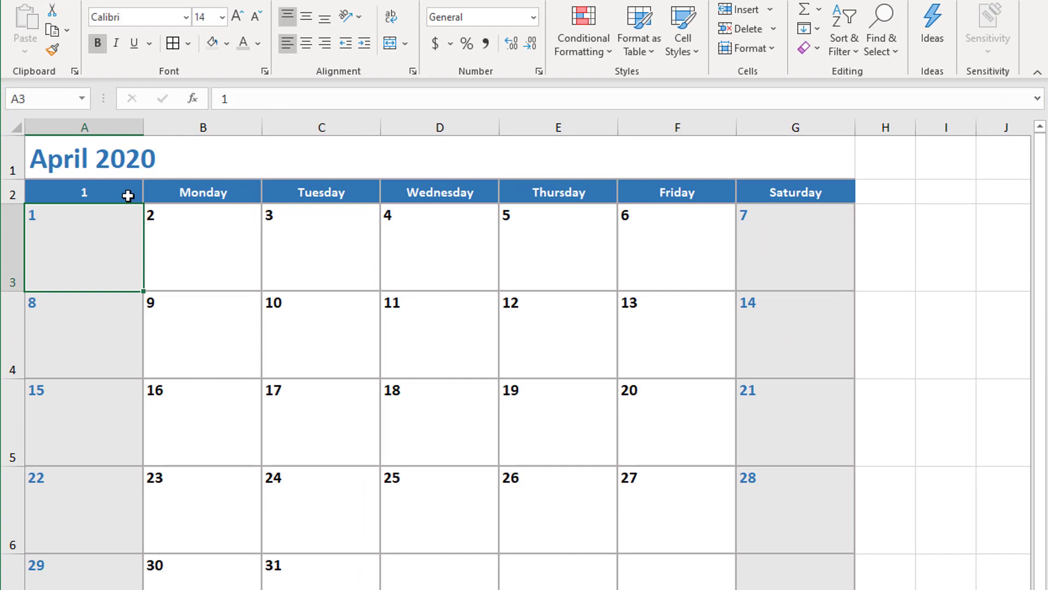
- Replace the Monday header in B2 with =WEEKDAY(2), continuing the numeric series
click(83, 192)
text(=)
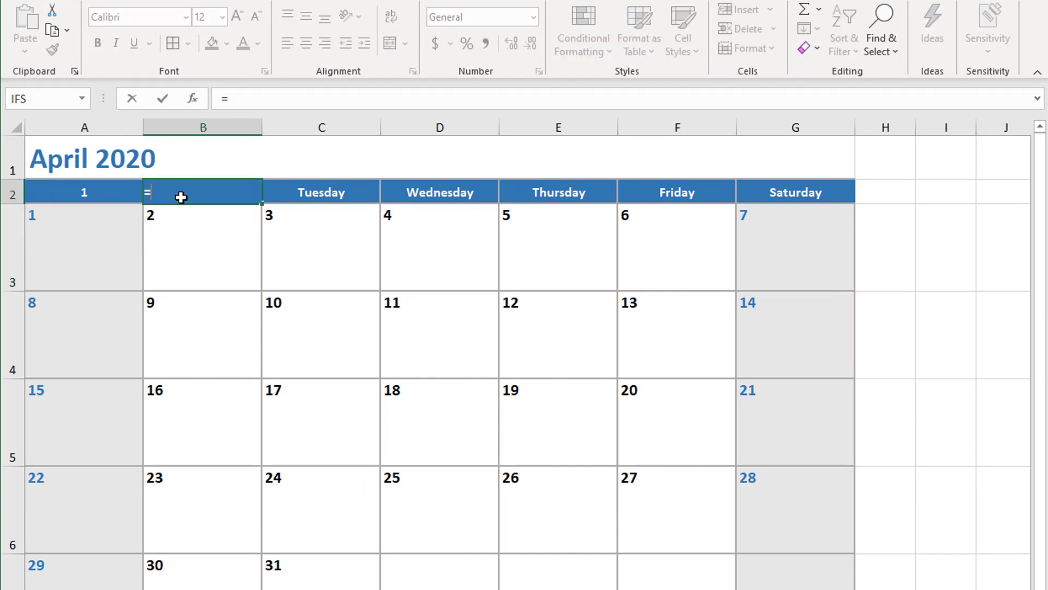
text(weekday(2)
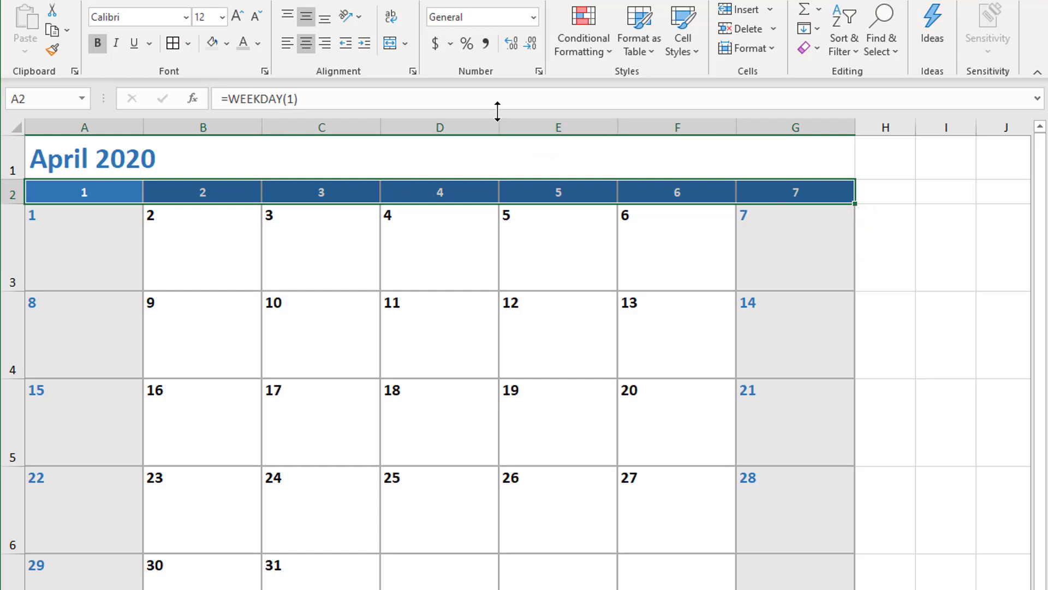
- Give A2:G2 the custom number format dddd so headers read Sunday through Saturday
click(535, 71)
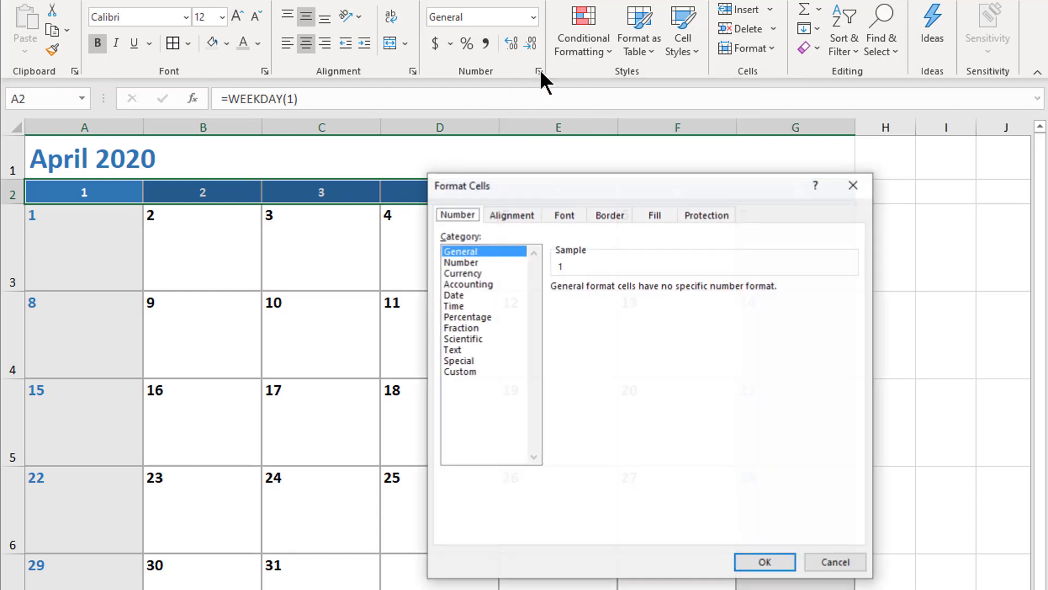
click(460, 371)
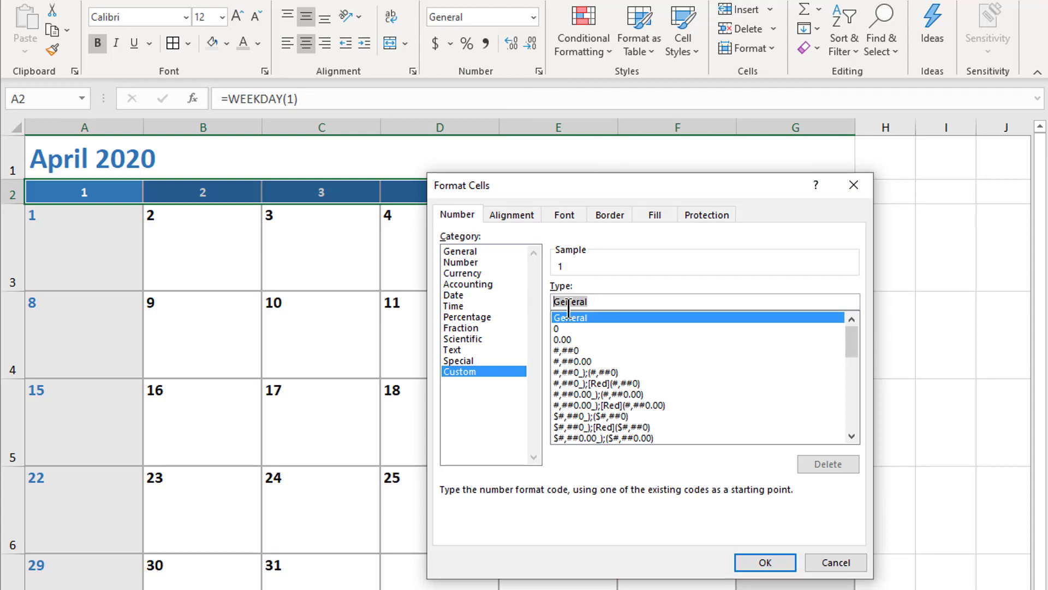
text(d)
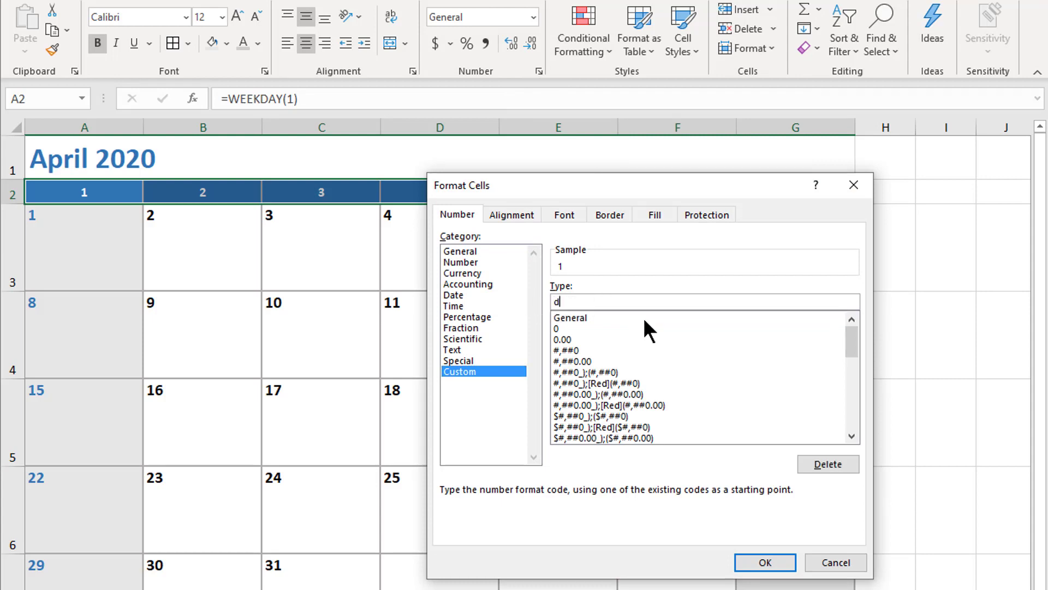
text(ddd)
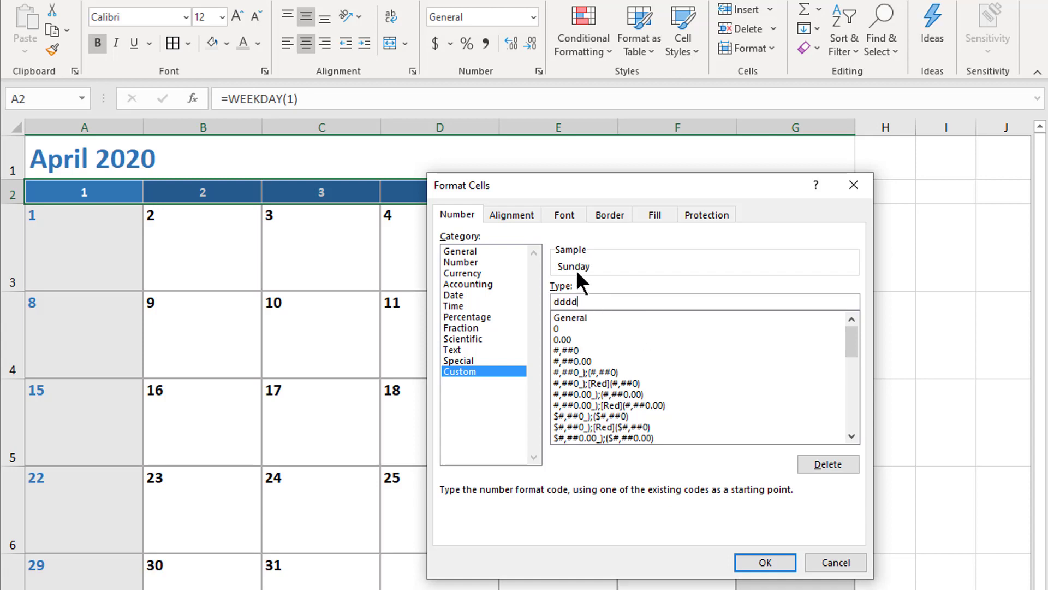
click(764, 562)
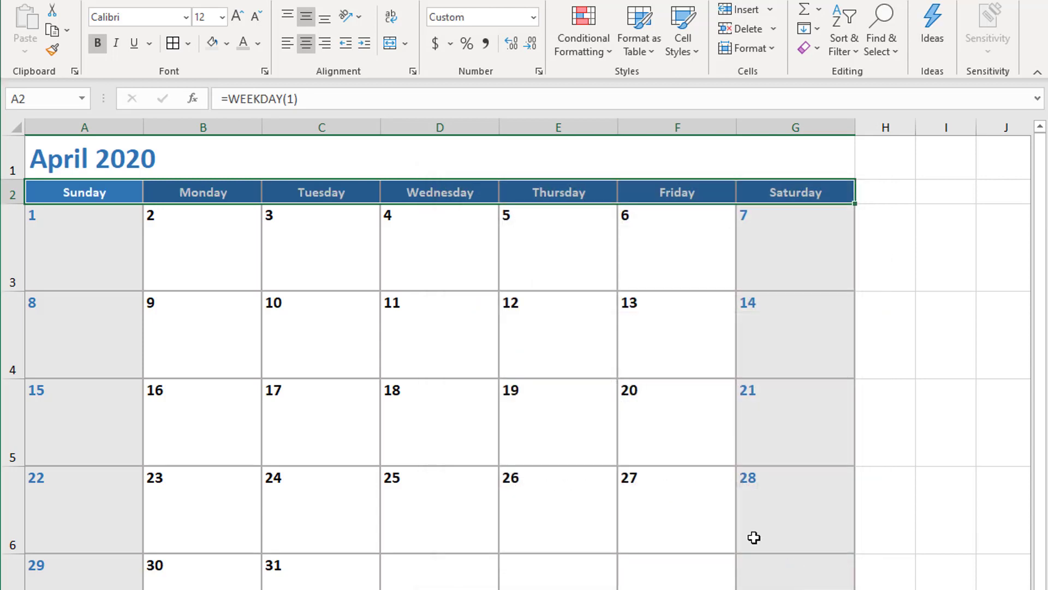
mouse_move(427, 244)
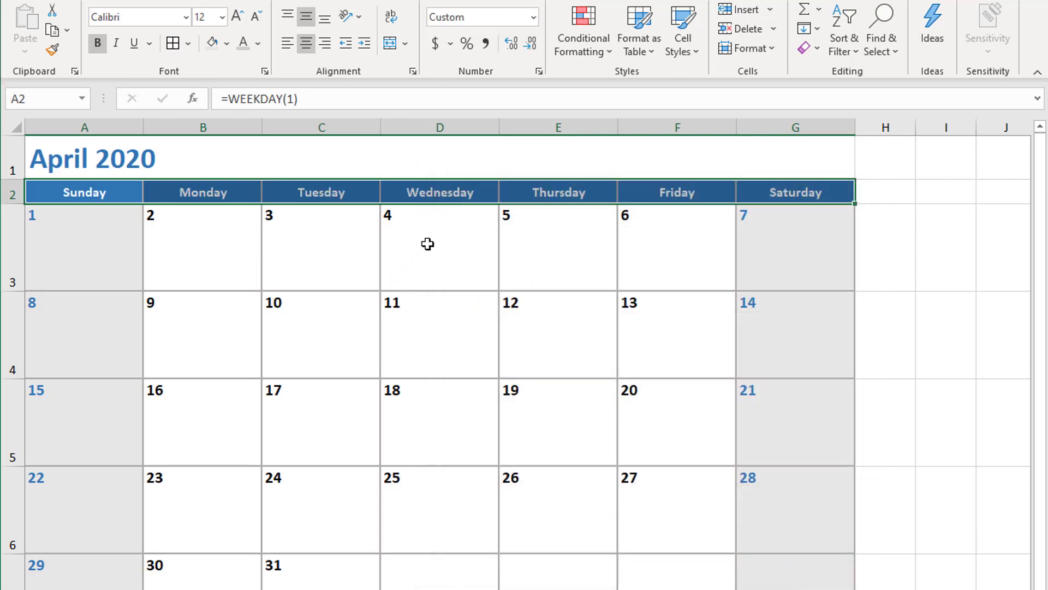
click(439, 192)
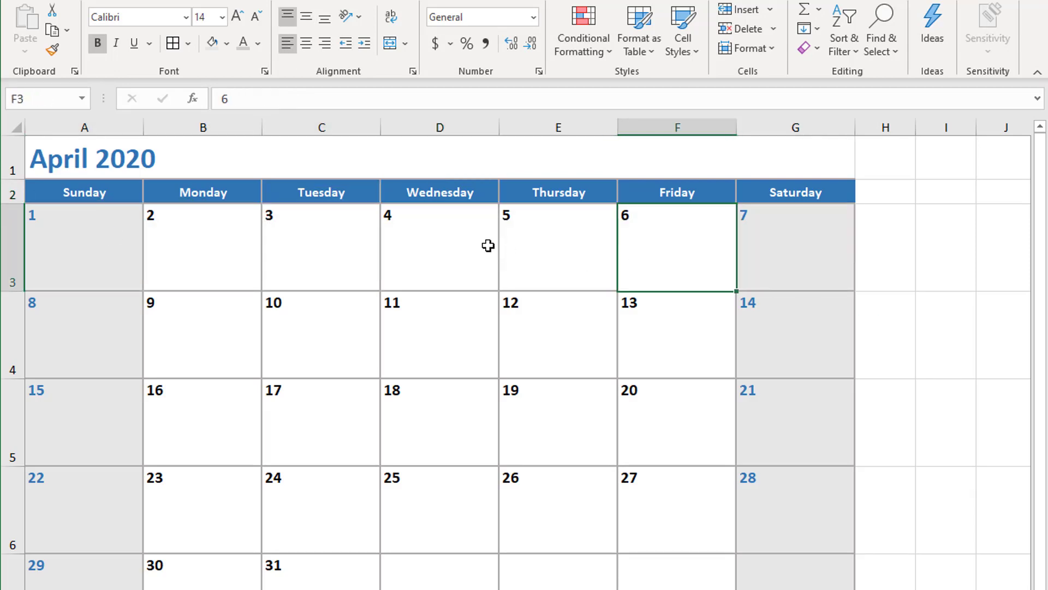
click(92, 158)
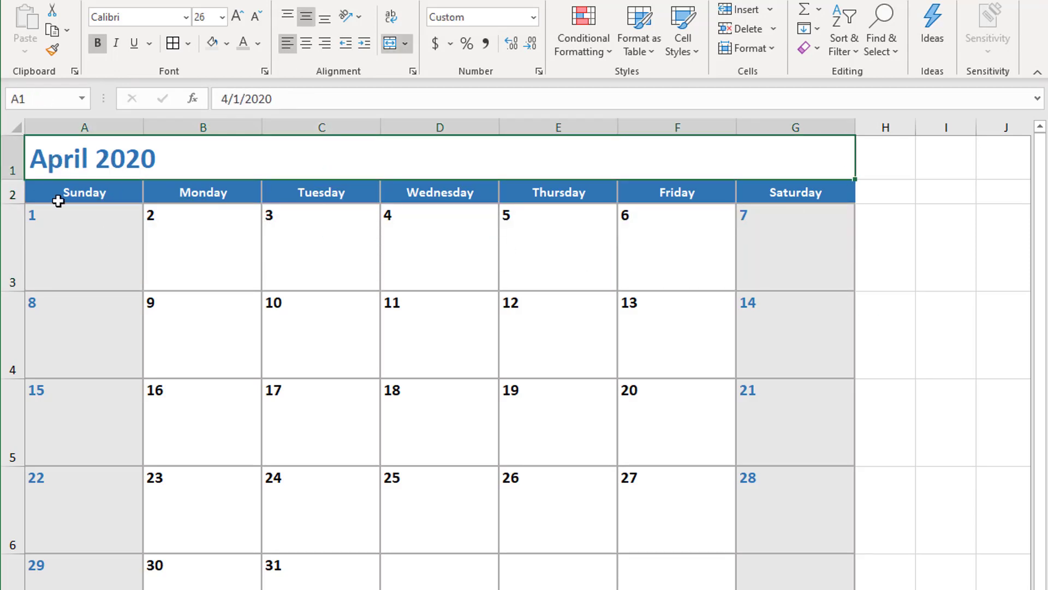
mouse_move(67, 157)
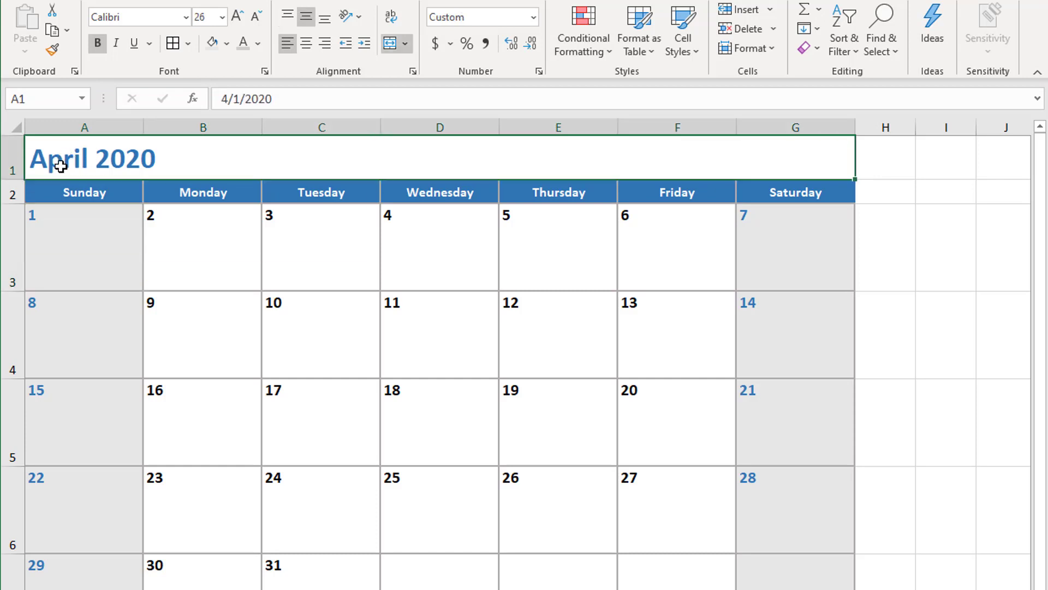
mouse_move(474, 227)
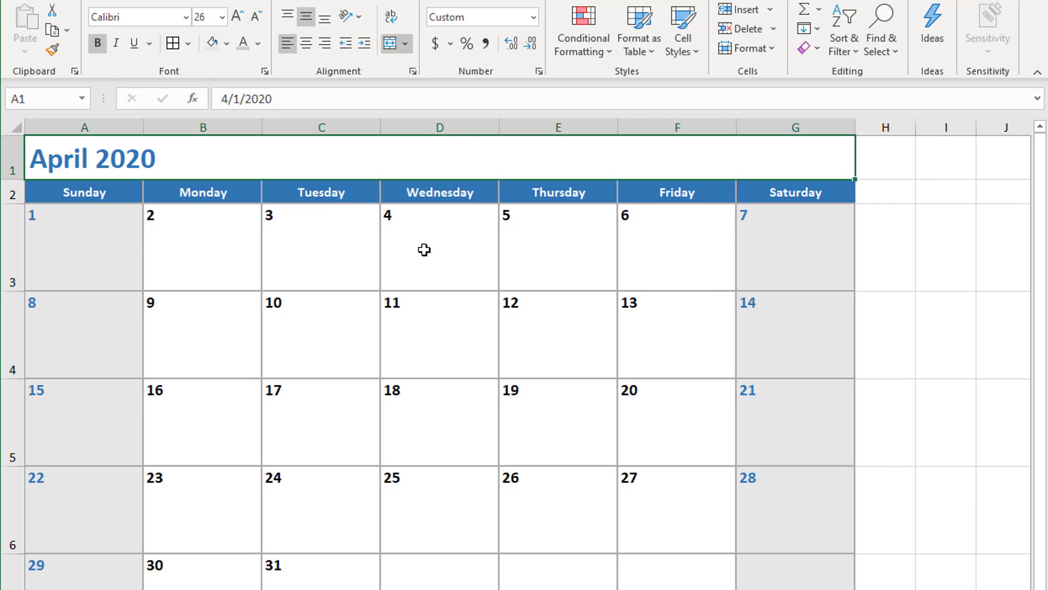
click(439, 246)
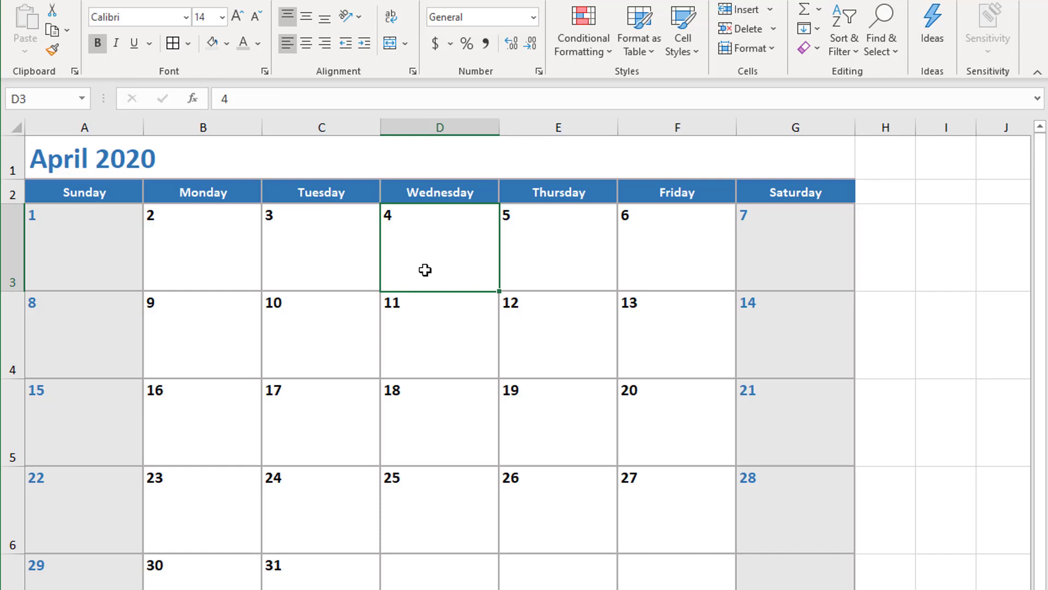
mouse_move(432, 268)
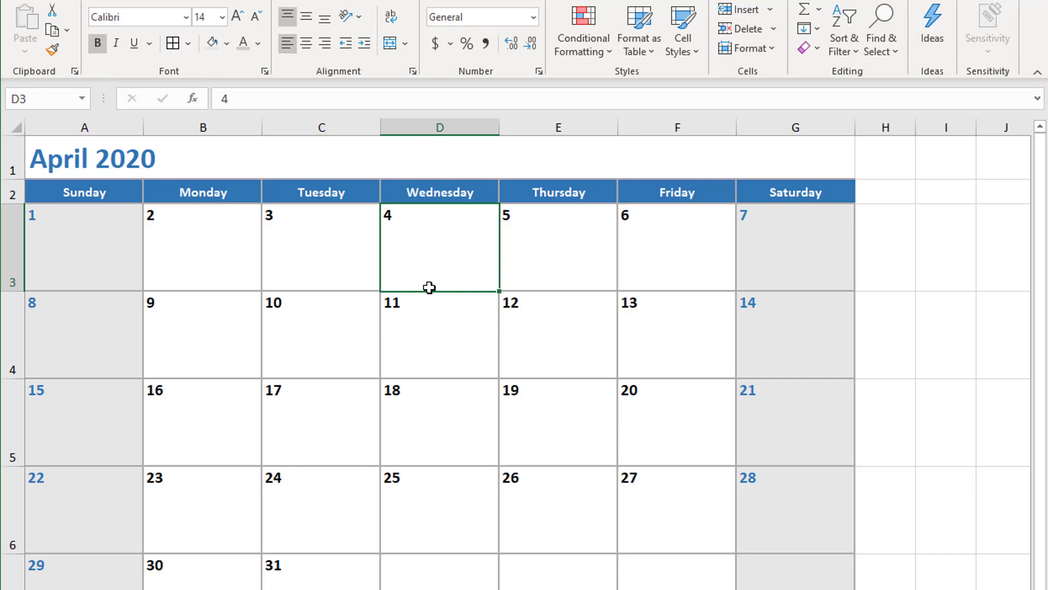
- Insert an empty IFS function in D3 through the Insert Function search for 'ifs'
click(195, 98)
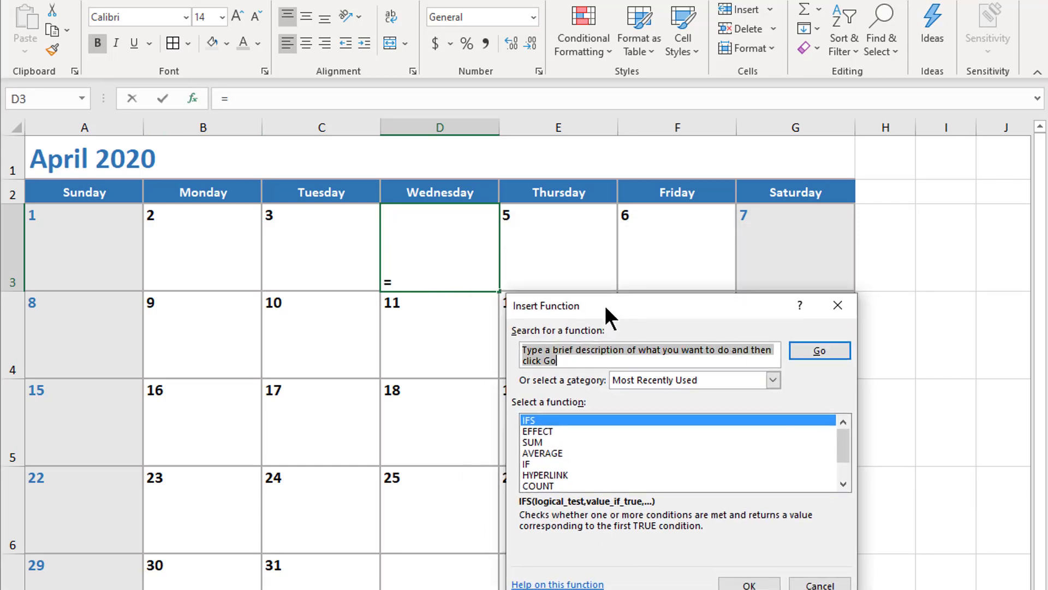
text(ifs)
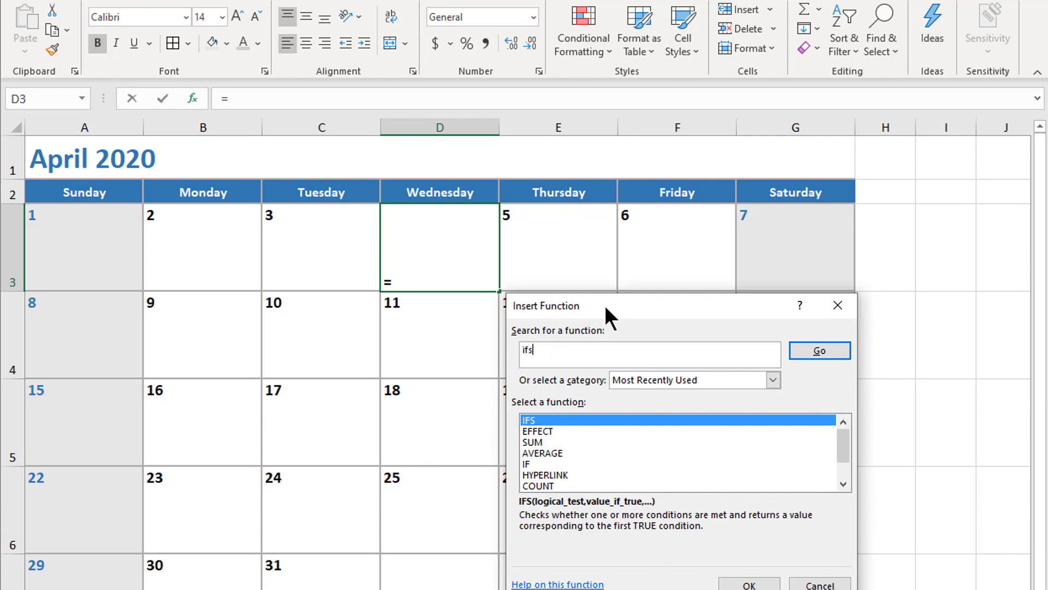
click(818, 350)
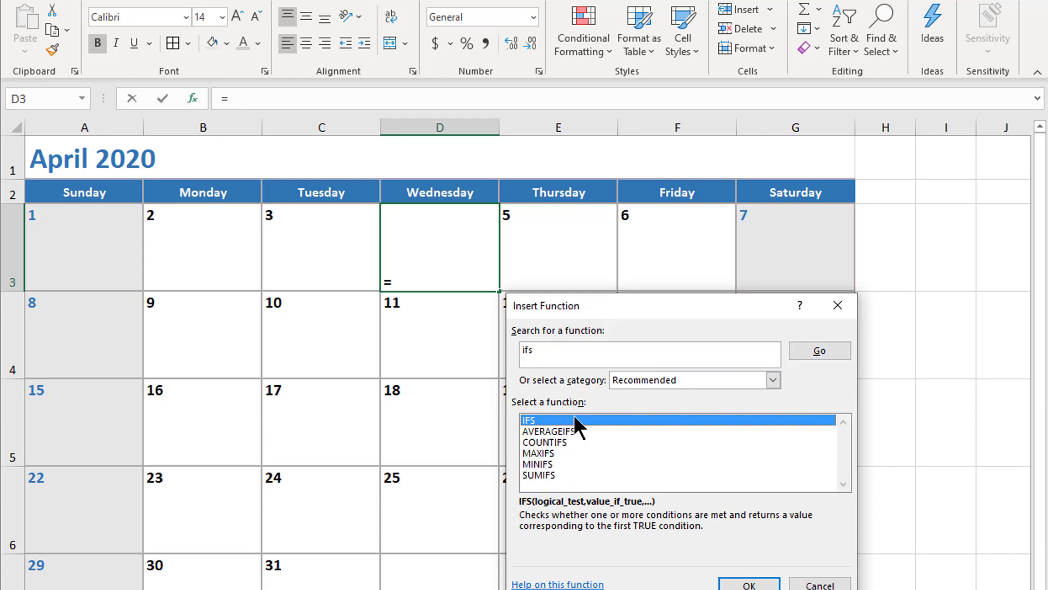
click(747, 583)
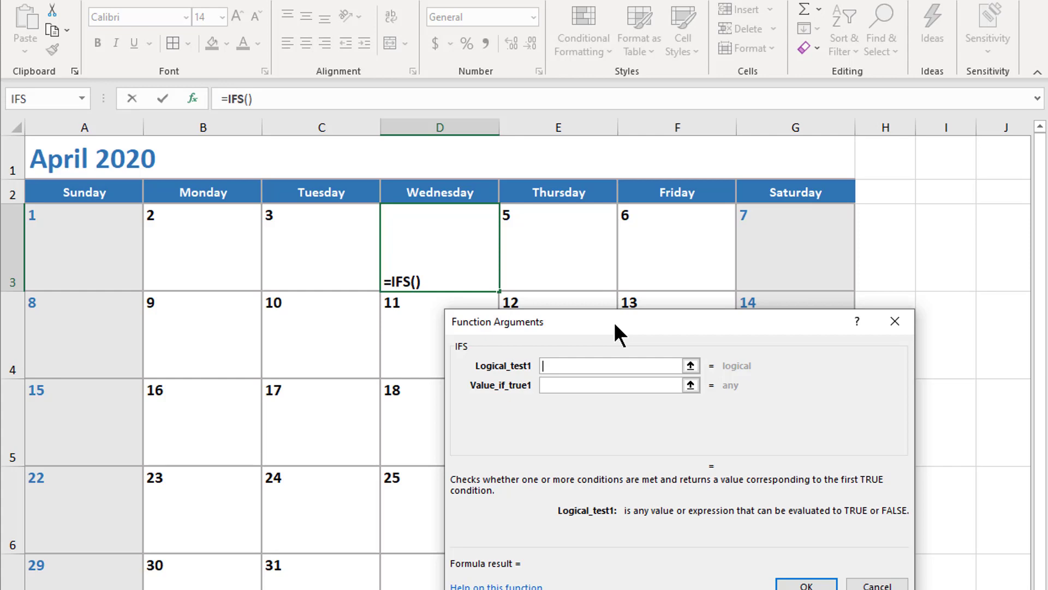
- Complete D3 as =IFS(WEEKDAY($A$1)=D$2,$A$1), returning serial 43922
text(weekday()
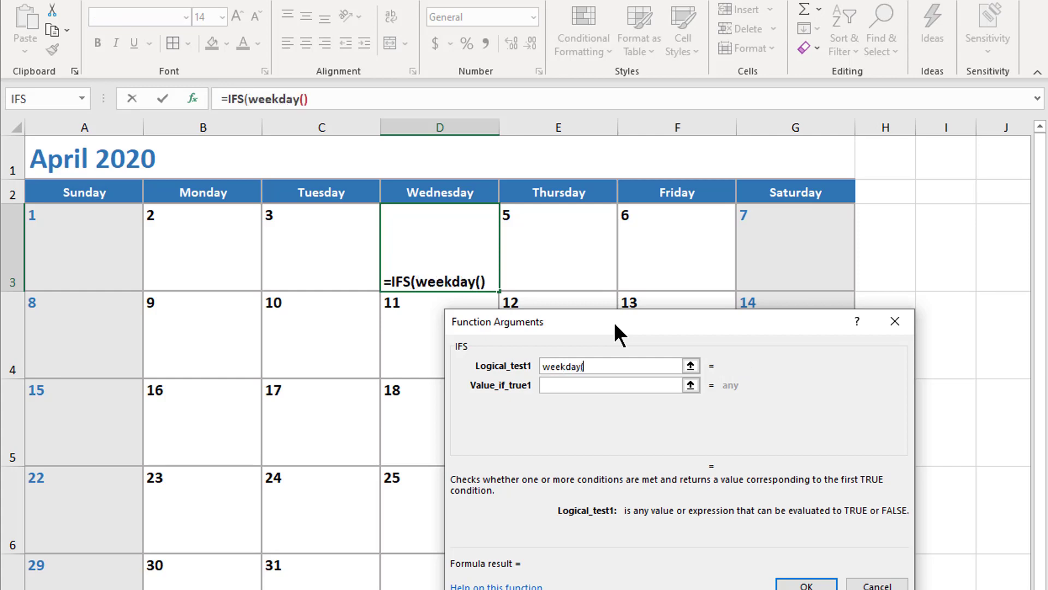
click(86, 158)
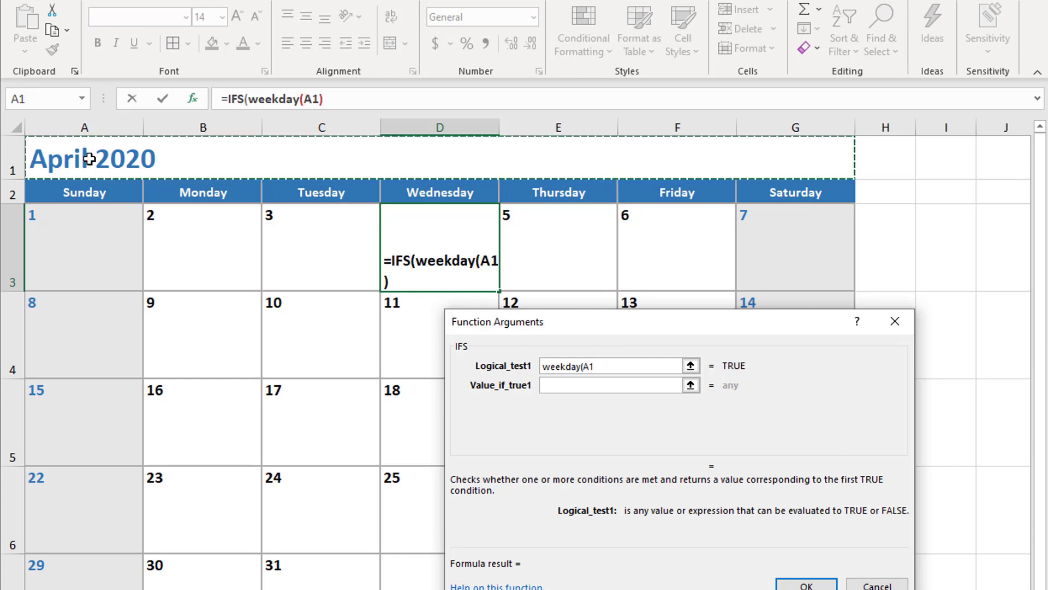
key(f4)
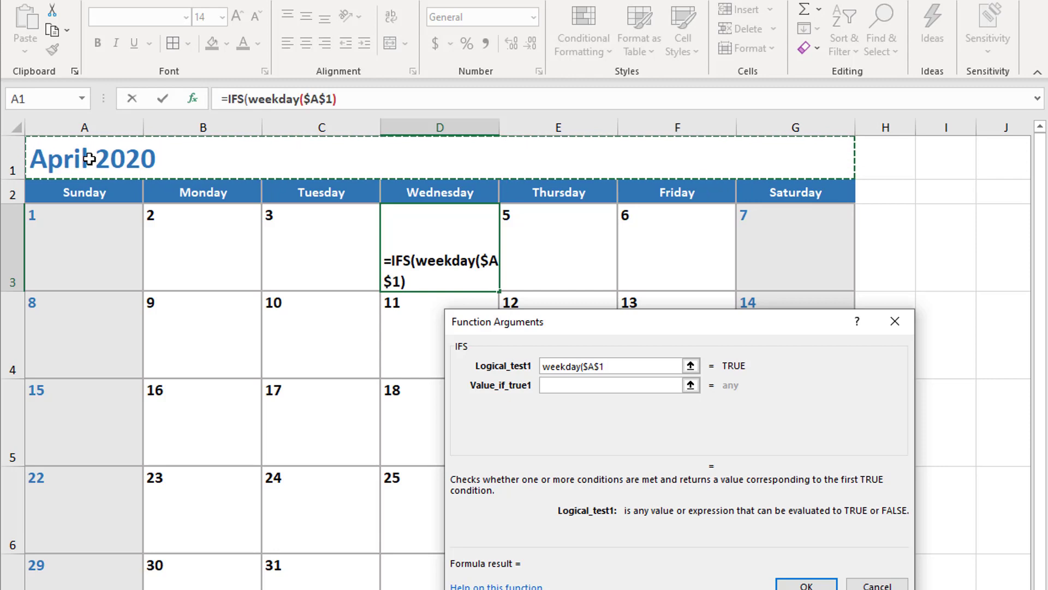
text())
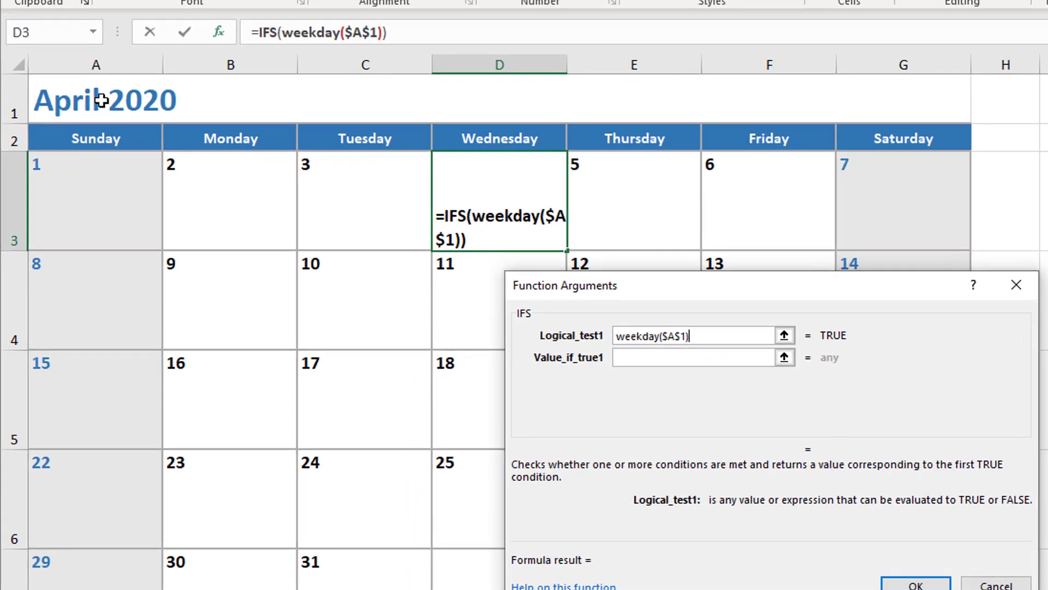
text(=)
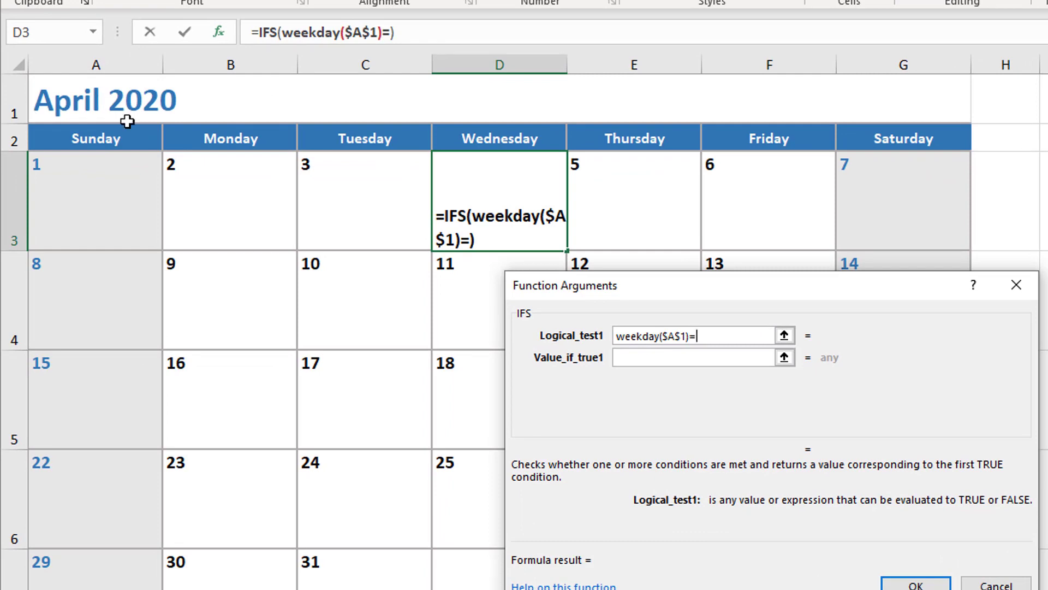
click(499, 138)
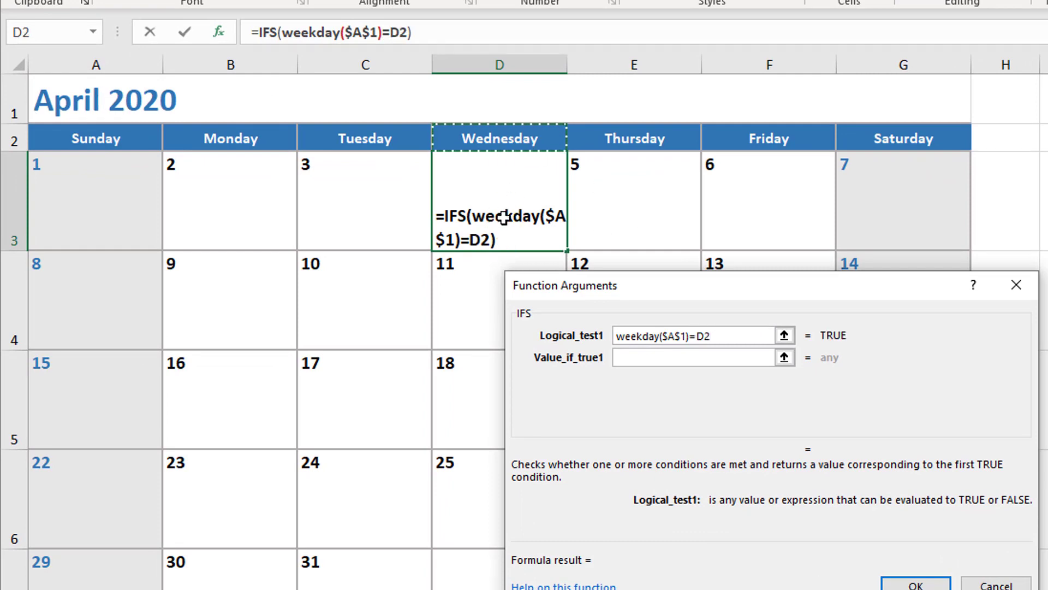
mouse_move(608, 295)
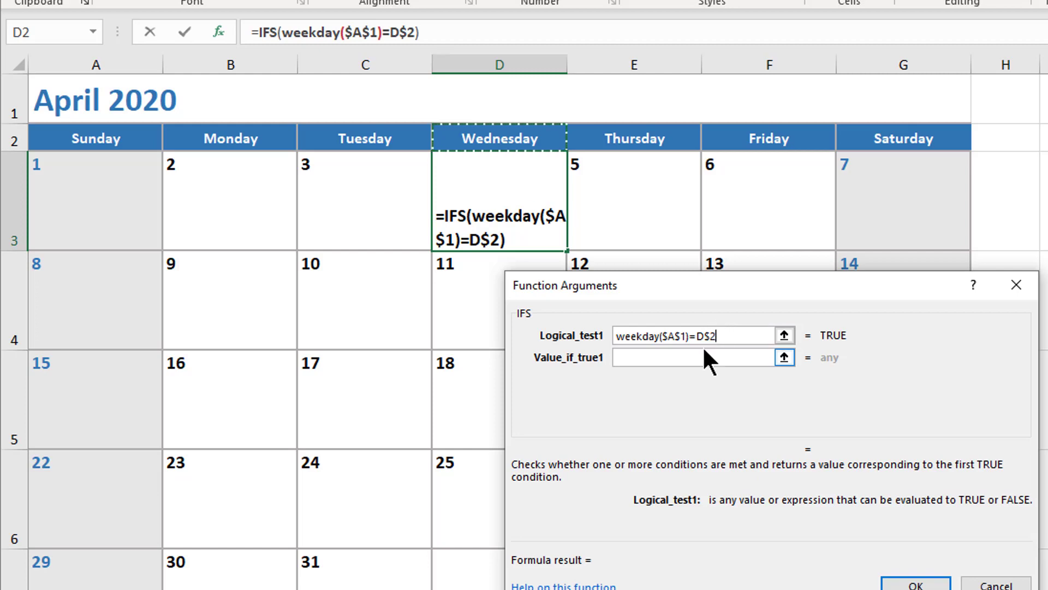
click(696, 357)
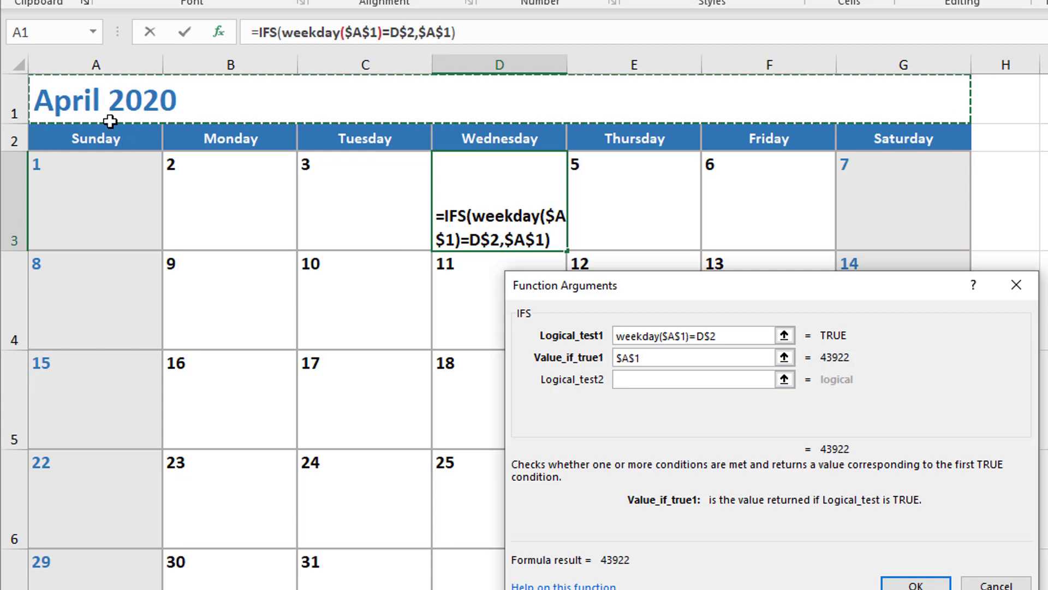
click(915, 583)
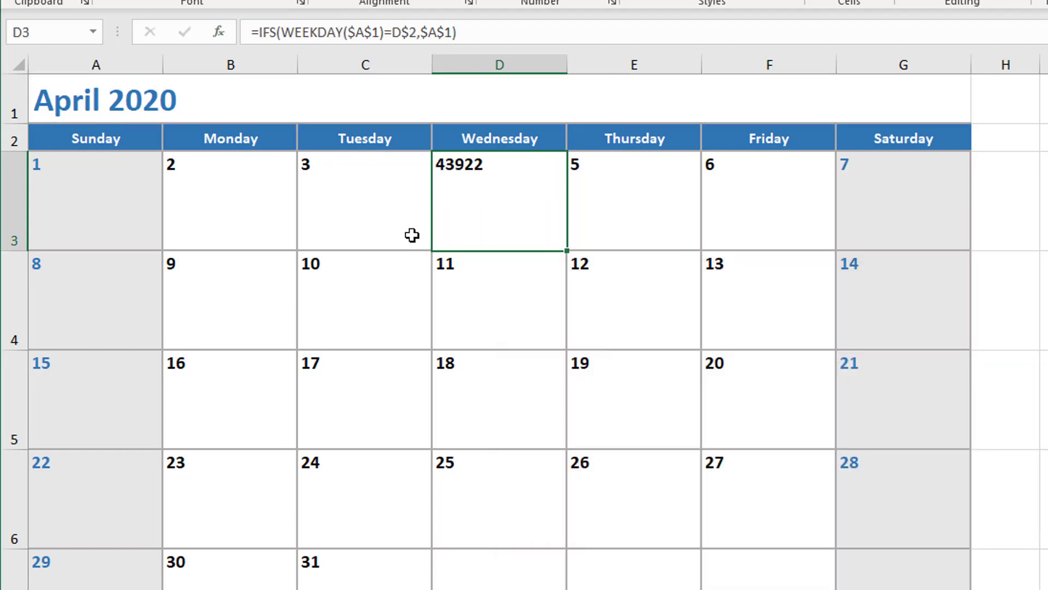
mouse_move(452, 201)
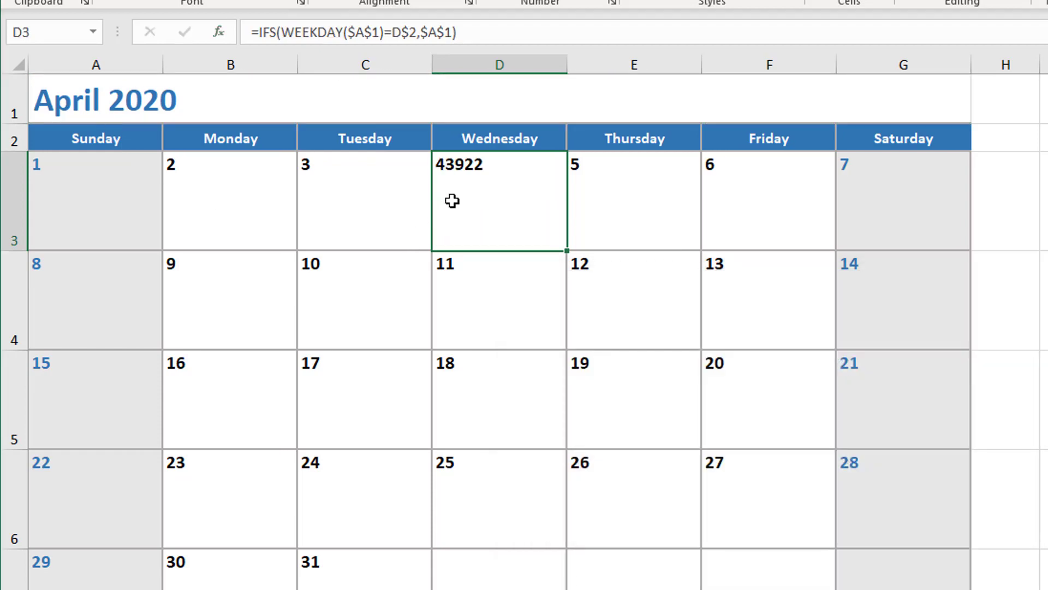
mouse_move(487, 201)
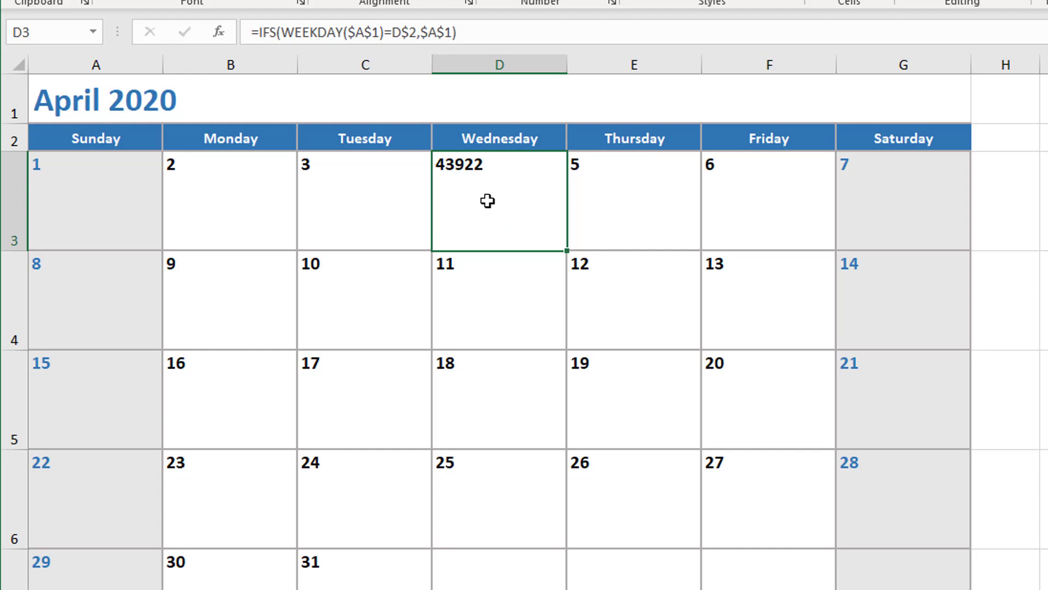
mouse_move(480, 199)
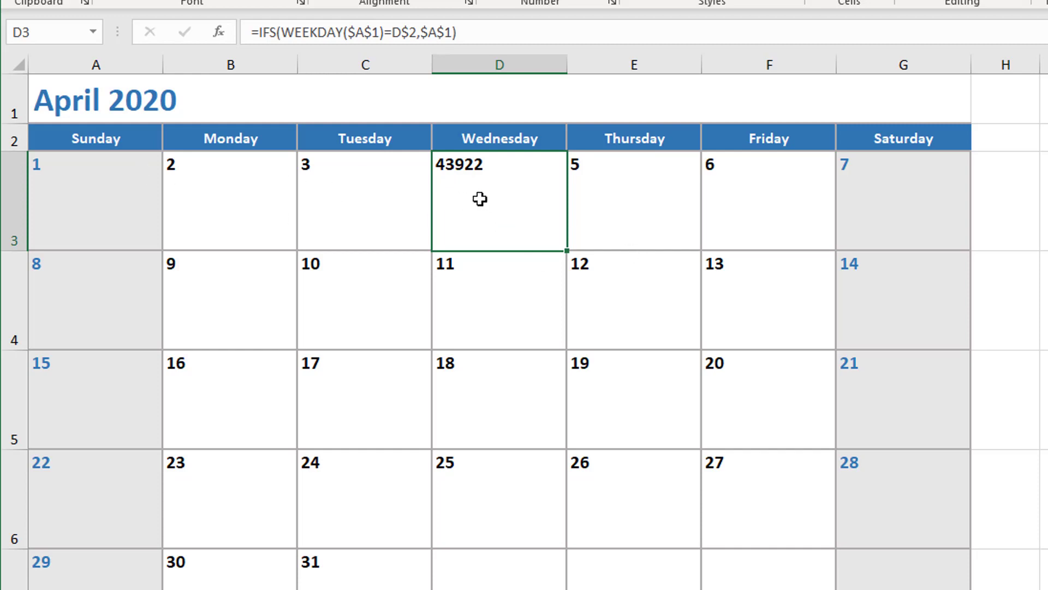
mouse_move(469, 201)
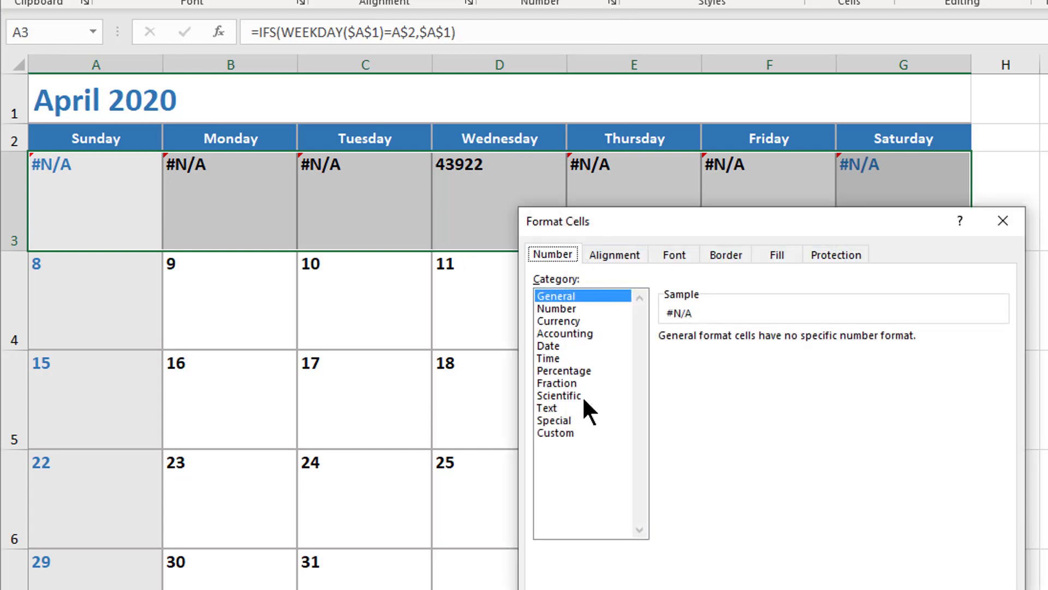
- Format the first-week row with custom code d so Wednesday shows day 1
click(554, 433)
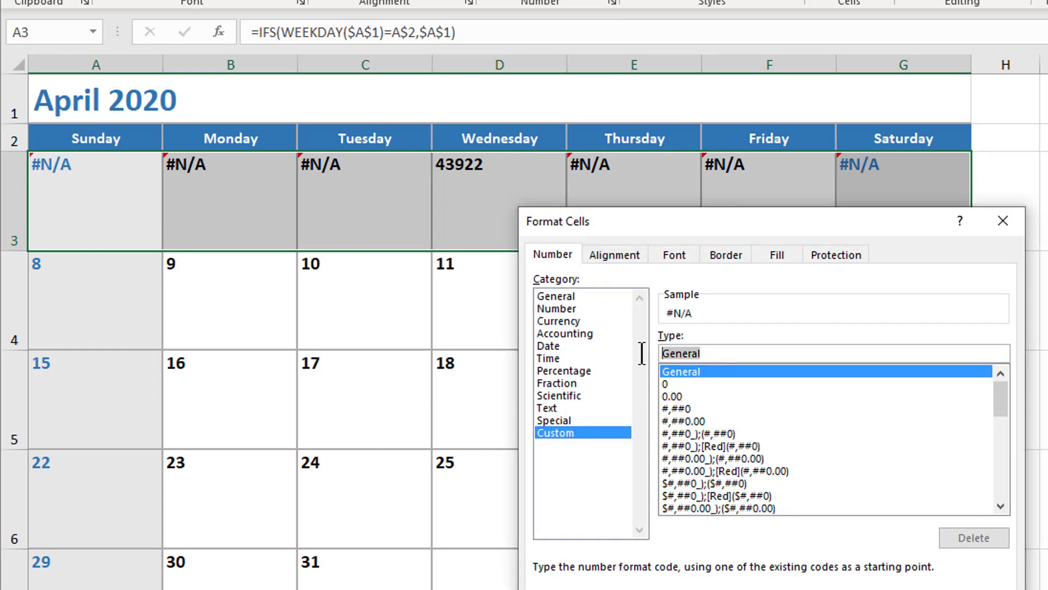
text(d)
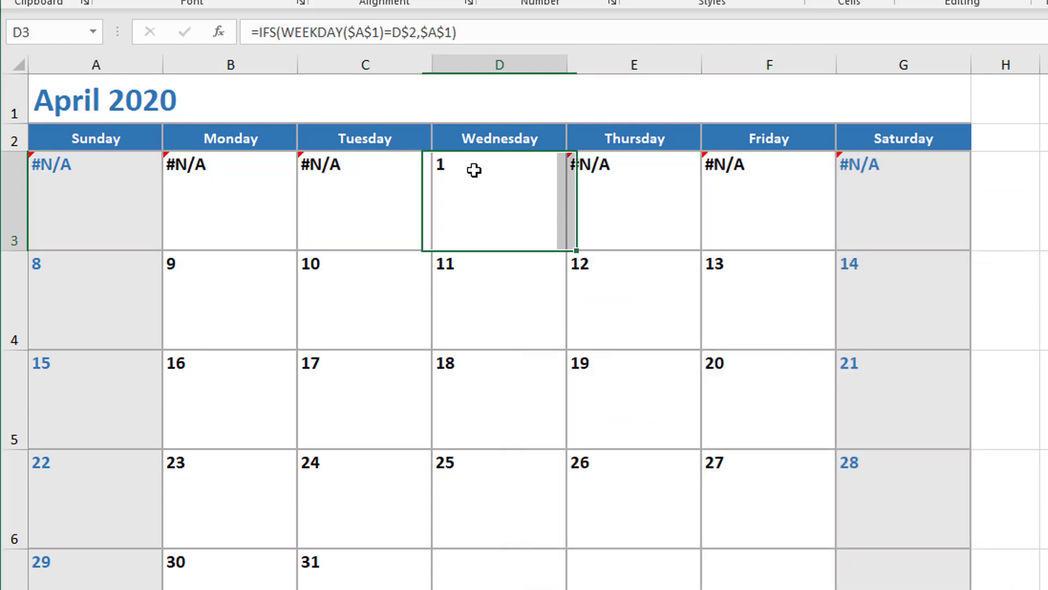
- Try 5/1/2020, 8/1/2020 and 12/1/2020 in A1, ending with day 1 under Tuesday
click(104, 101)
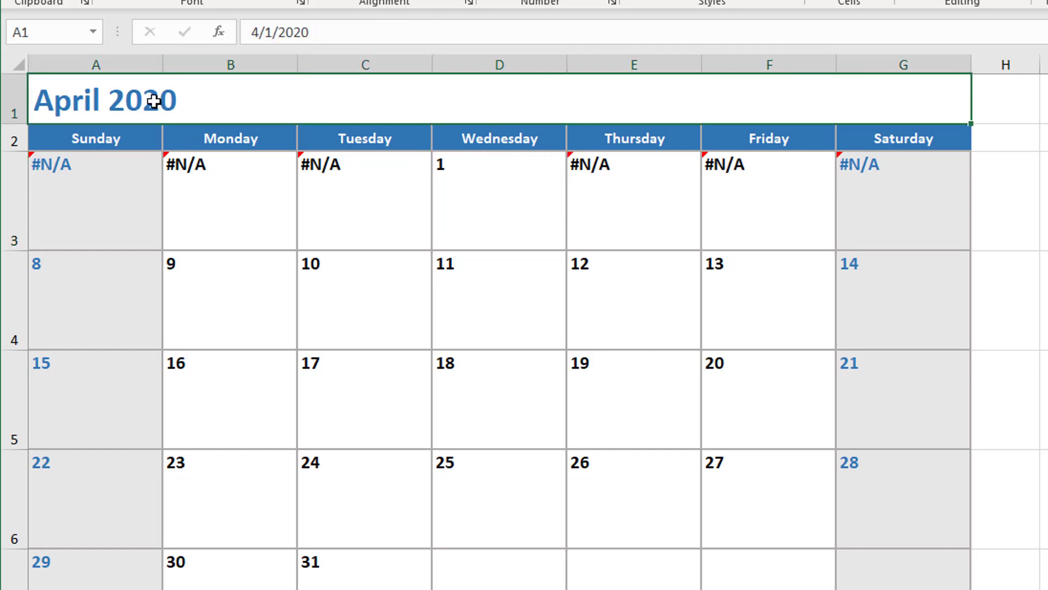
text(5/1/)
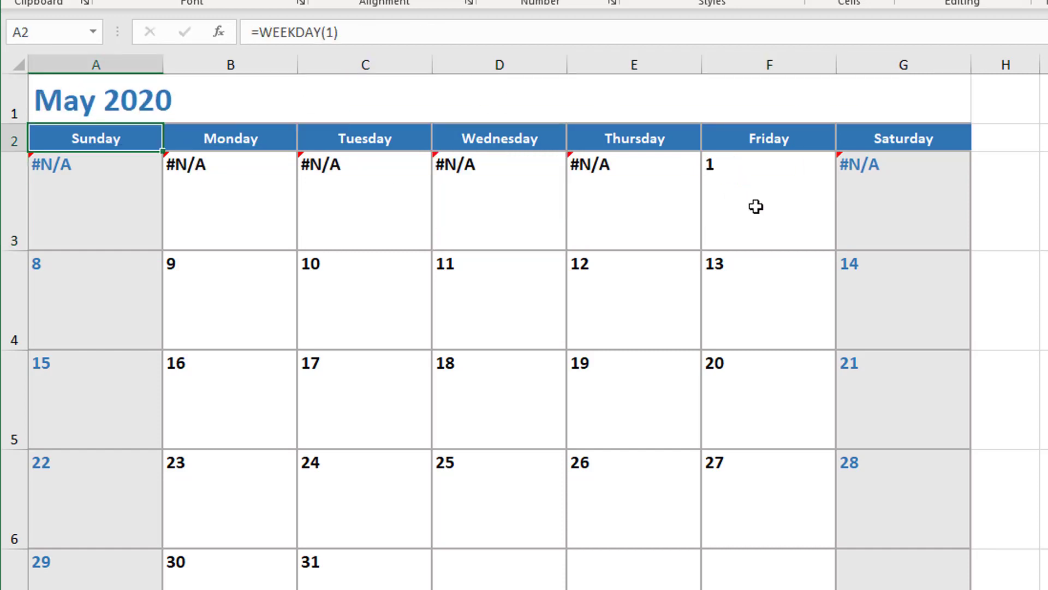
click(101, 101)
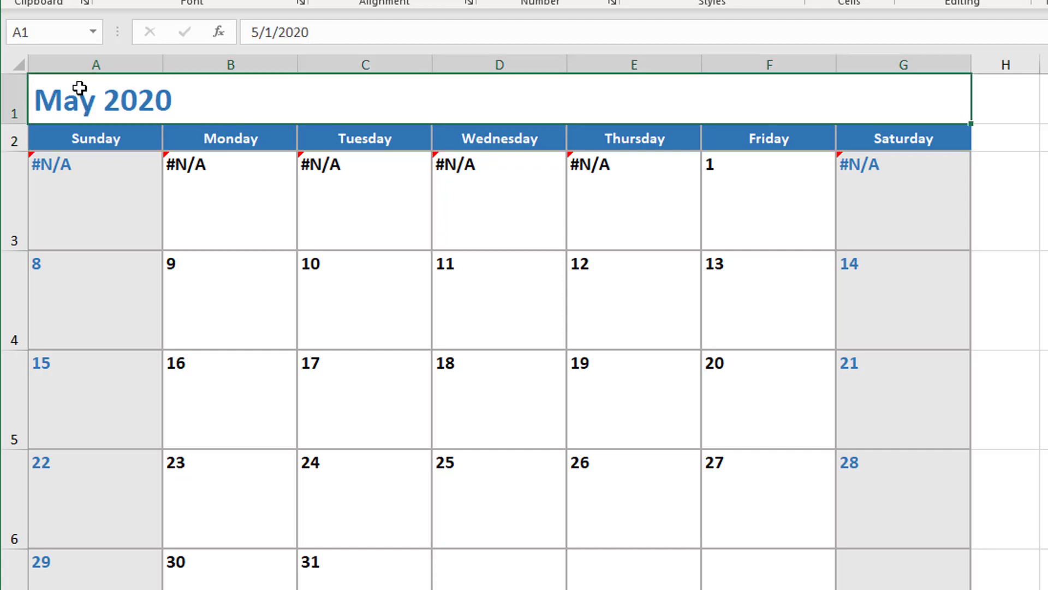
text(8/1/2020)
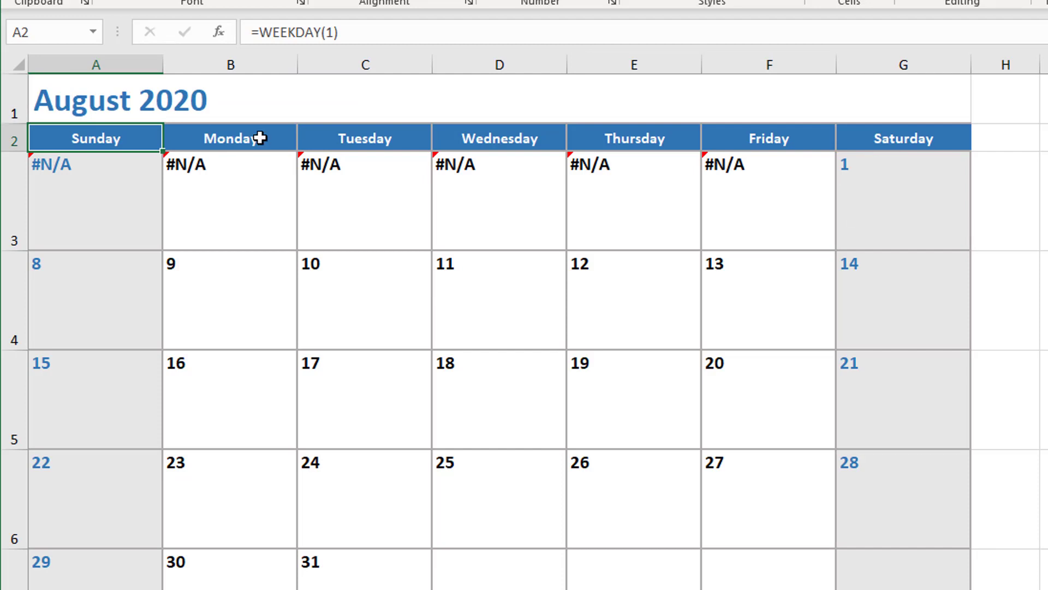
text(12/)
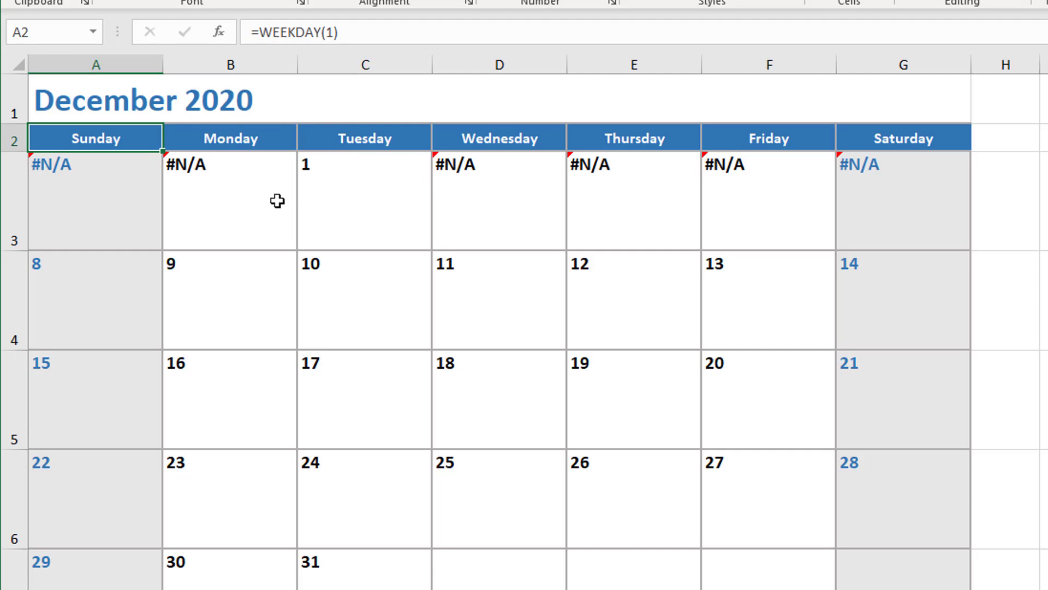
mouse_move(399, 215)
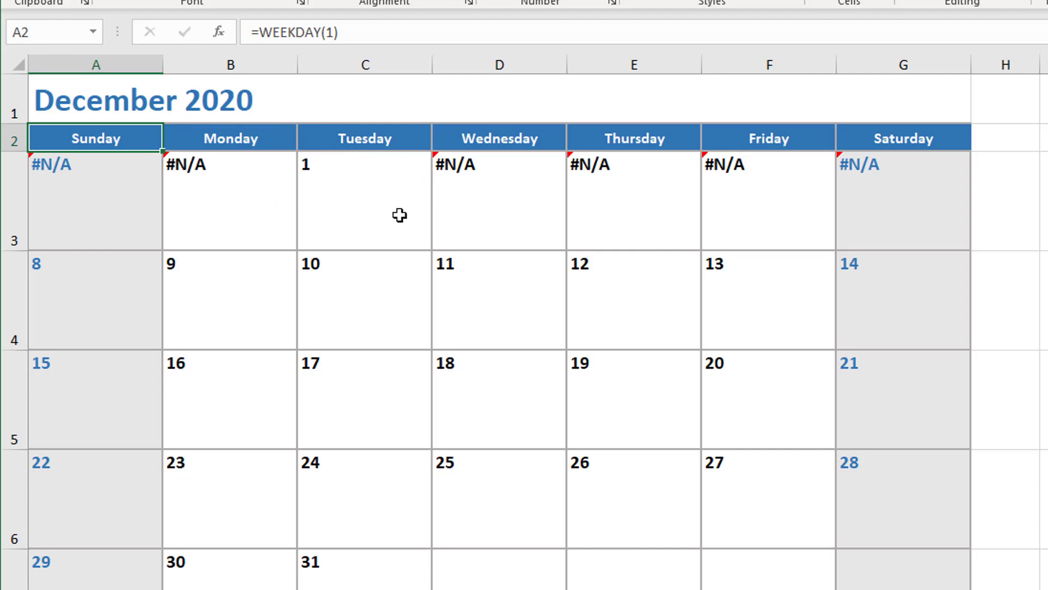
click(364, 201)
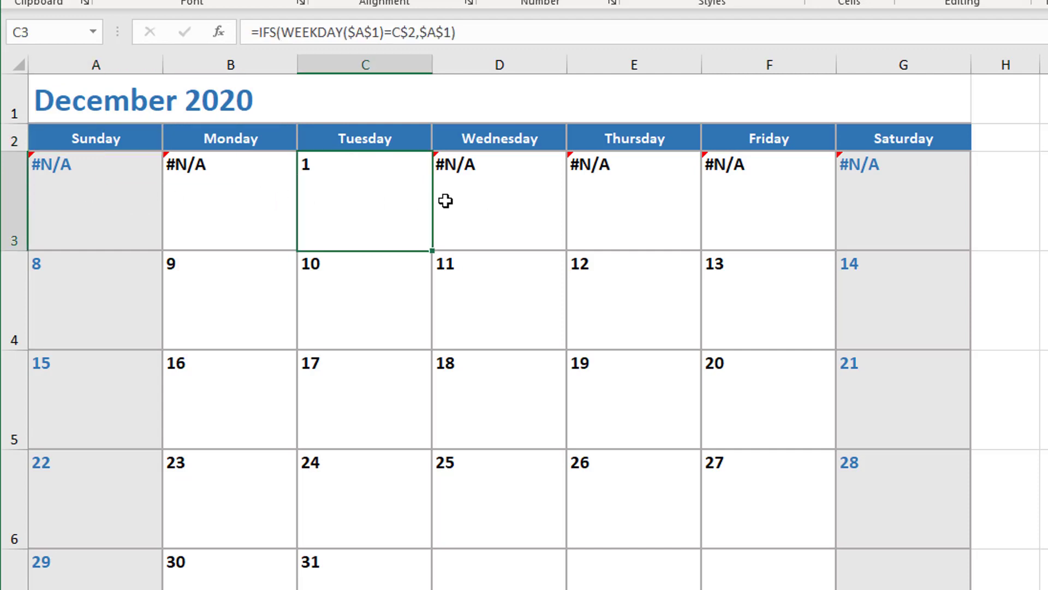
mouse_move(391, 205)
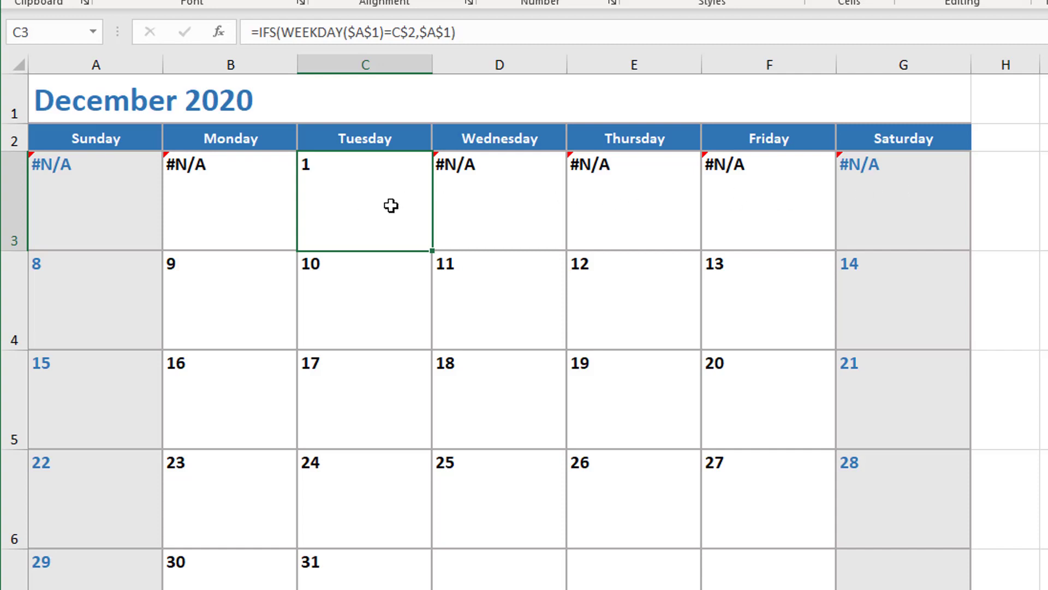
mouse_move(390, 219)
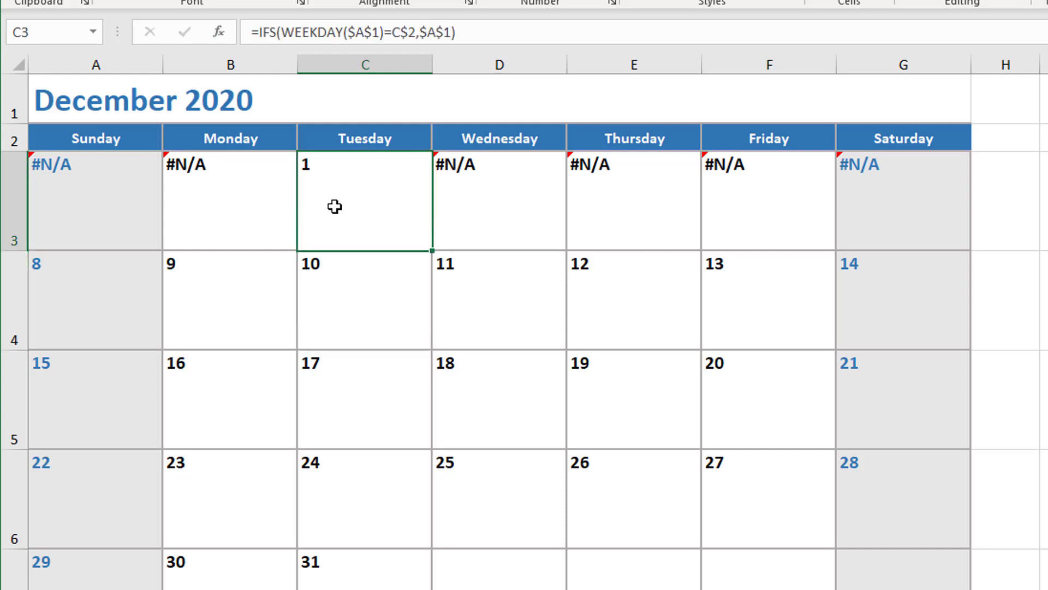
mouse_move(355, 201)
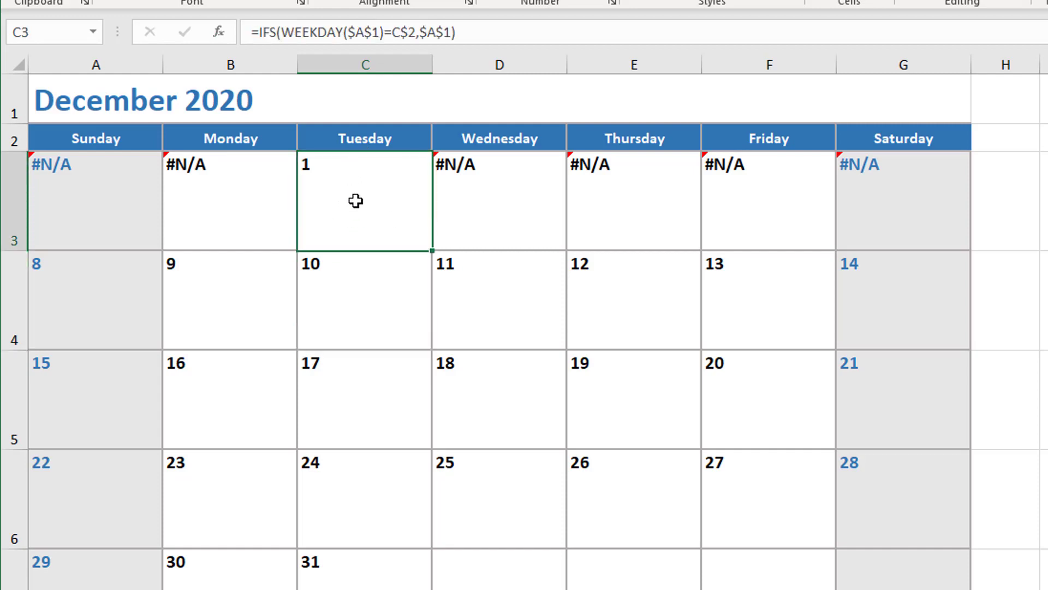
mouse_move(224, 47)
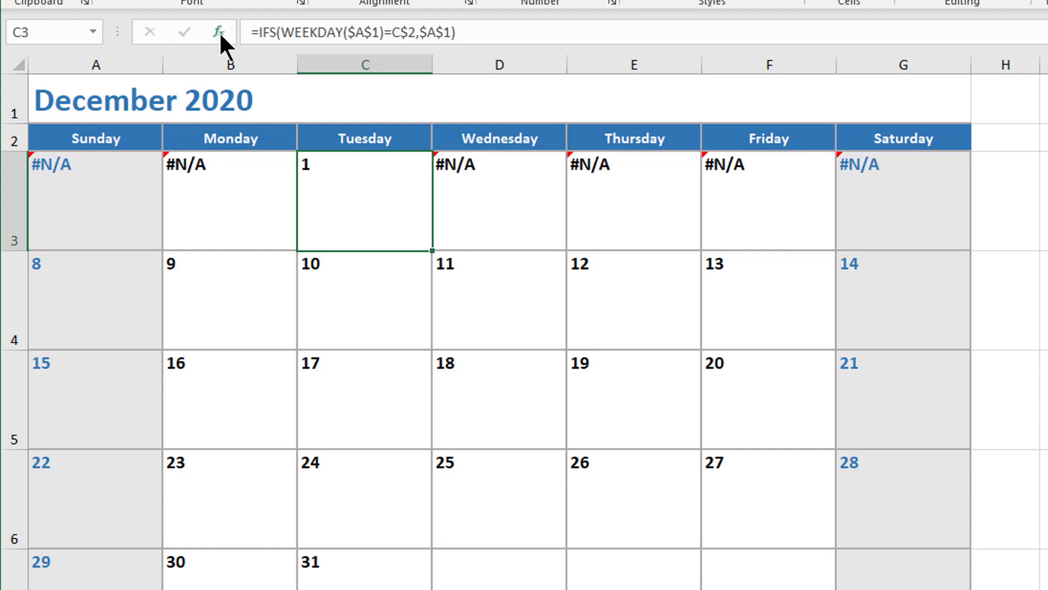
- Add Logical_test2 WEEKDAY($A$1)>C$2 with Value_if_true2 WEEKDAY($A$1)-C$2 to C3's IFS
click(220, 32)
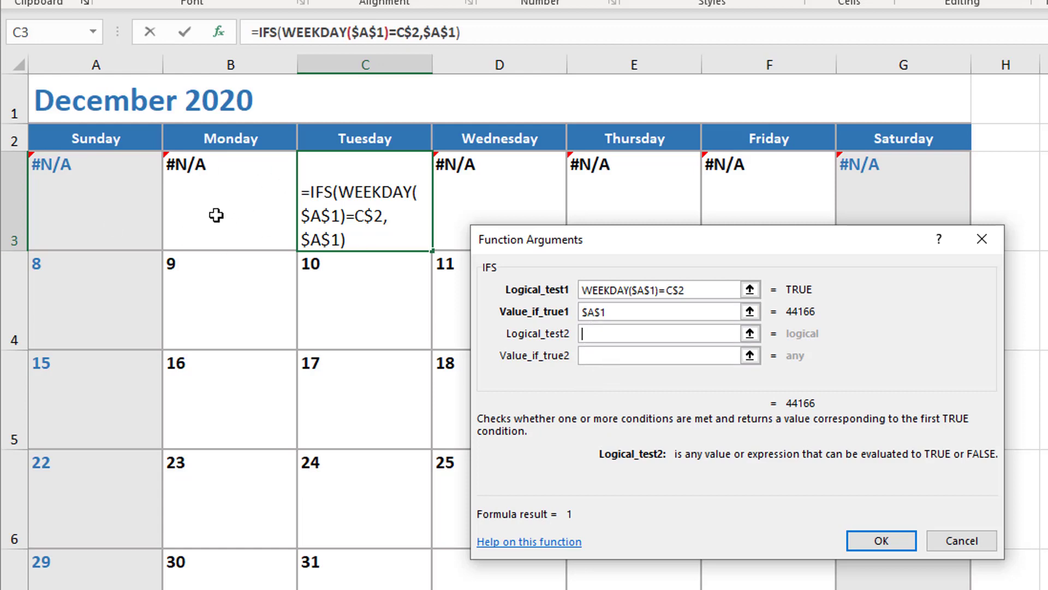
mouse_move(429, 260)
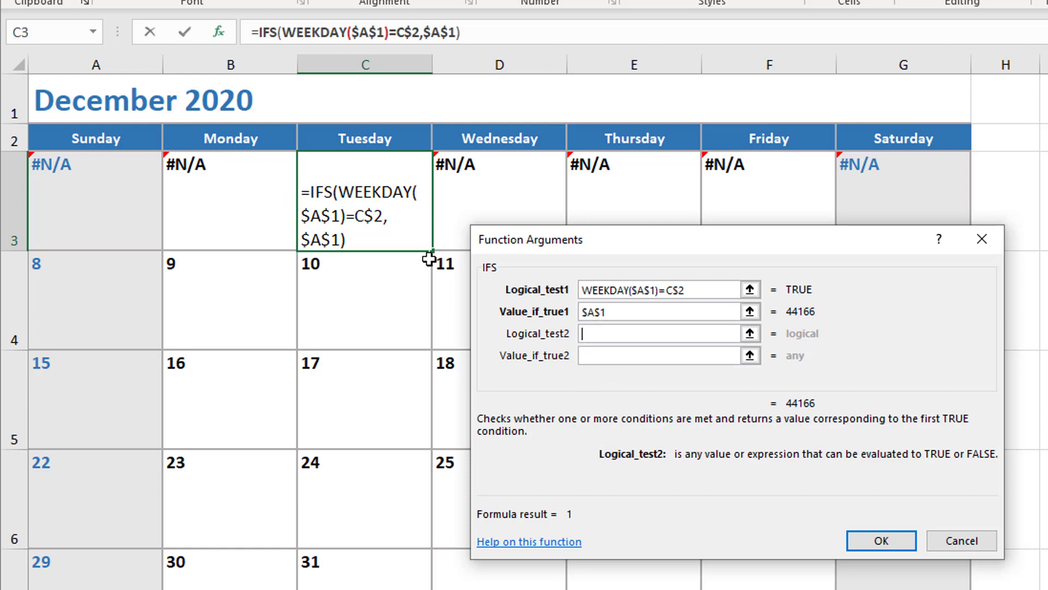
mouse_move(169, 178)
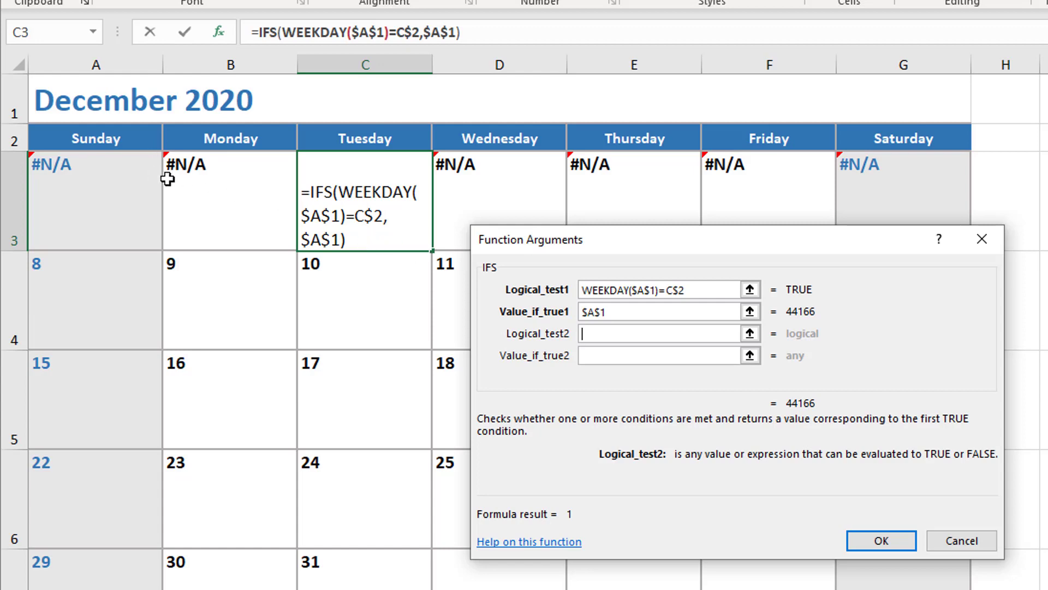
mouse_move(206, 163)
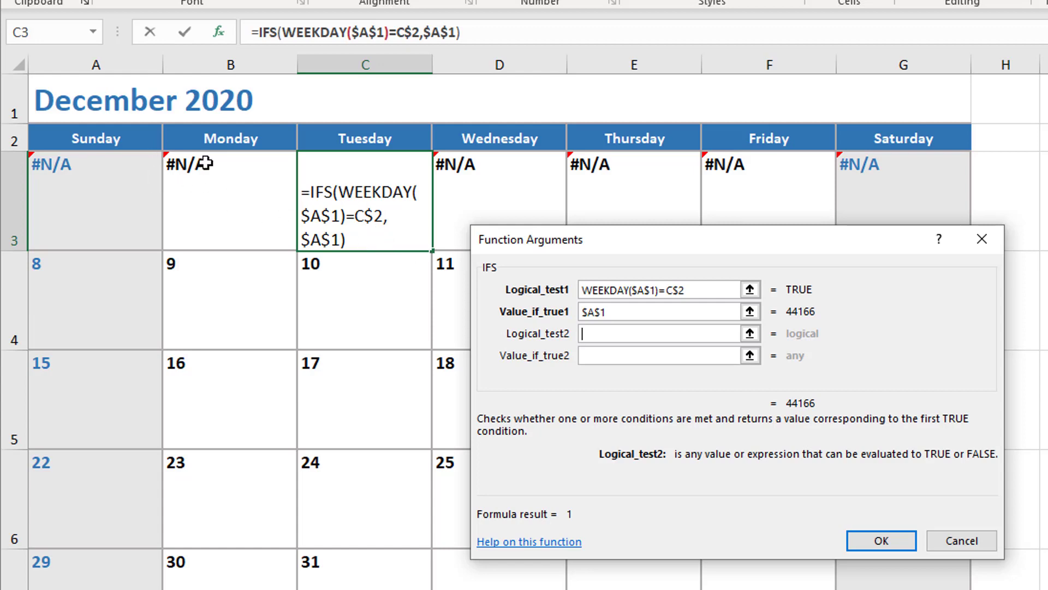
mouse_move(353, 144)
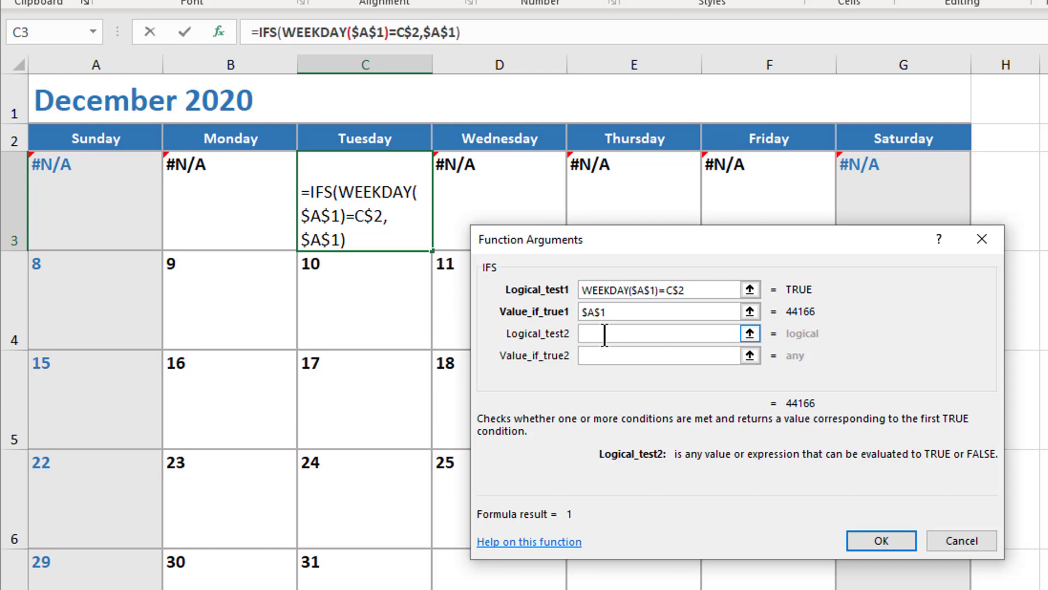
text(weekday())
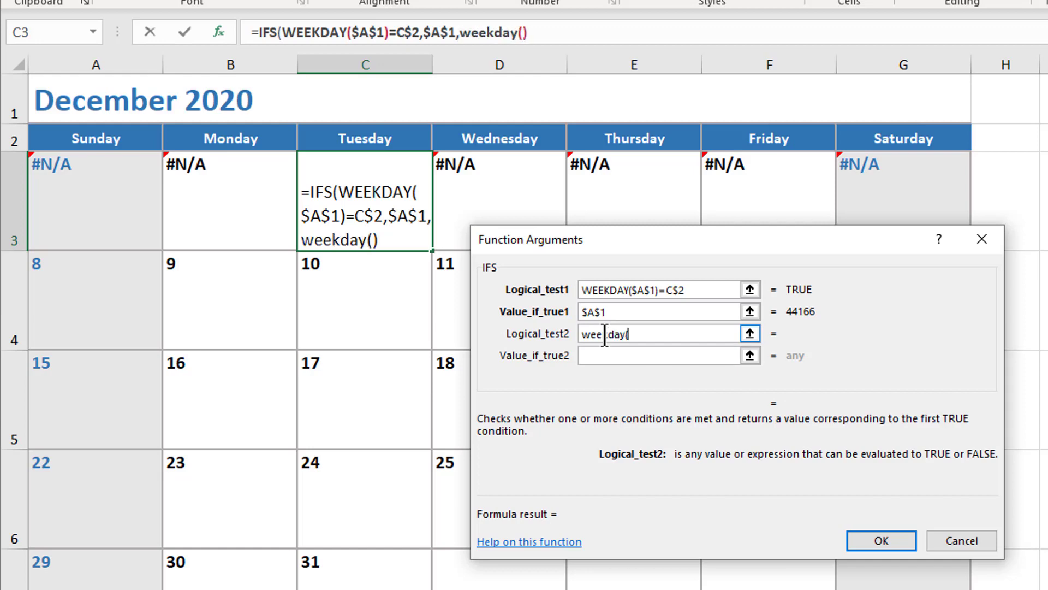
click(91, 100)
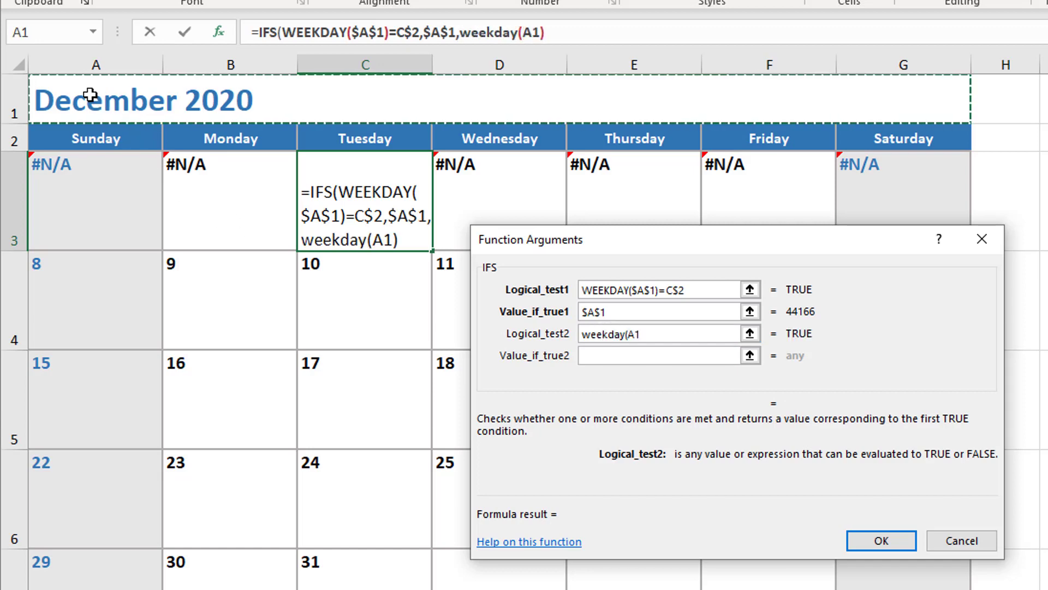
text($A$1)
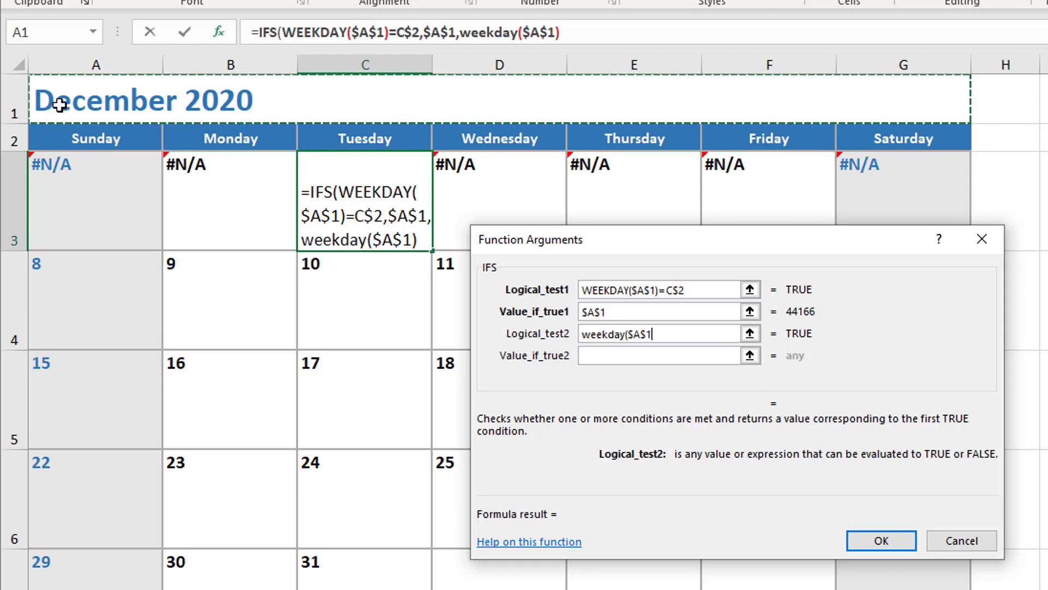
text(>C2)
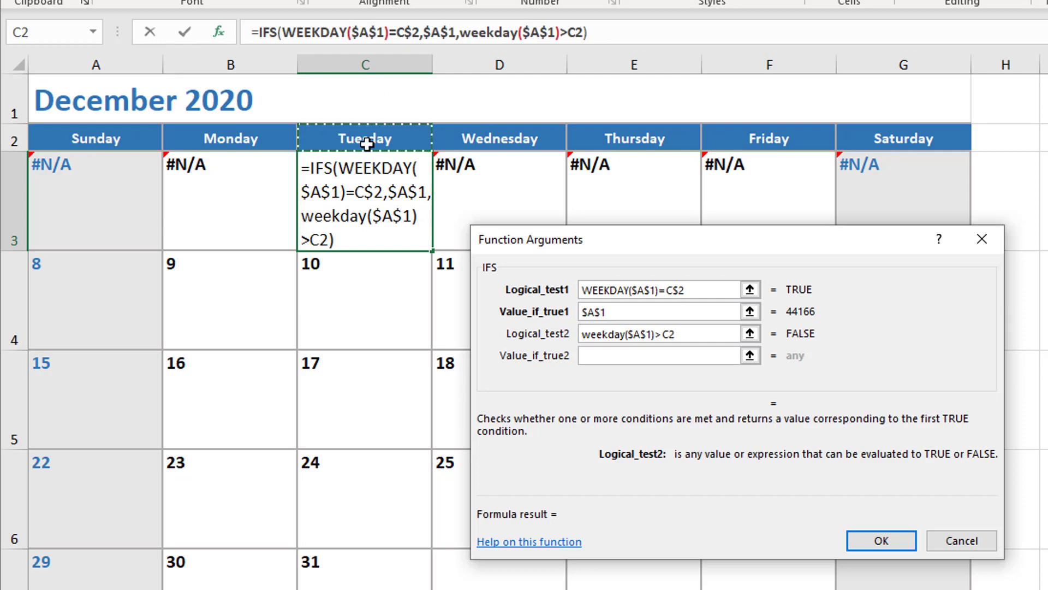
mouse_move(369, 154)
text($)
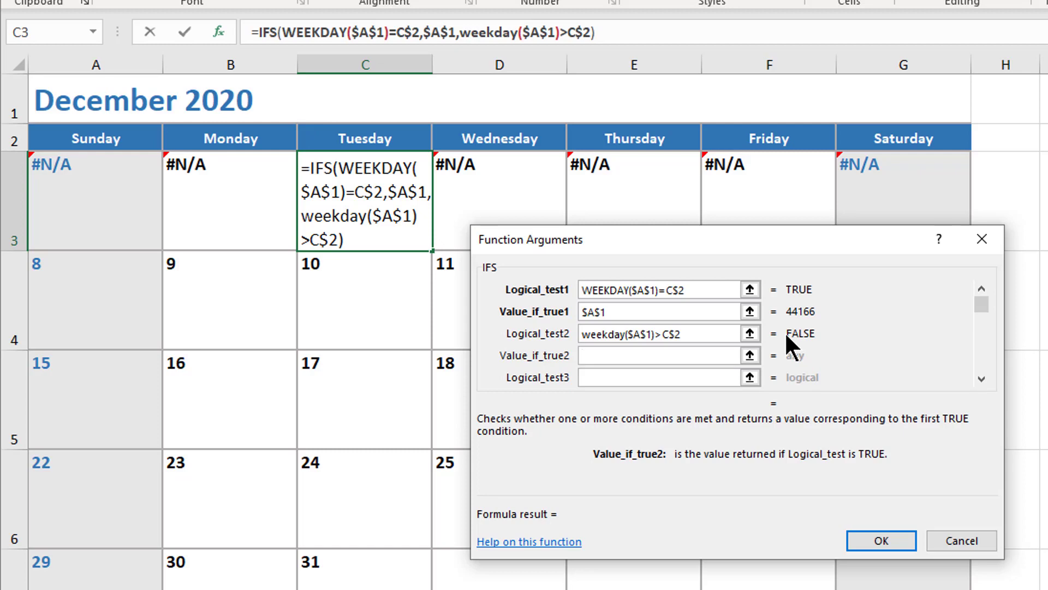
text(weekday())
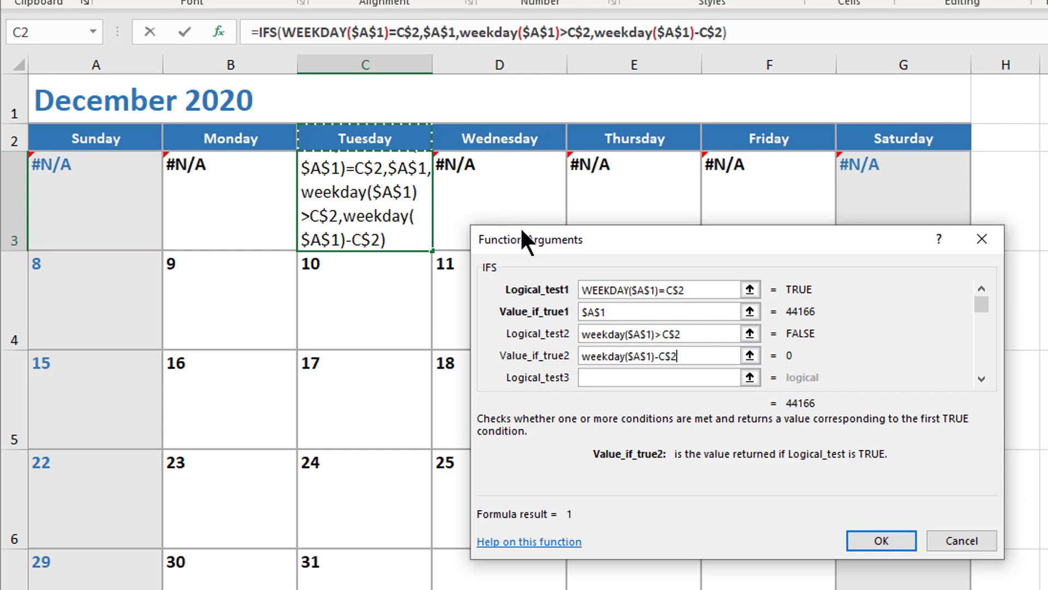
mouse_move(936, 570)
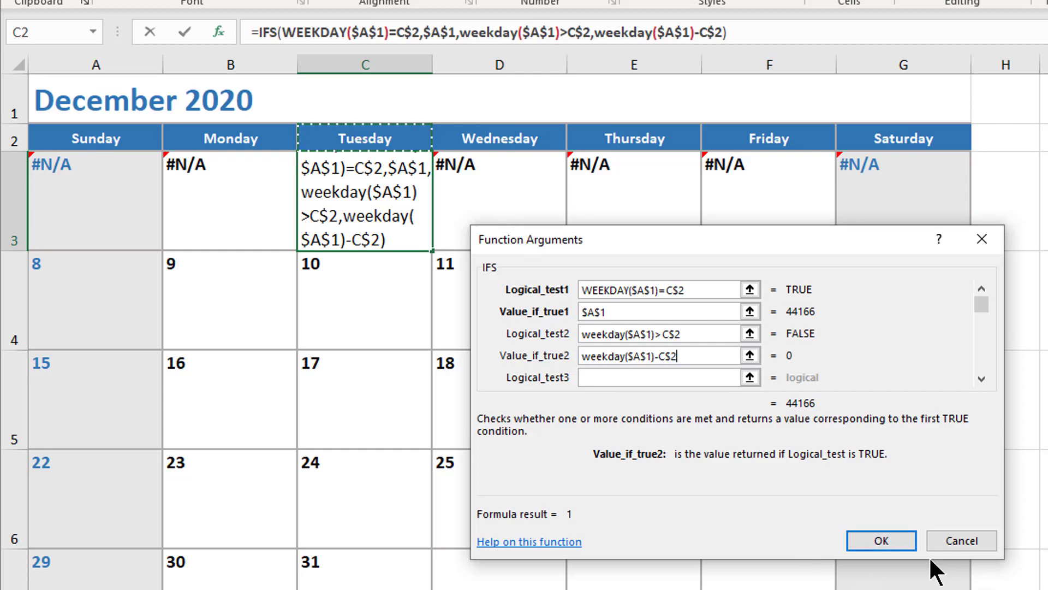
- Confirm C3's formula and paste it across A3:G3, giving Sunday 2 and Monday 1
click(880, 540)
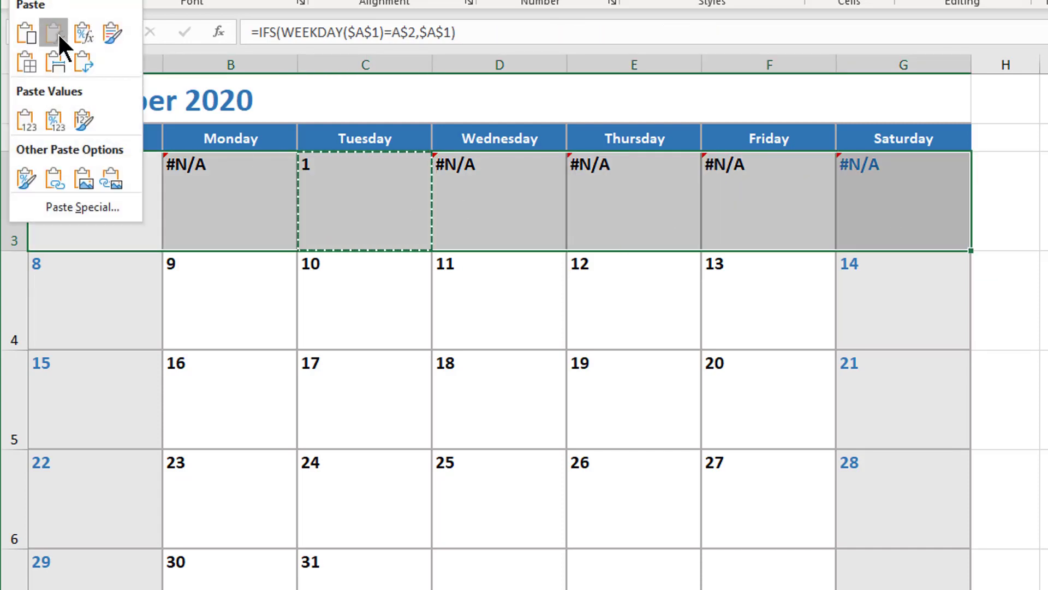
click(52, 35)
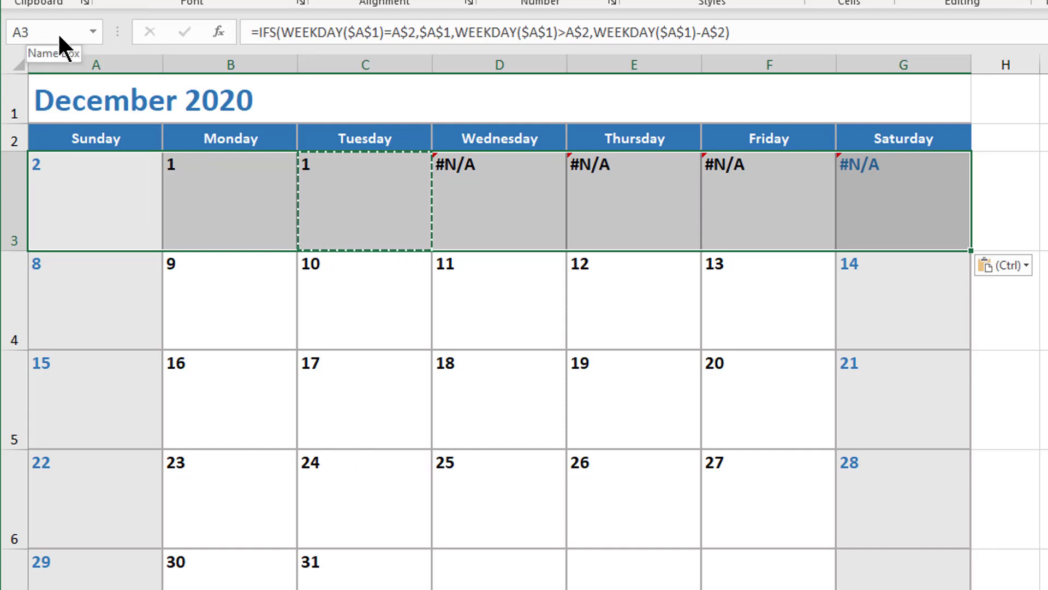
click(365, 287)
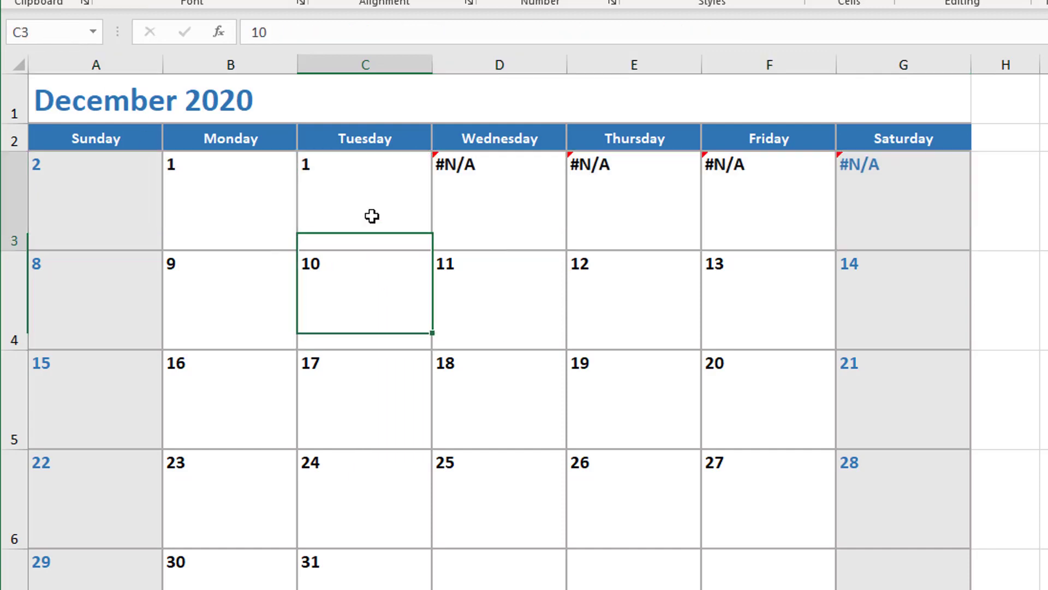
click(230, 201)
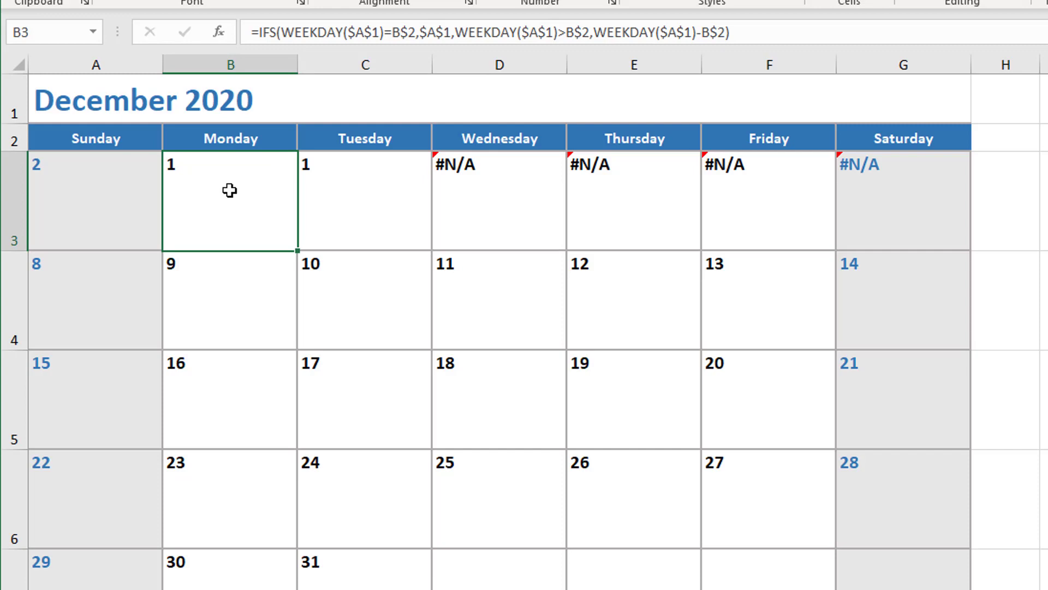
click(95, 201)
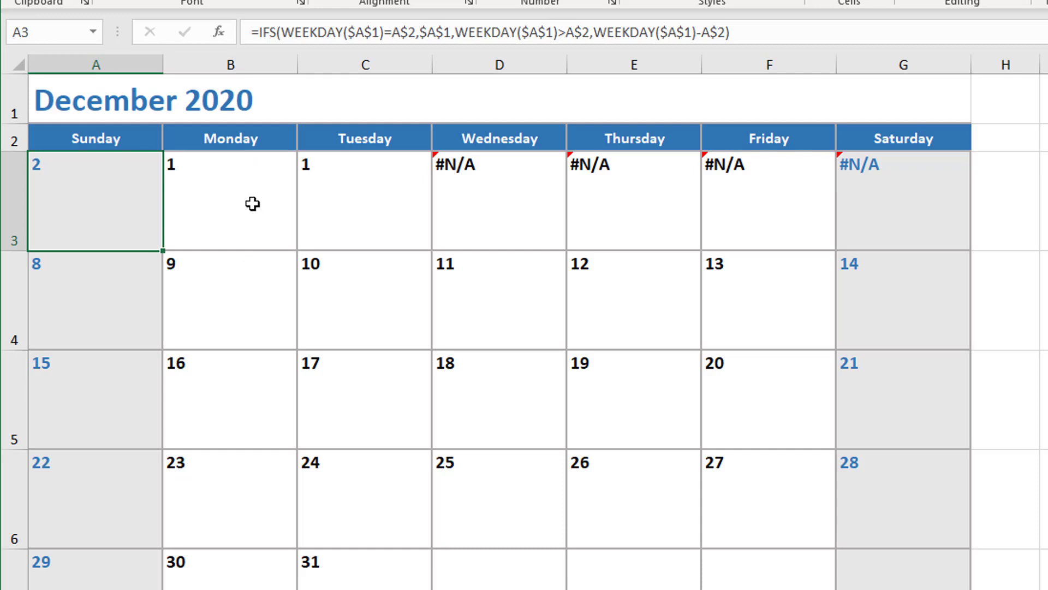
mouse_move(79, 201)
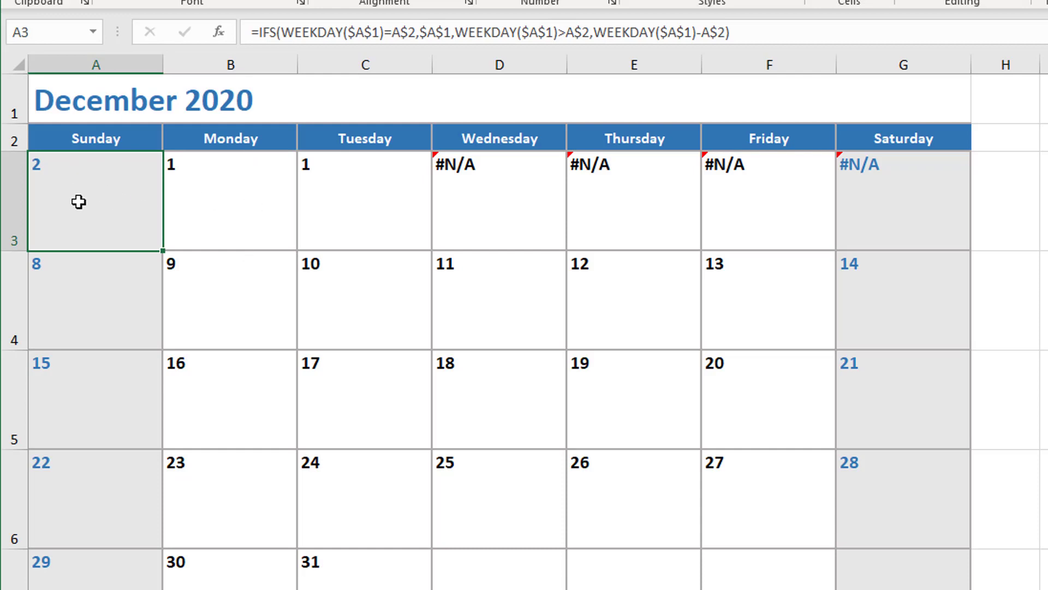
mouse_move(72, 192)
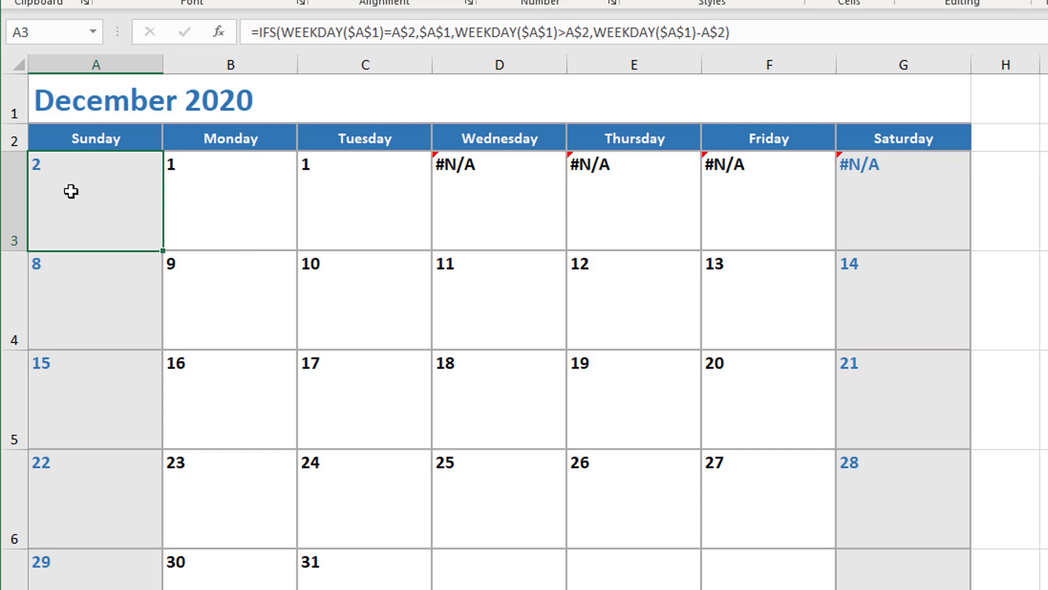
click(361, 201)
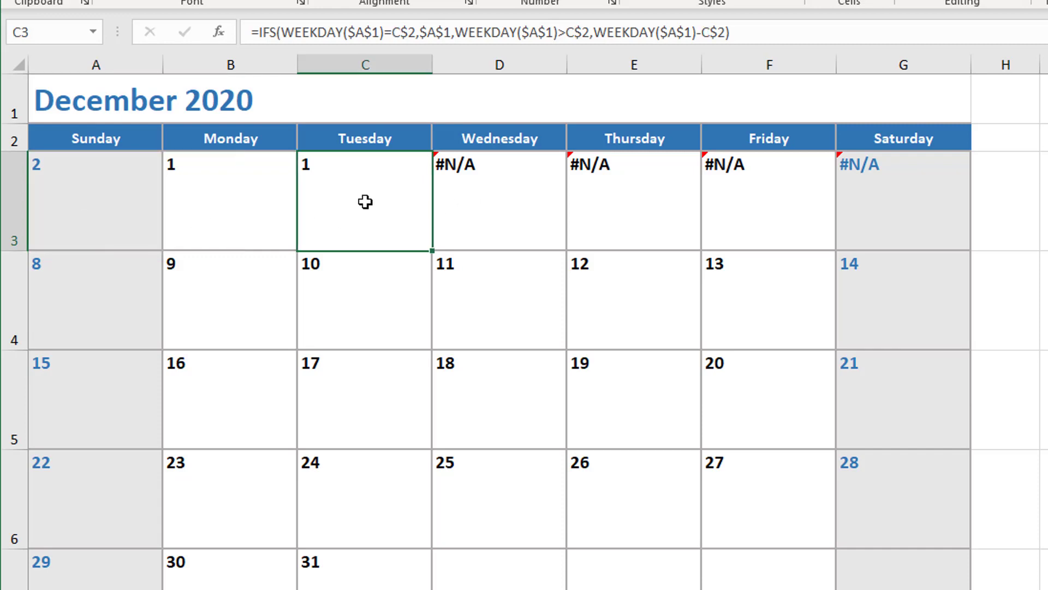
mouse_move(436, 102)
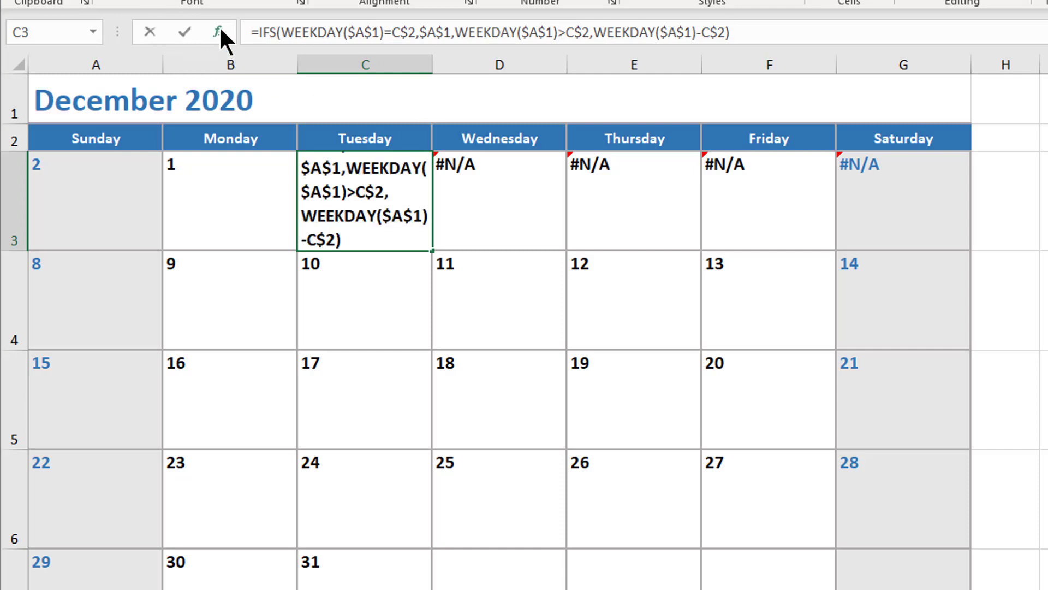
- Add Logical_test3 WEEKDAY($A$1)<C$2 to C3's IFS formula
click(220, 32)
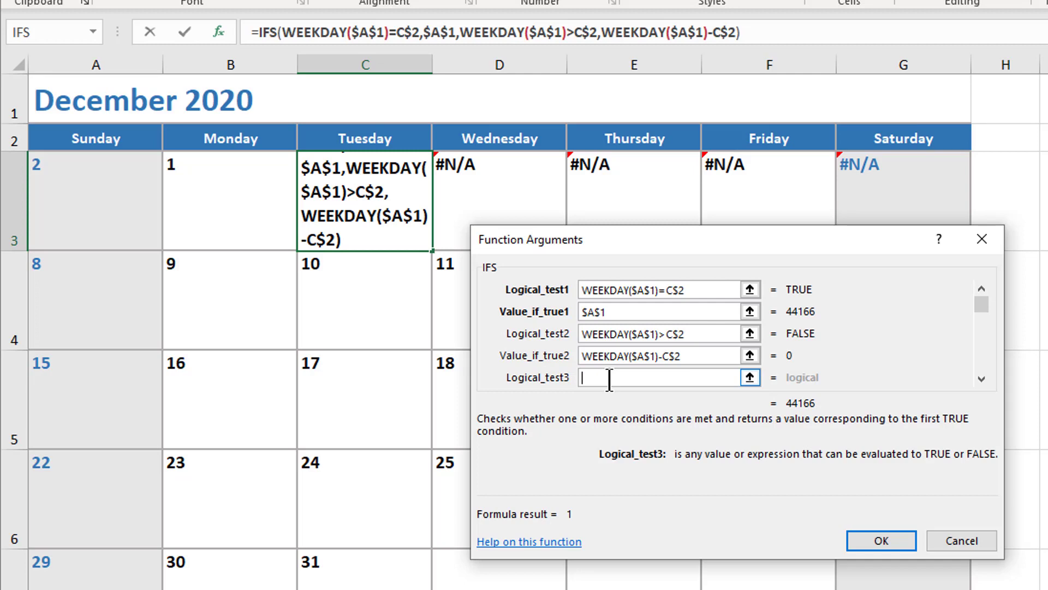
text(weekday($A$1)
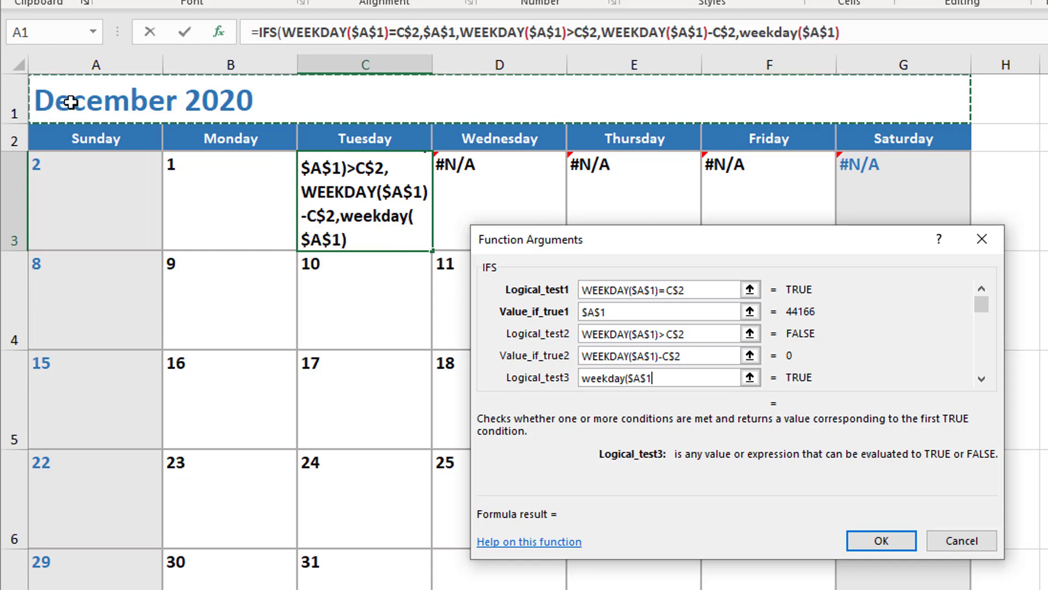
text(<)
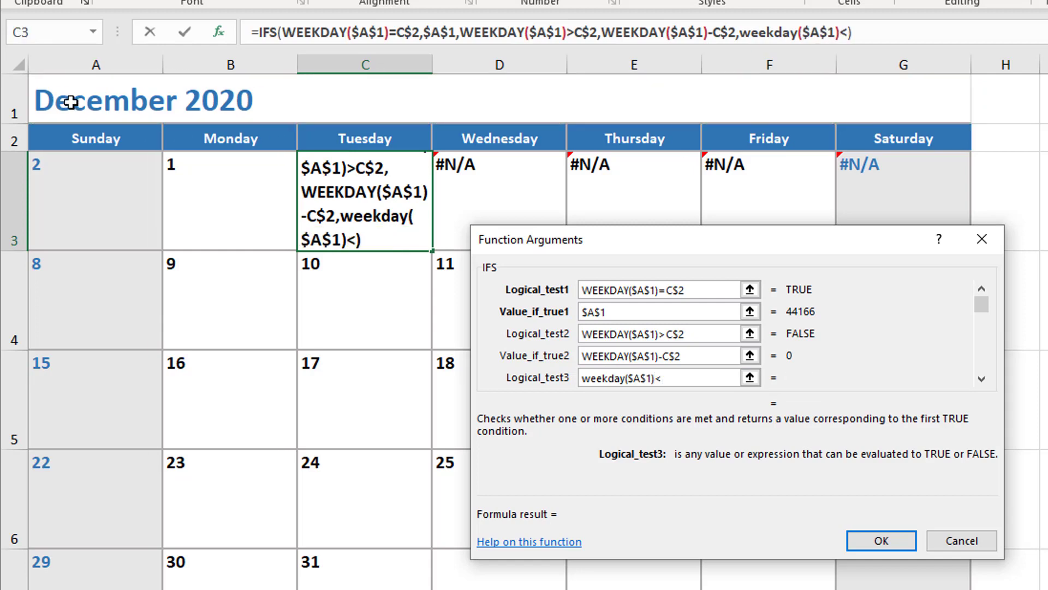
text(C2)
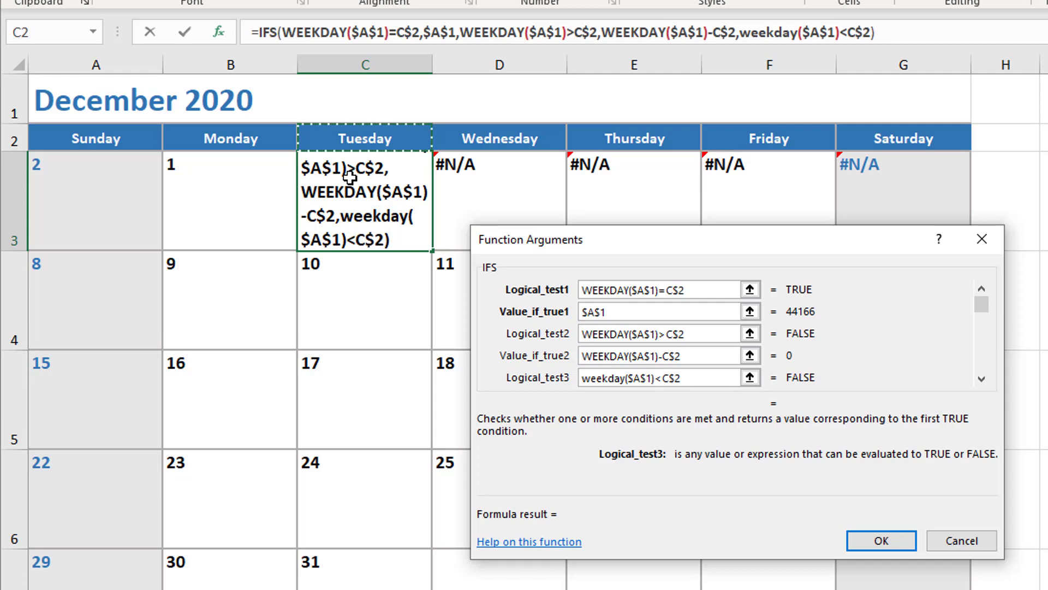
click(662, 377)
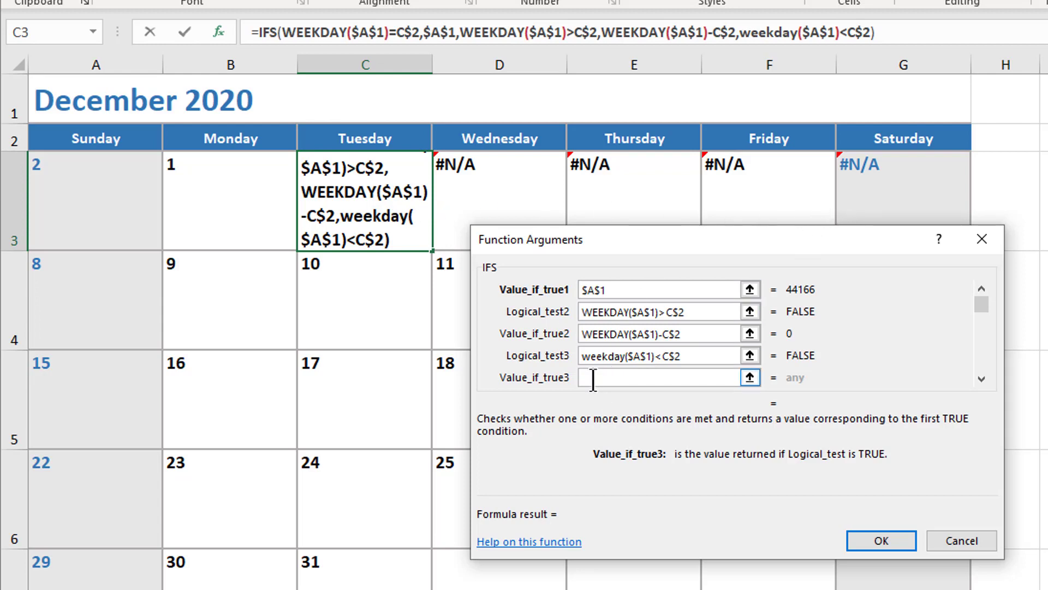
mouse_move(599, 378)
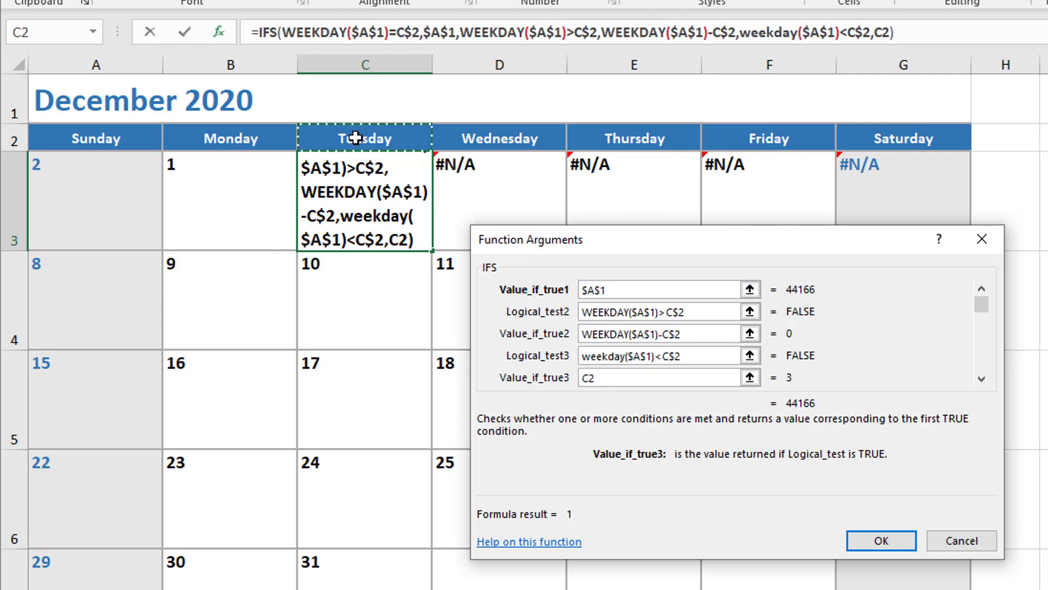
- Set Value_if_true3 to C$2-WEEKDAY($A$1) and confirm the three-condition formula
text($)
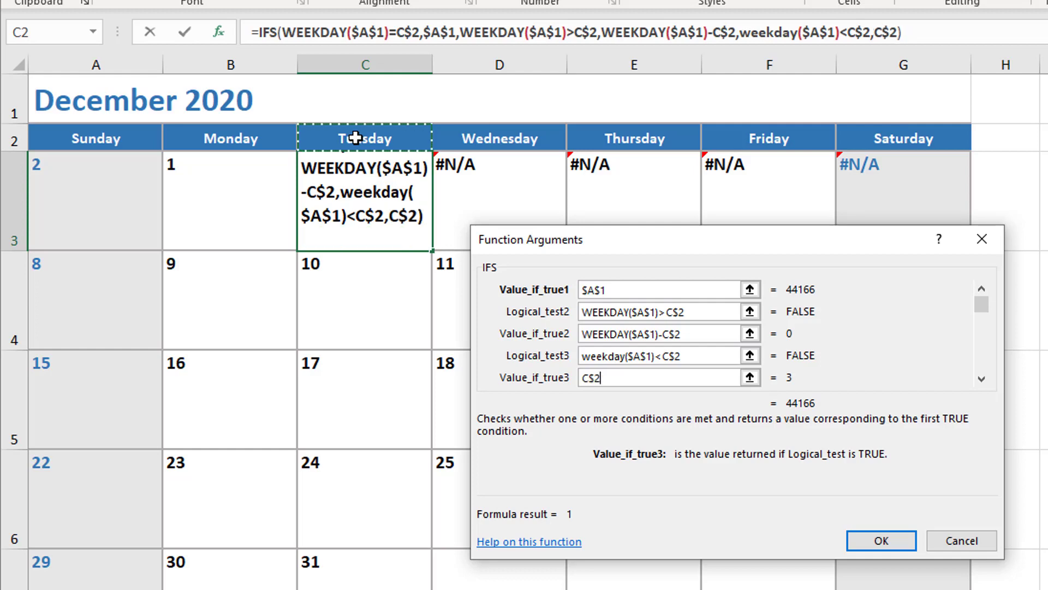
text(-)
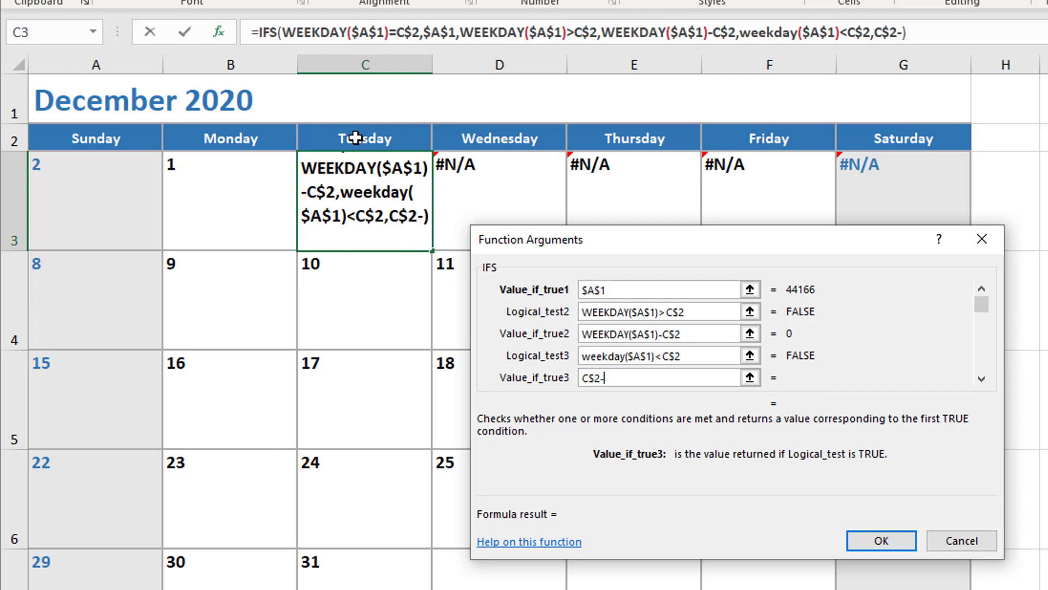
text(weekday)
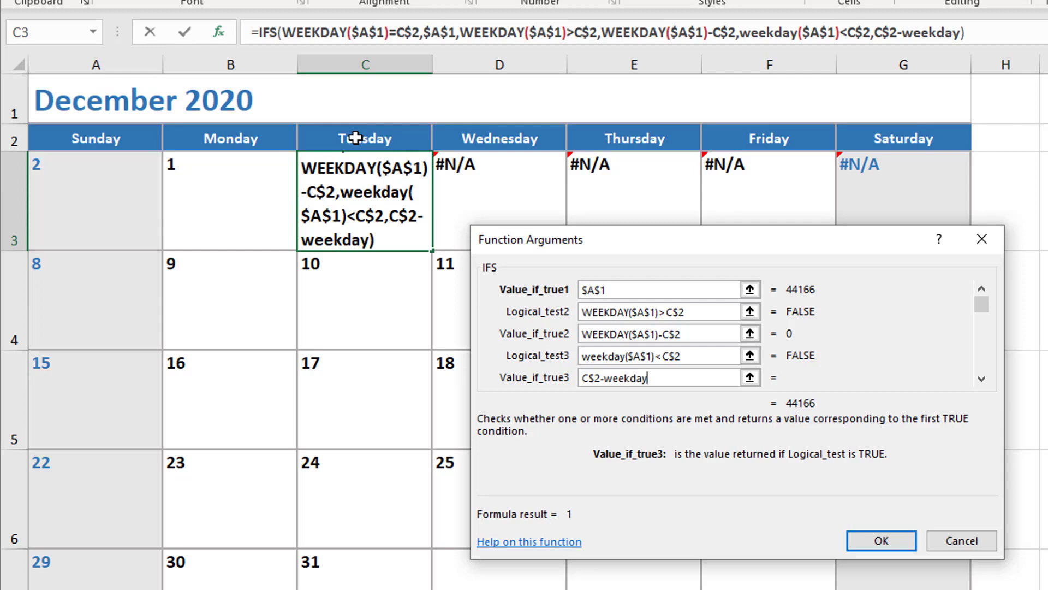
click(100, 101)
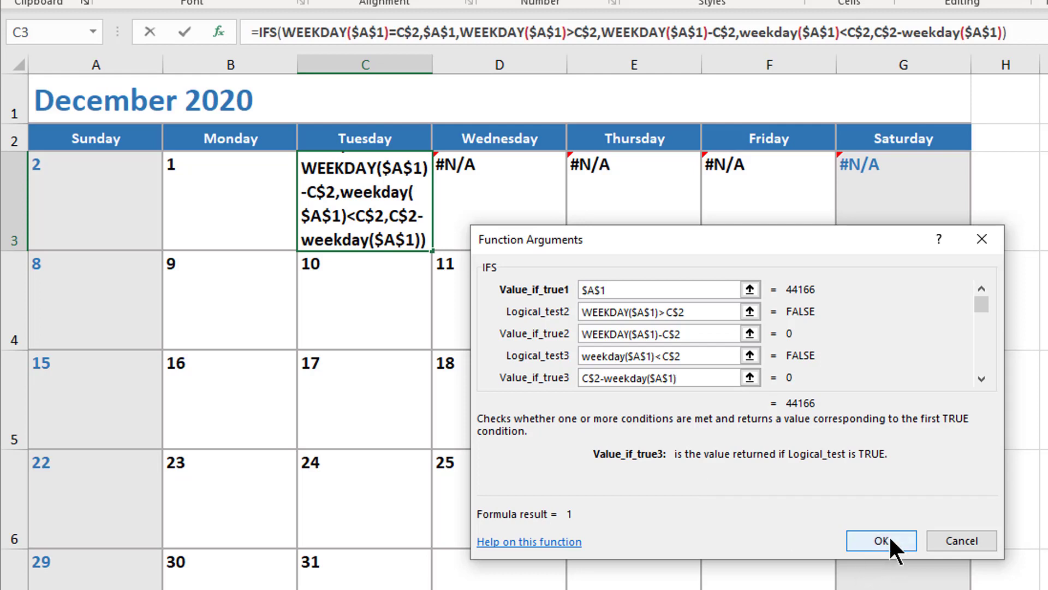
click(882, 540)
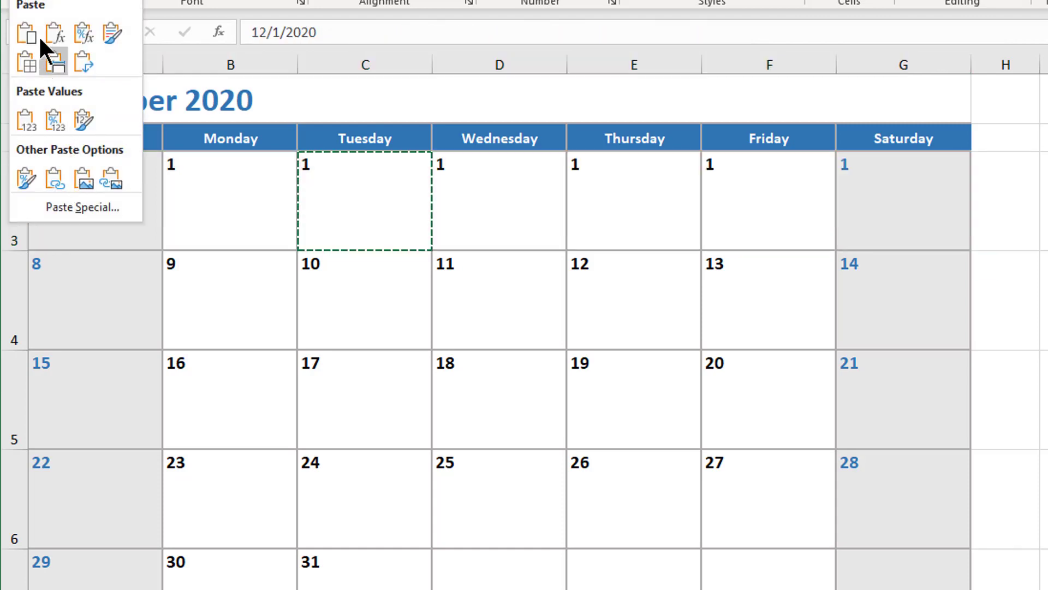
click(54, 33)
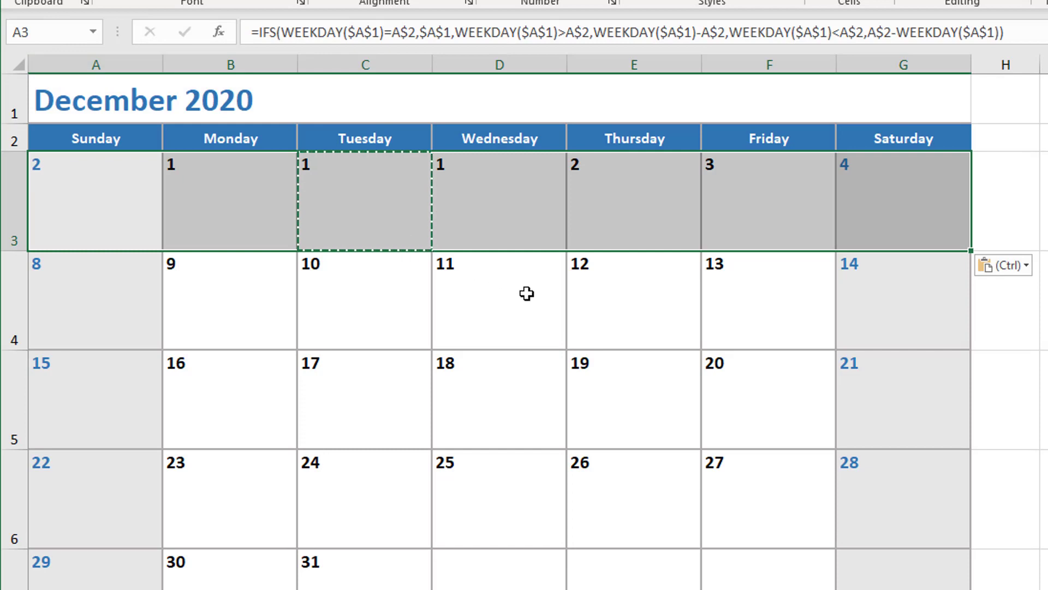
click(499, 299)
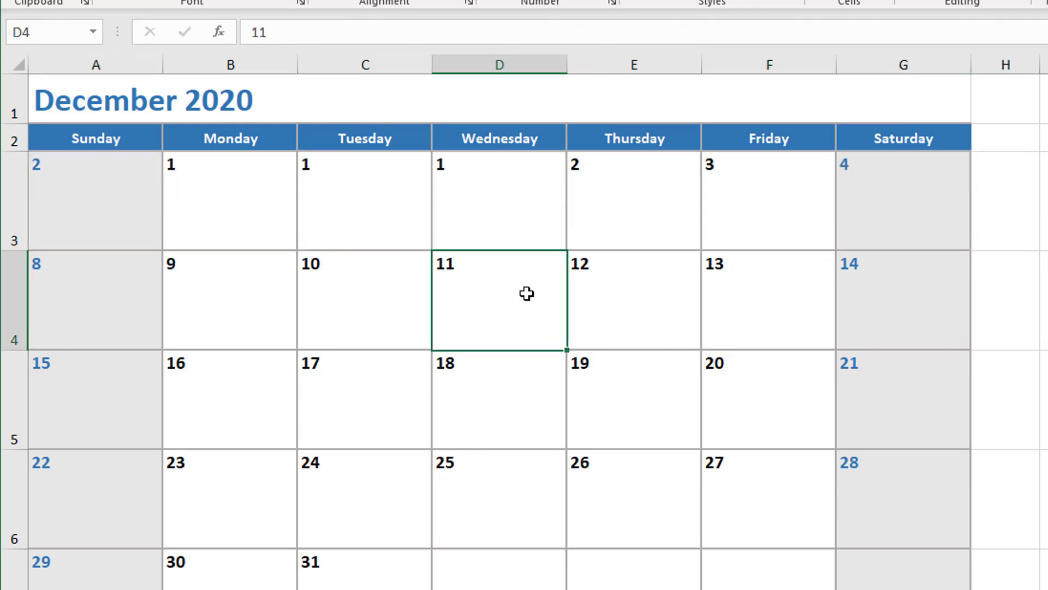
mouse_move(398, 213)
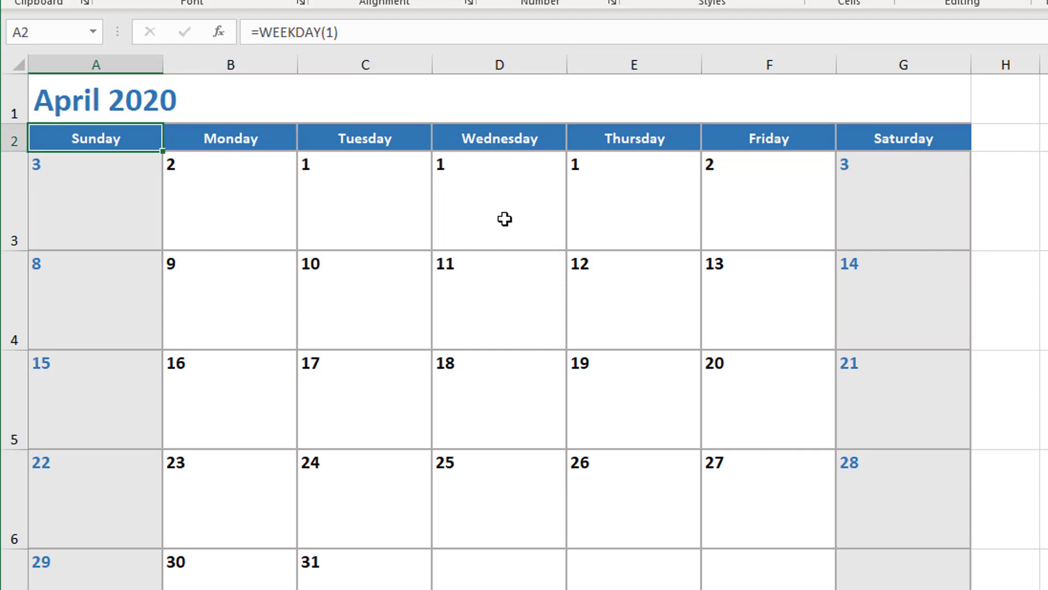
click(499, 201)
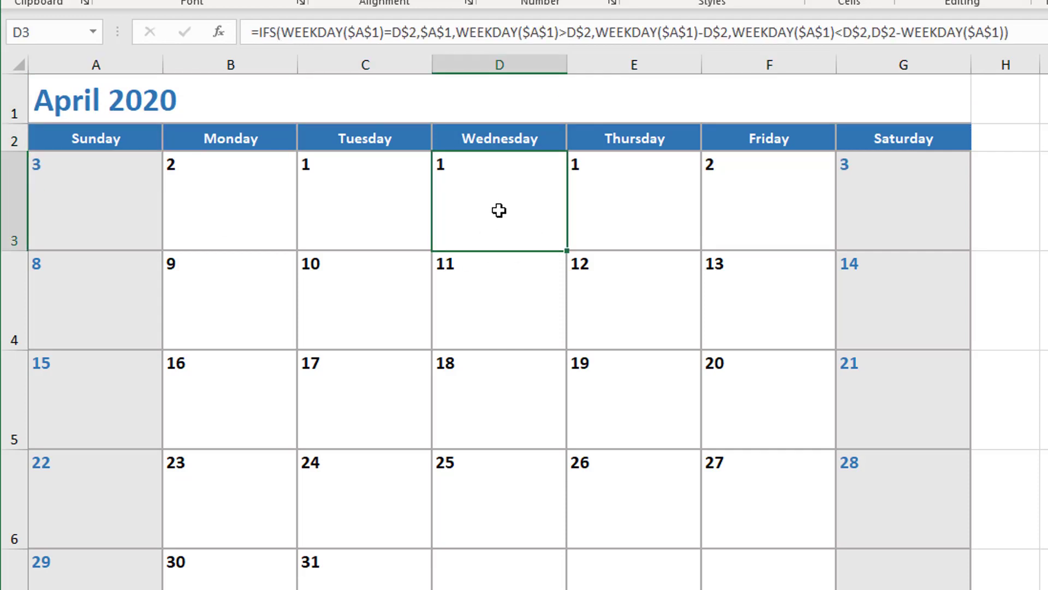
mouse_move(869, 215)
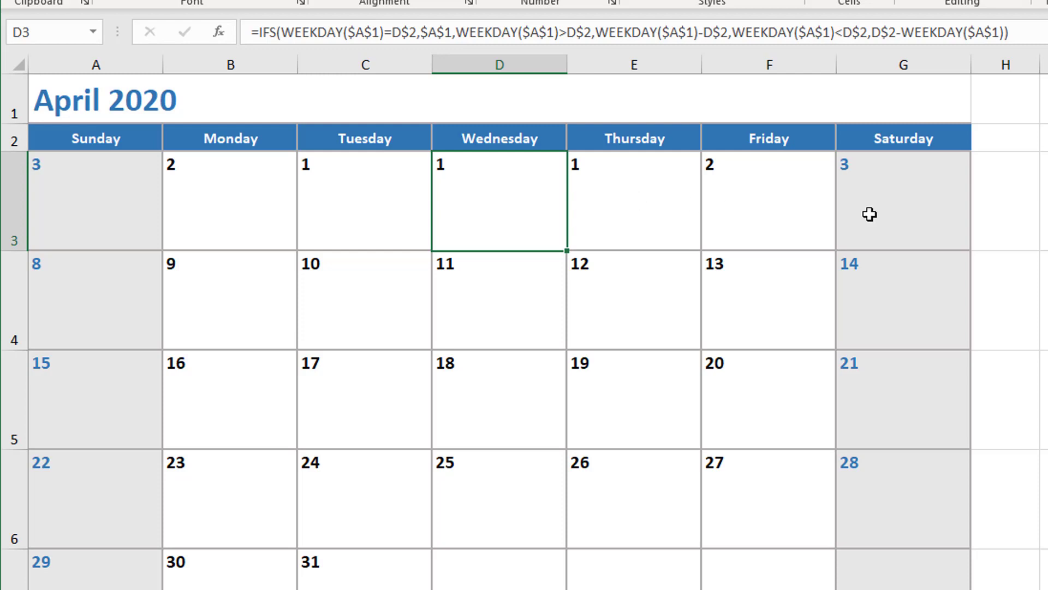
mouse_move(484, 197)
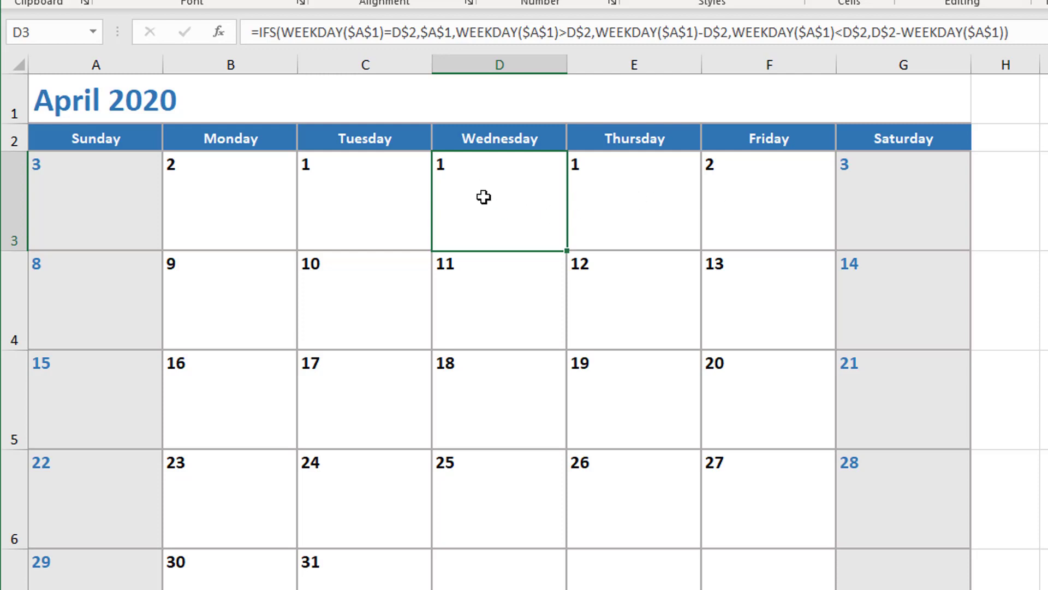
mouse_move(337, 180)
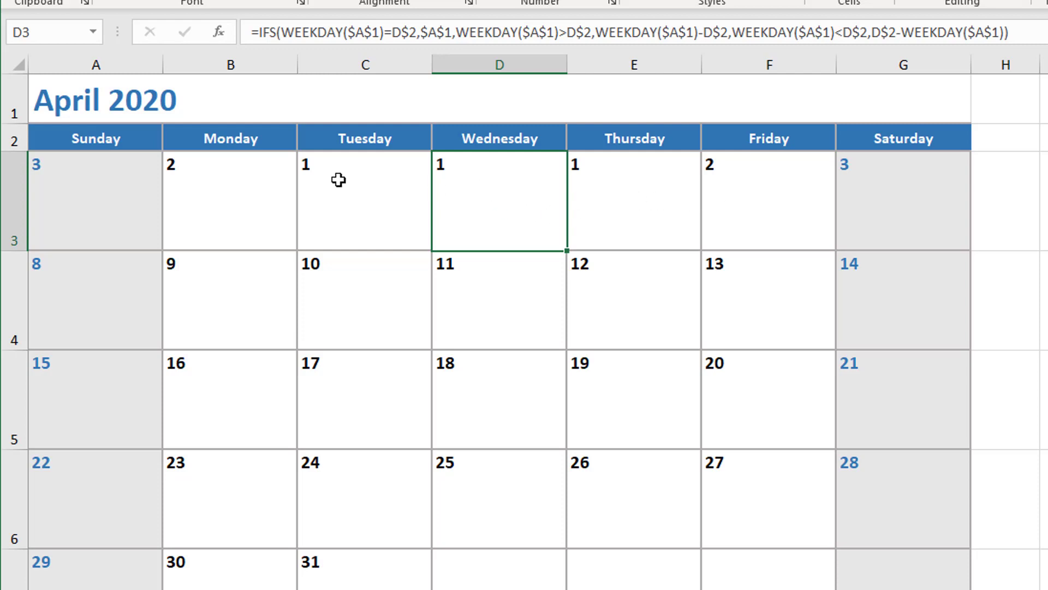
click(364, 201)
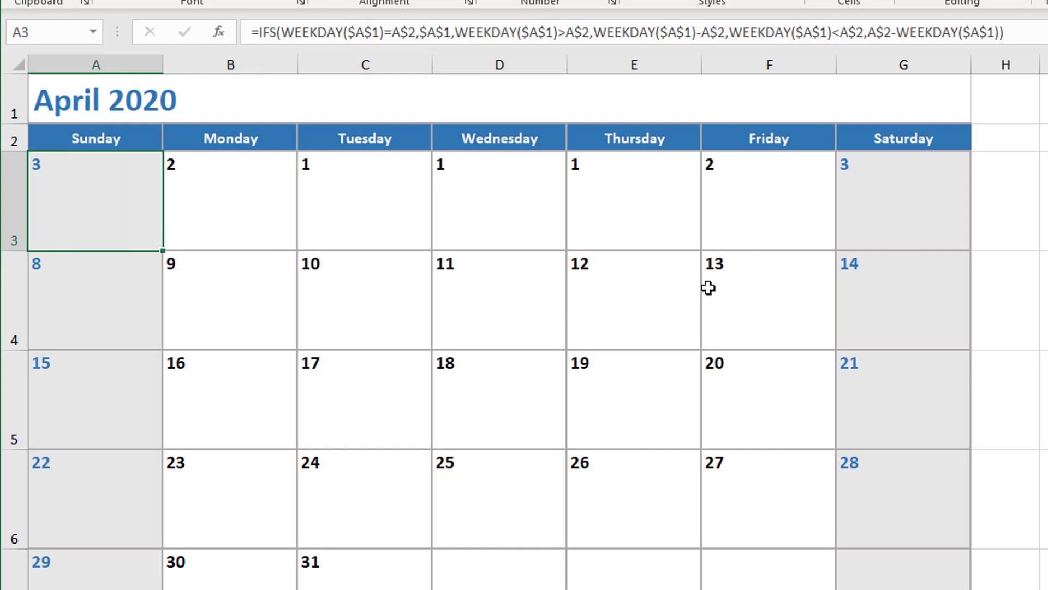
click(498, 201)
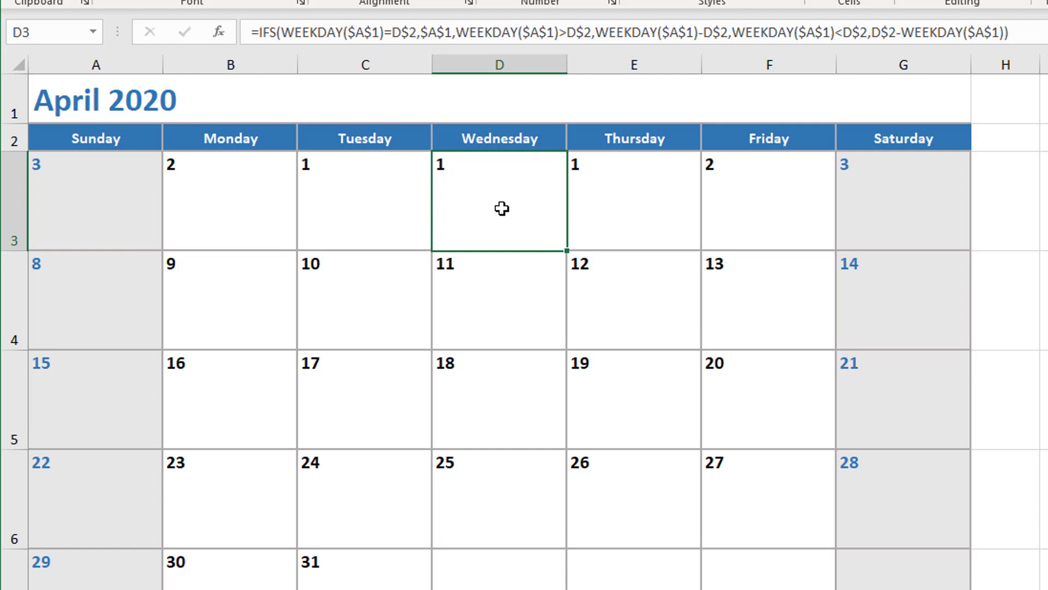
click(633, 201)
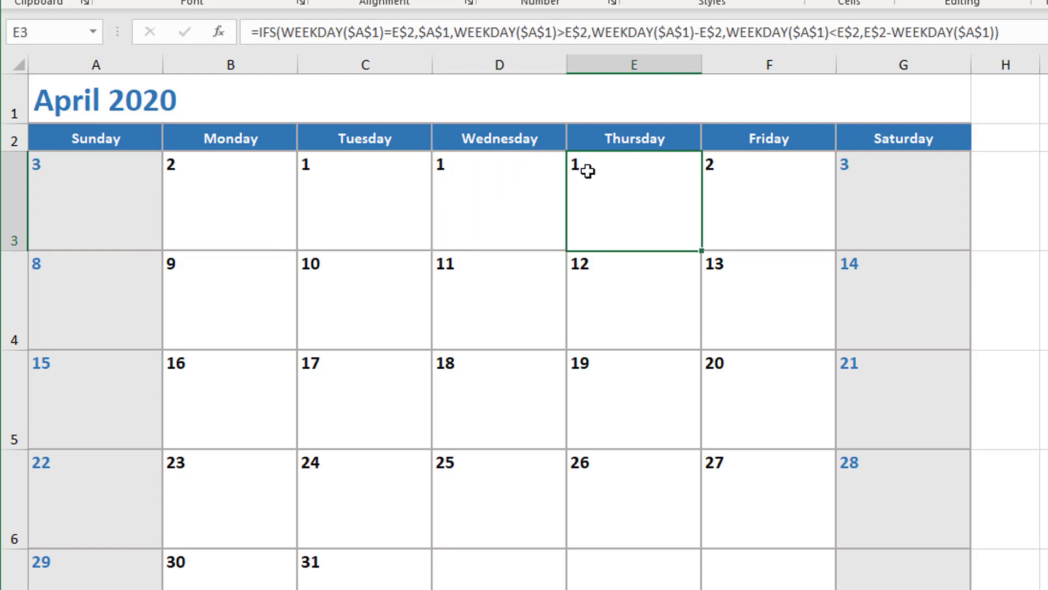
click(768, 201)
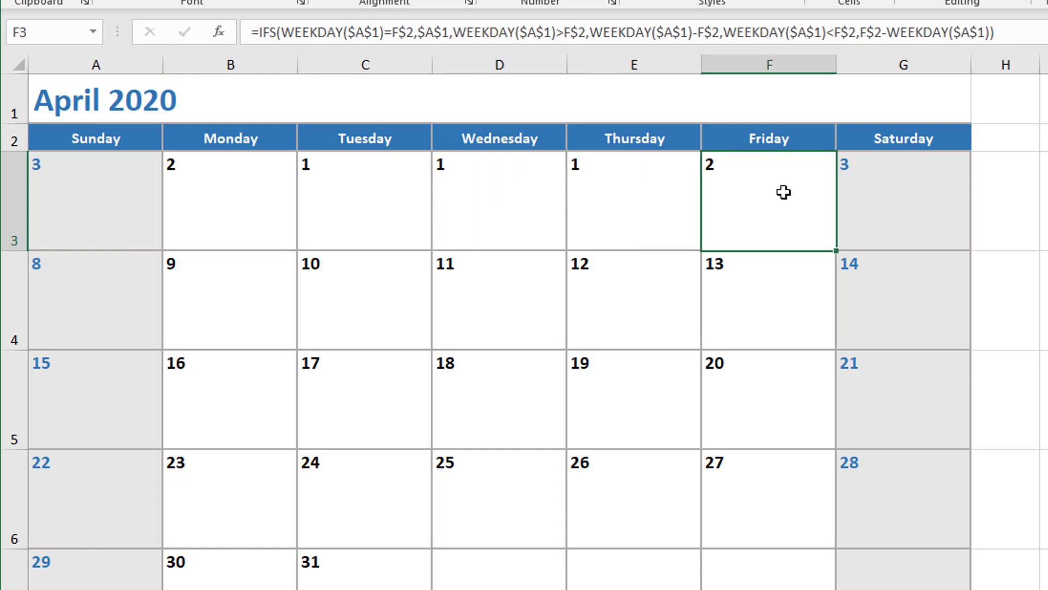
click(903, 201)
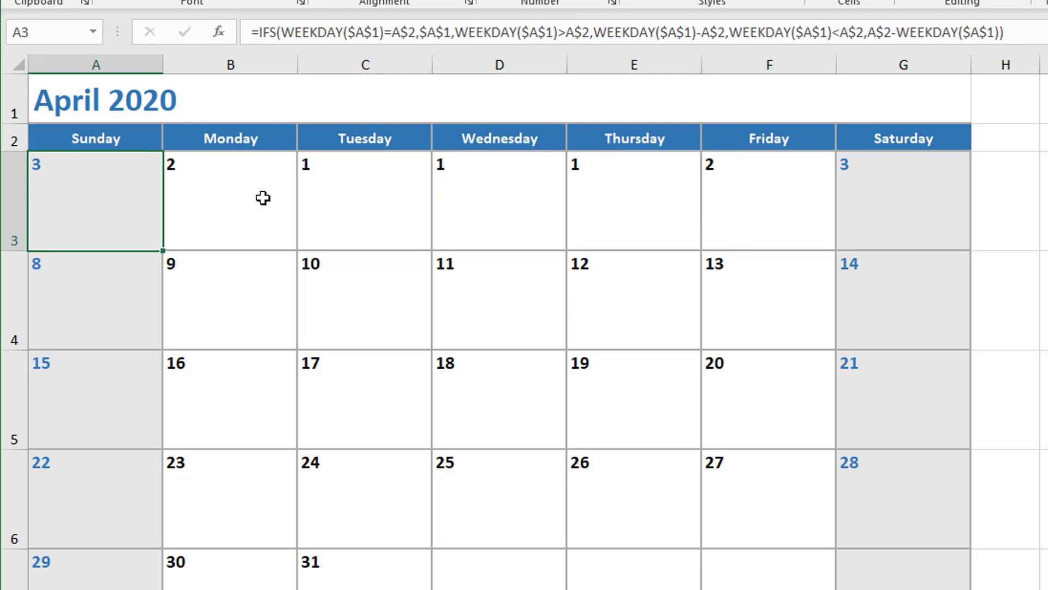
drag(95, 201, 903, 201)
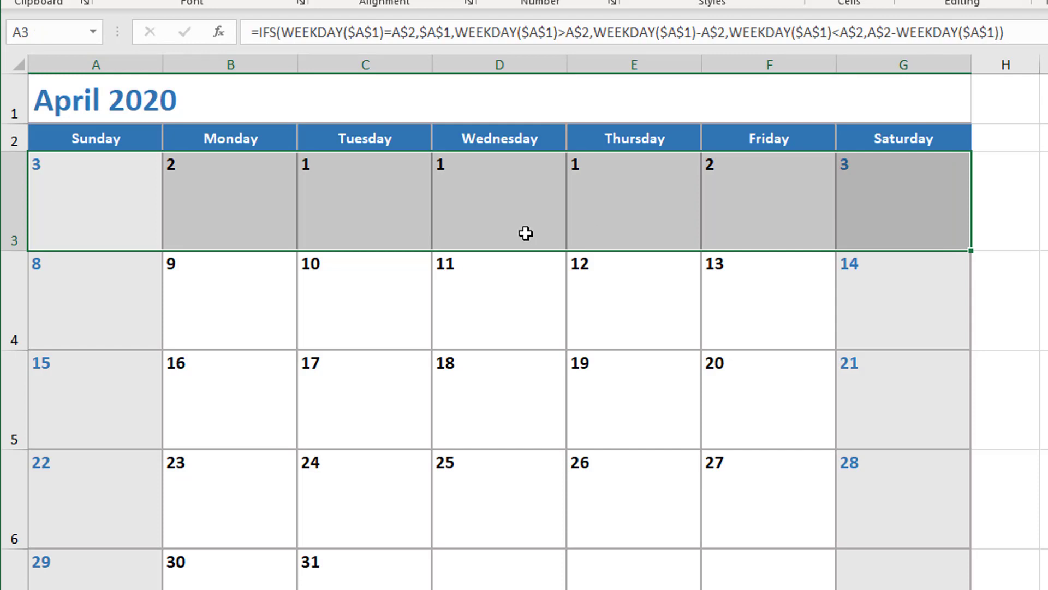
click(498, 201)
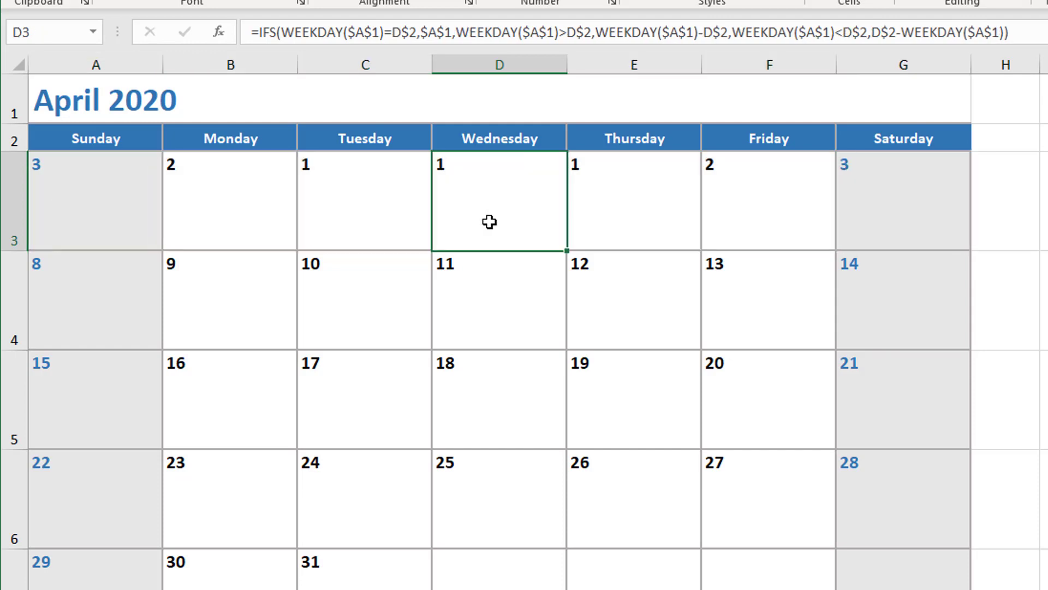
mouse_move(72, 188)
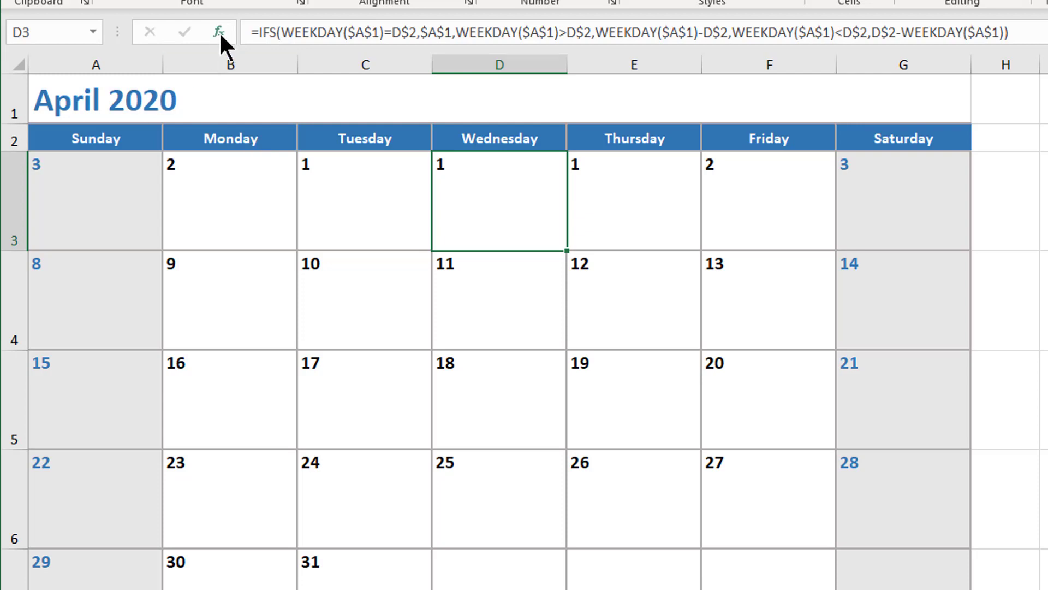
- Change the results to $A$1-(WEEKDAY($A$1)-D$2) and $A$1+(D$2-WEEKDAY($A$1)), giving 29 through 4
click(220, 32)
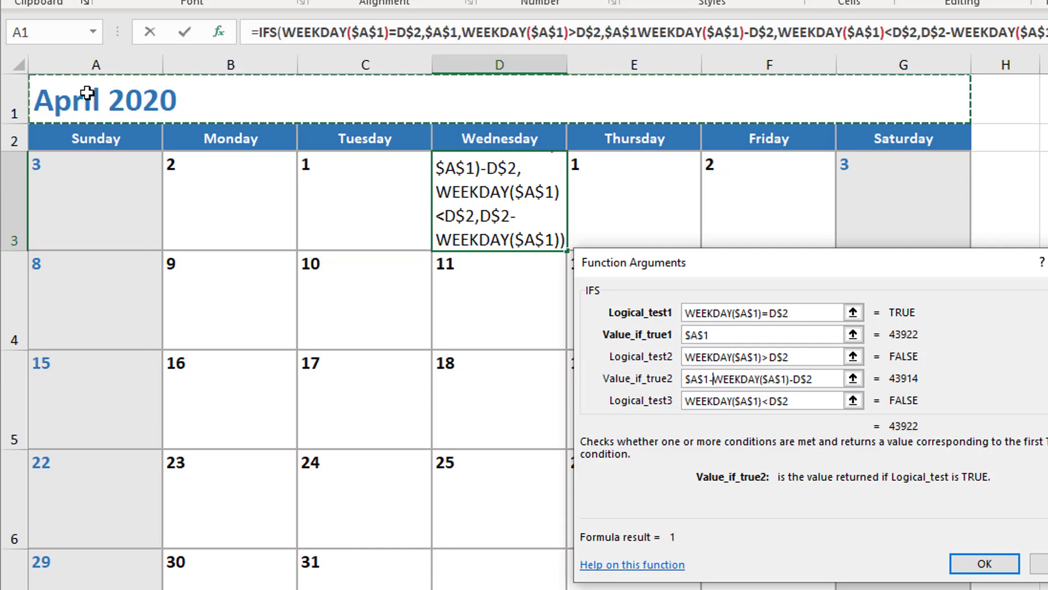
text(()
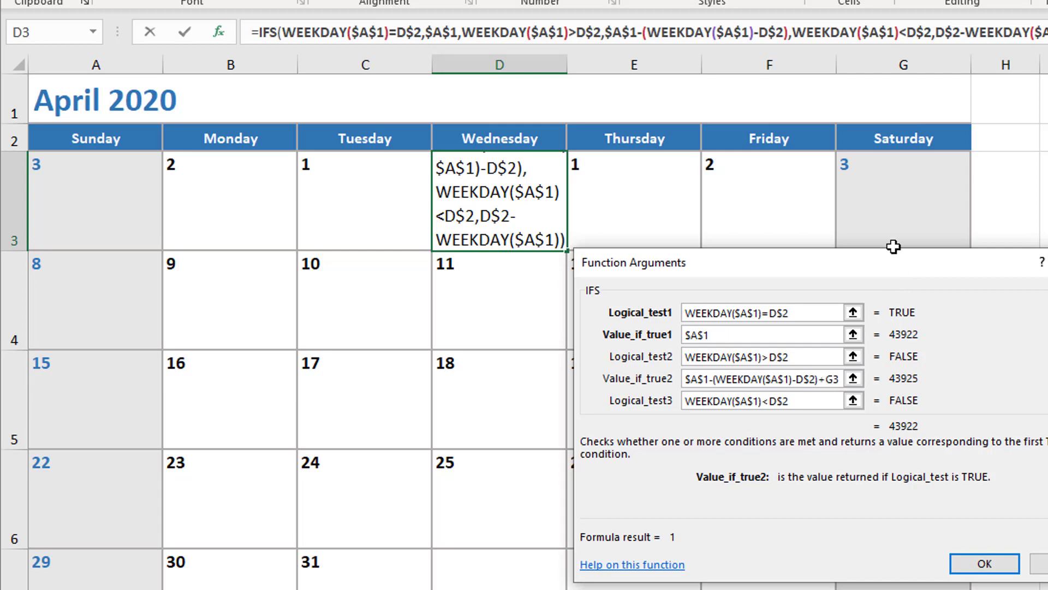
click(903, 198)
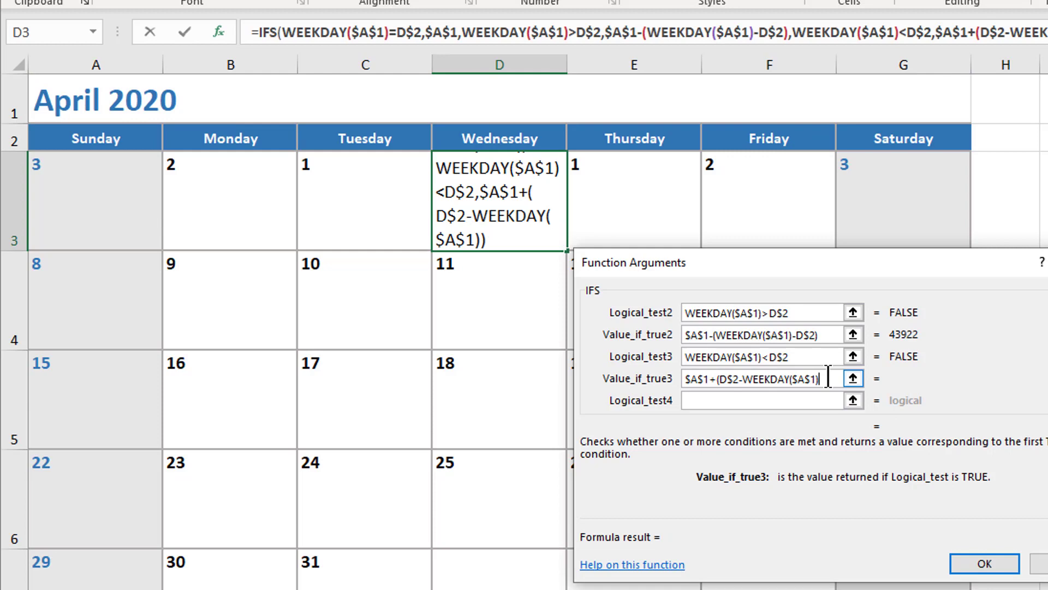
text())
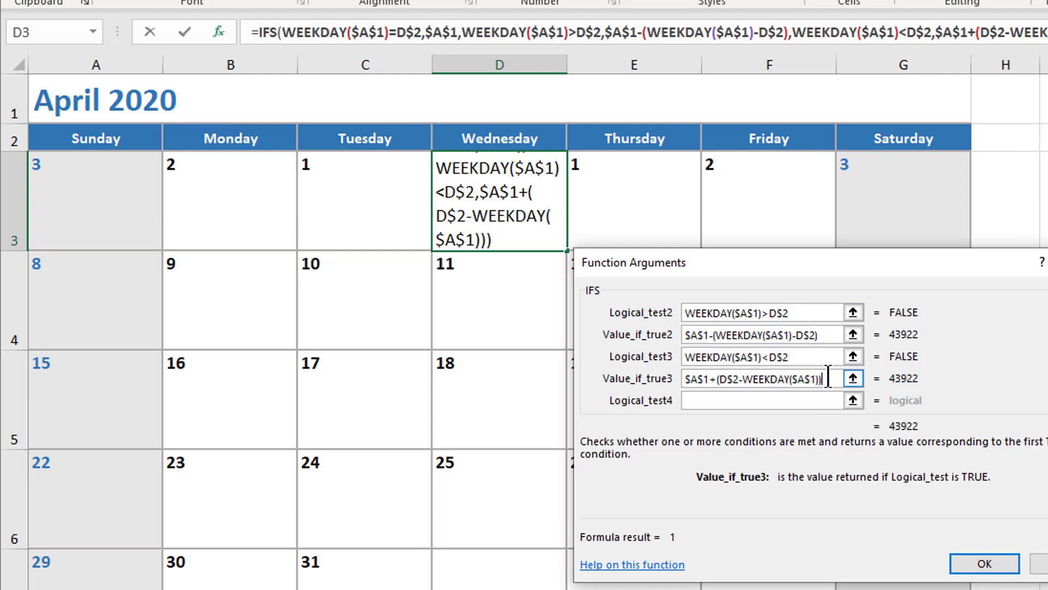
click(984, 564)
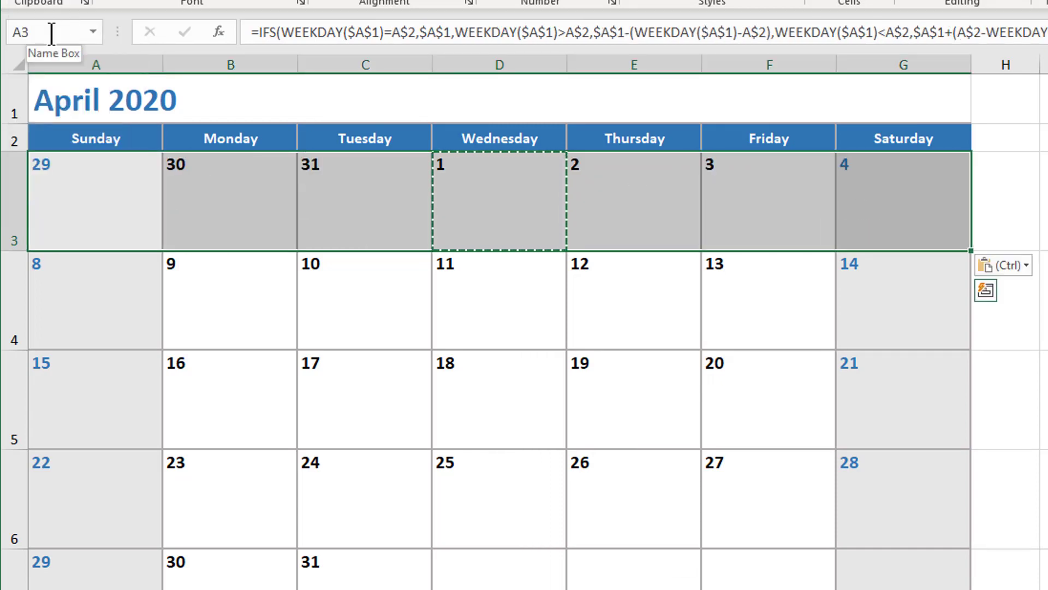
- Review the first-week formulas, set A1 to a May 2020 date, and begin the second week's Sunday formula
click(499, 299)
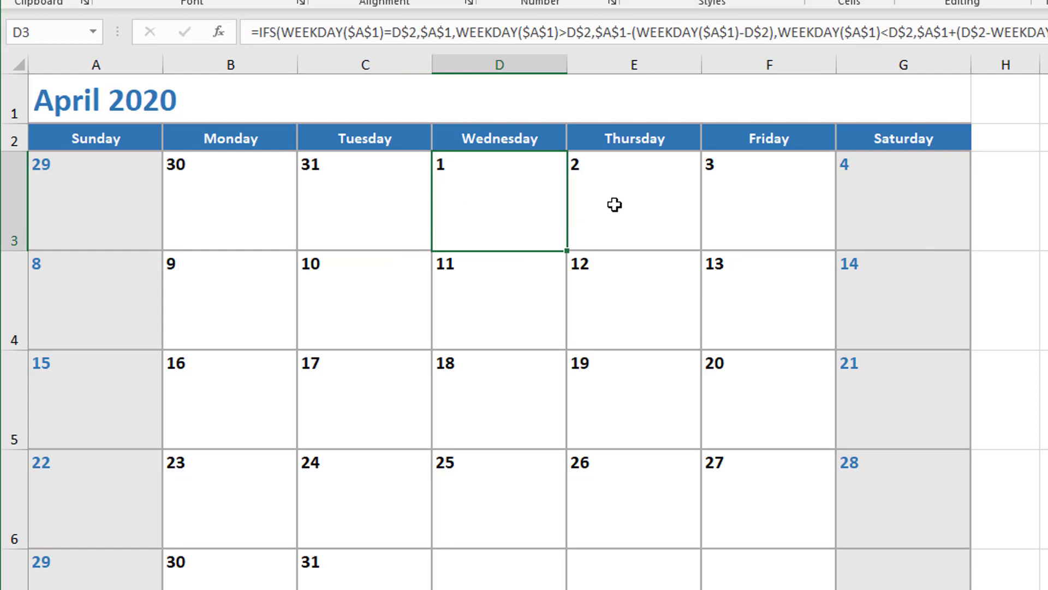
mouse_move(538, 194)
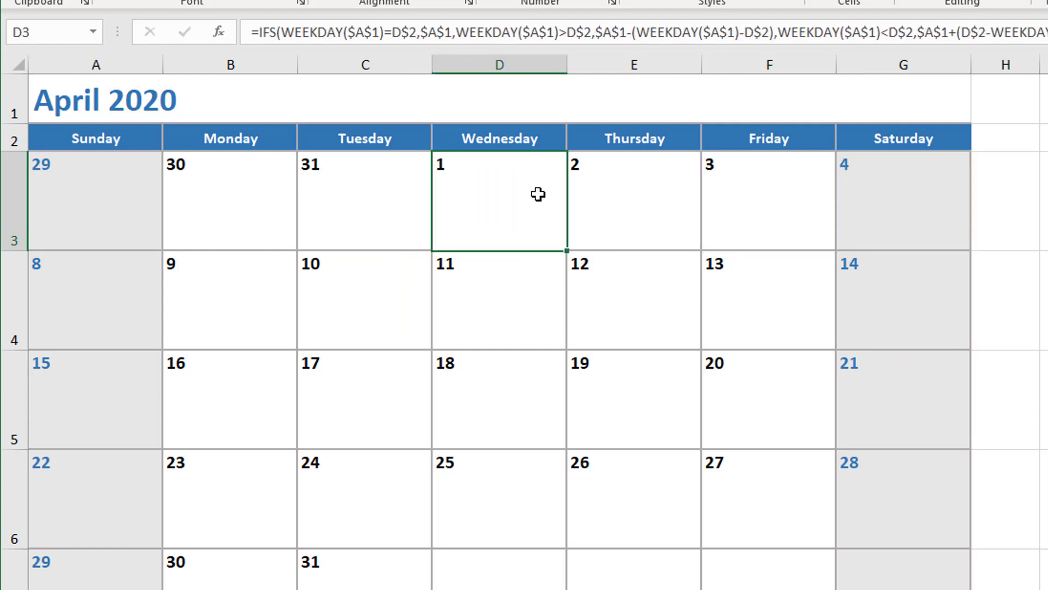
mouse_move(363, 193)
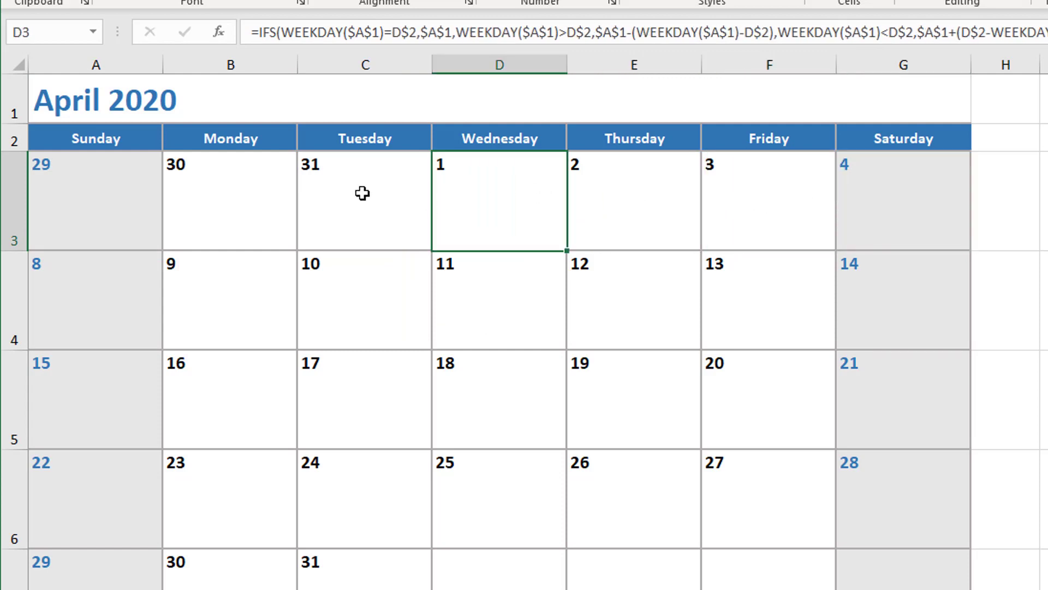
click(230, 201)
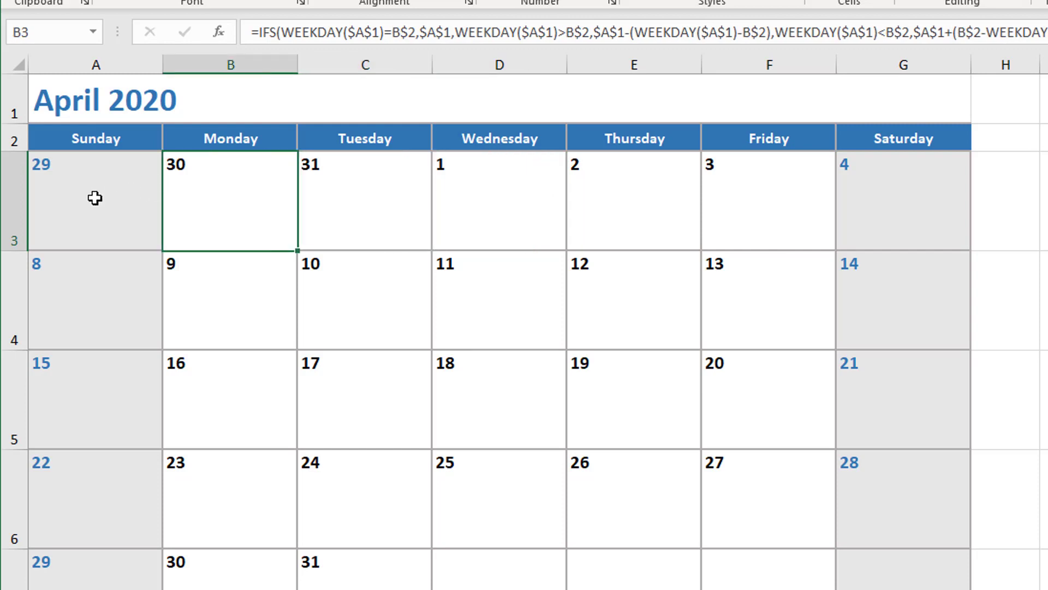
text(5)
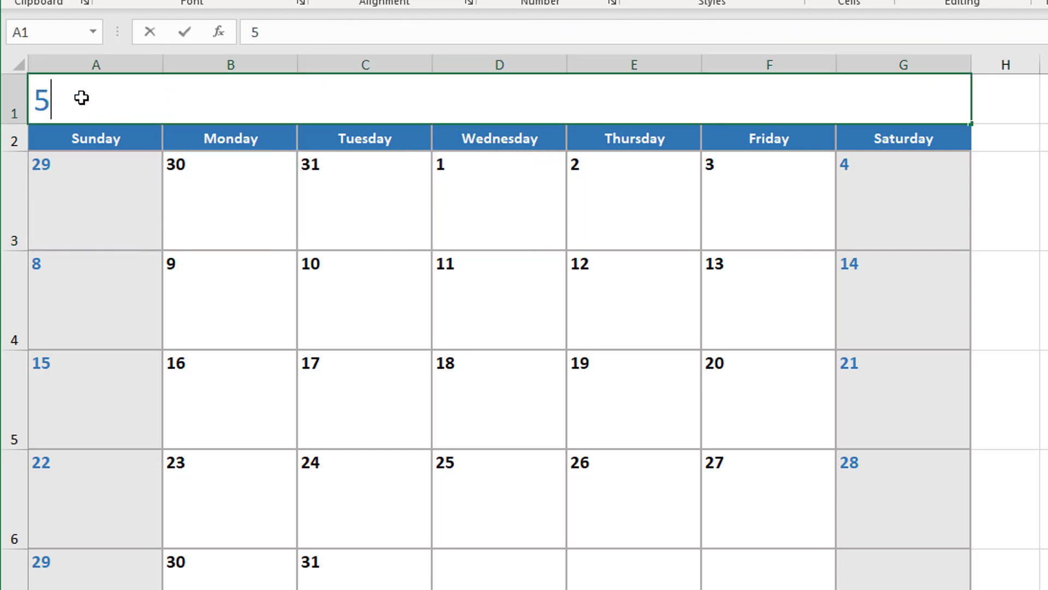
key(enter)
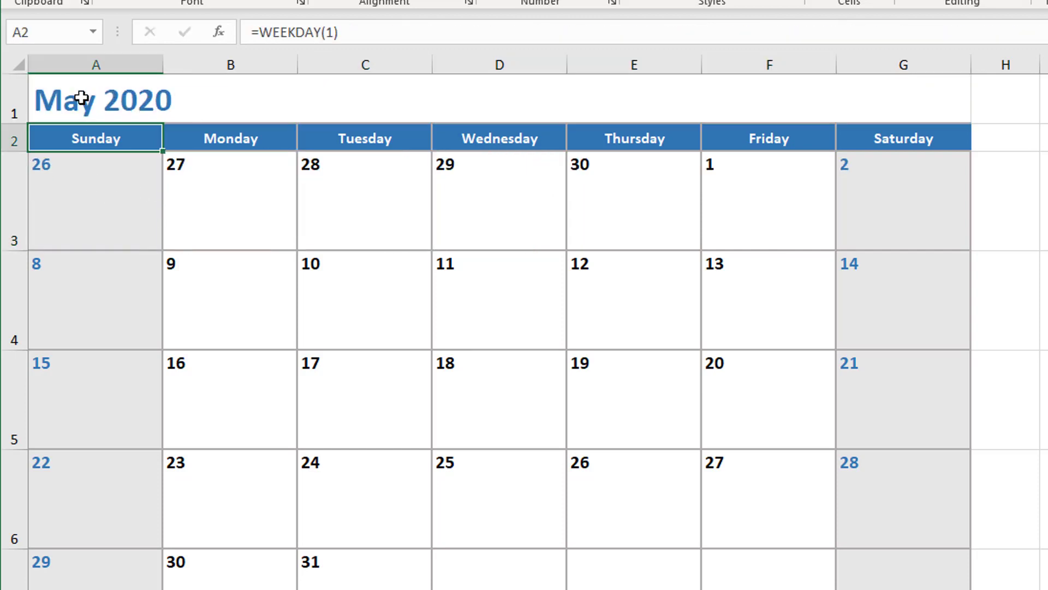
click(768, 200)
text(=)
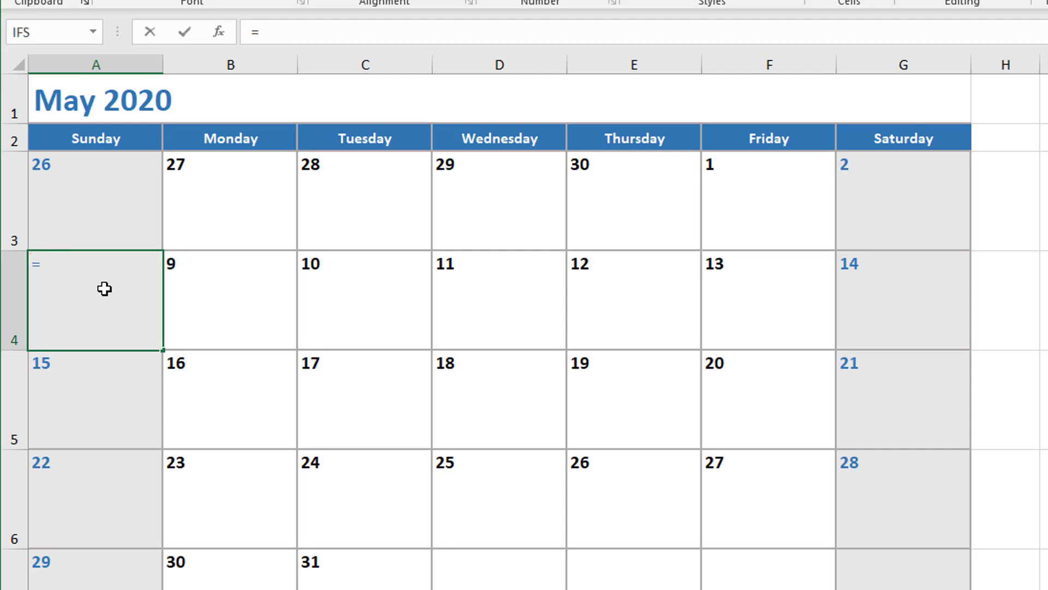
- Enter =A3+7 for the remaining weeks, filled across and down, formatted with custom type d as day numbers
click(95, 201)
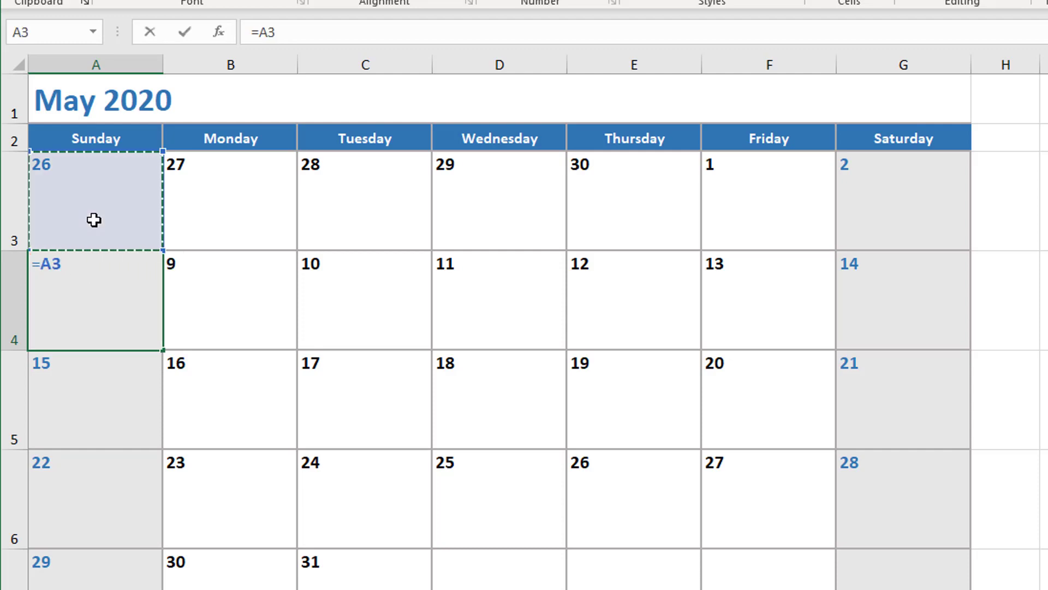
text(+7)
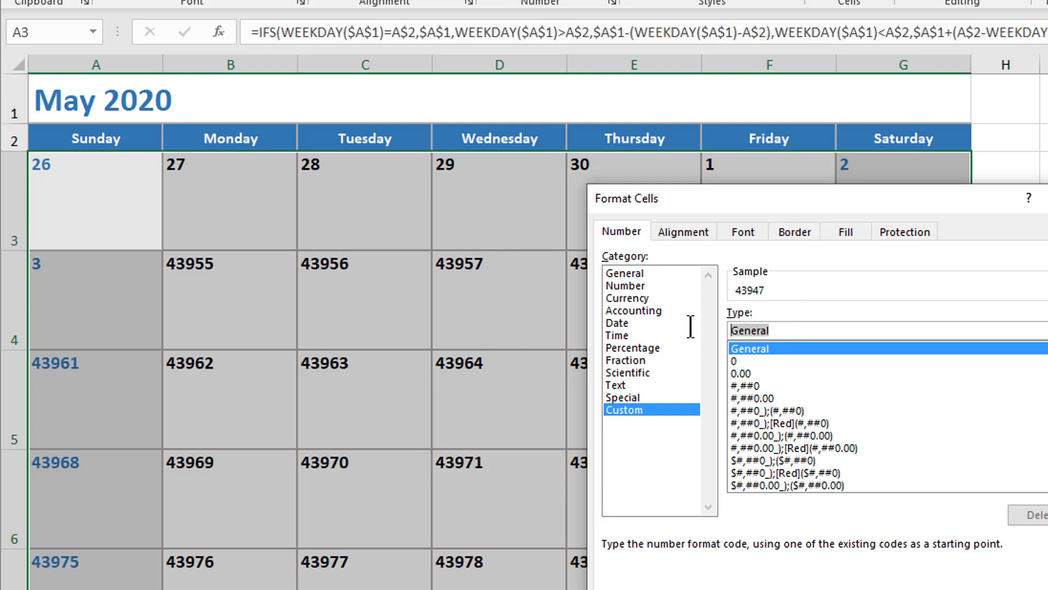
text(d)
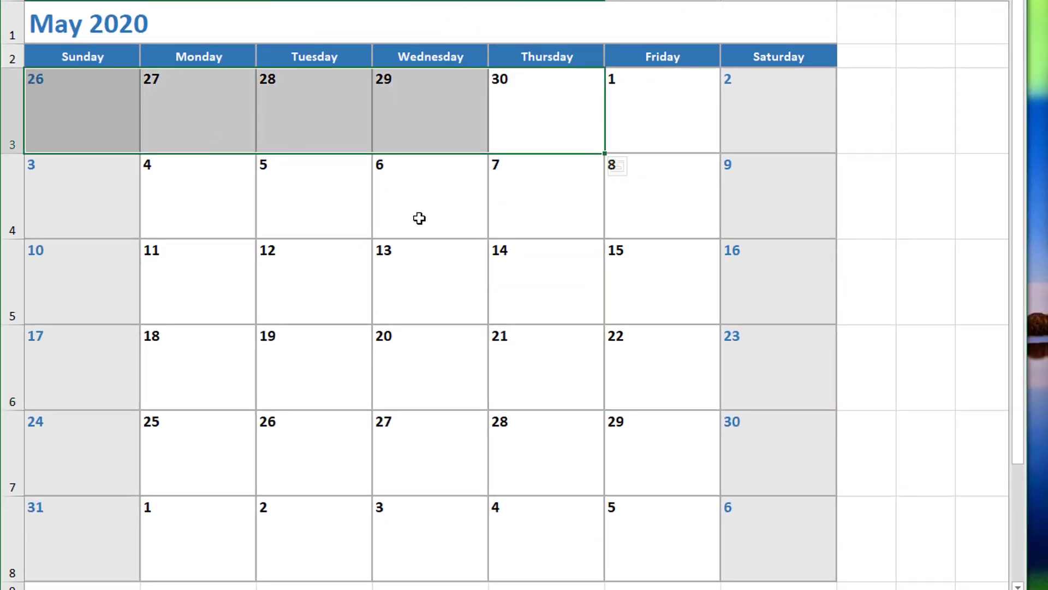
- Check all six weeks, then set A1 to 4/2020 and then 12/2020, the whole calendar redrawing each time
scroll(down, 3)
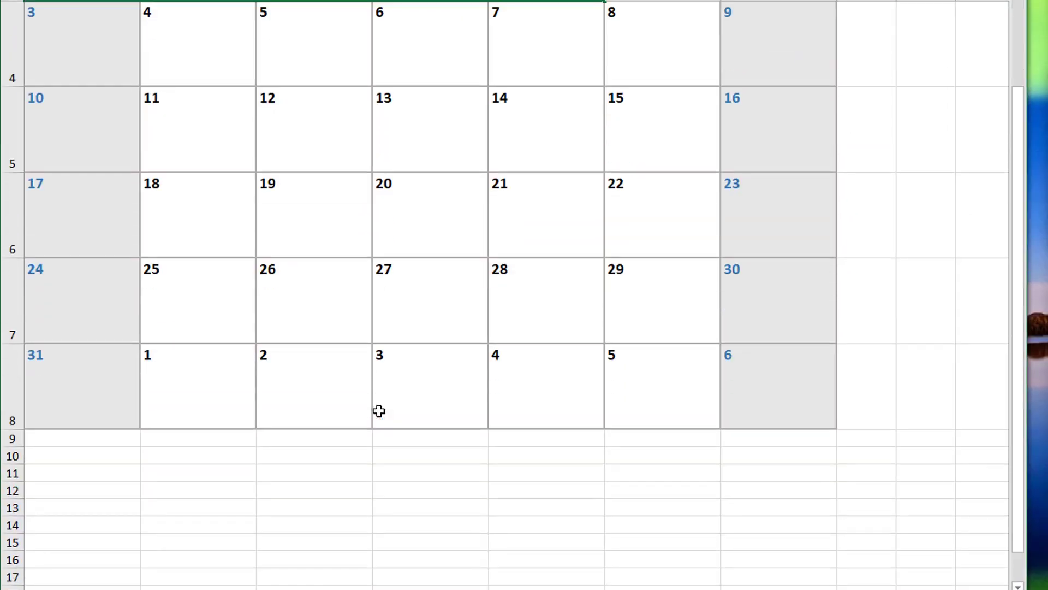
scroll(up, 3)
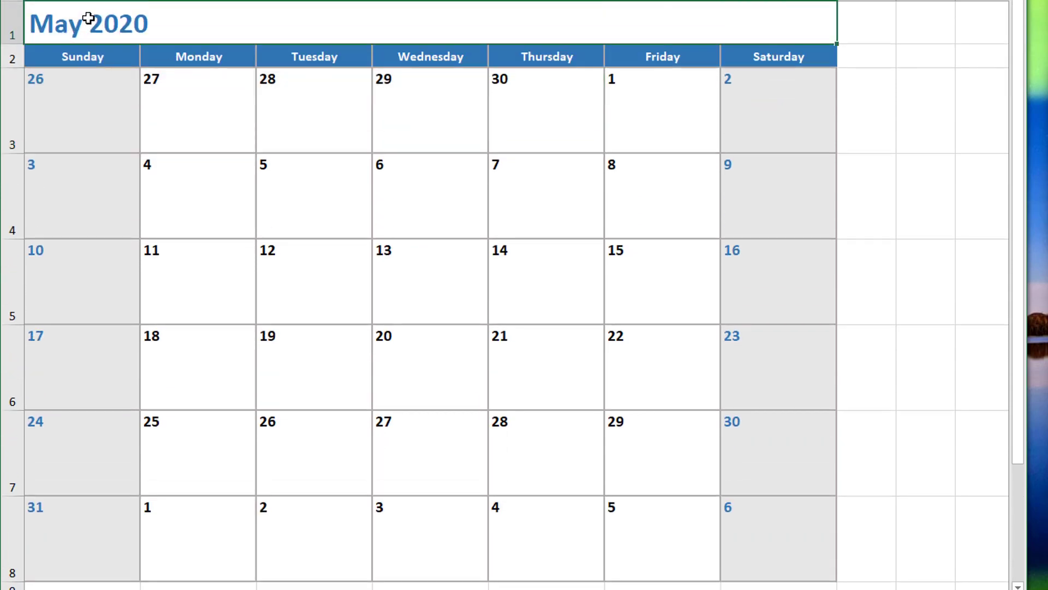
text(4/)
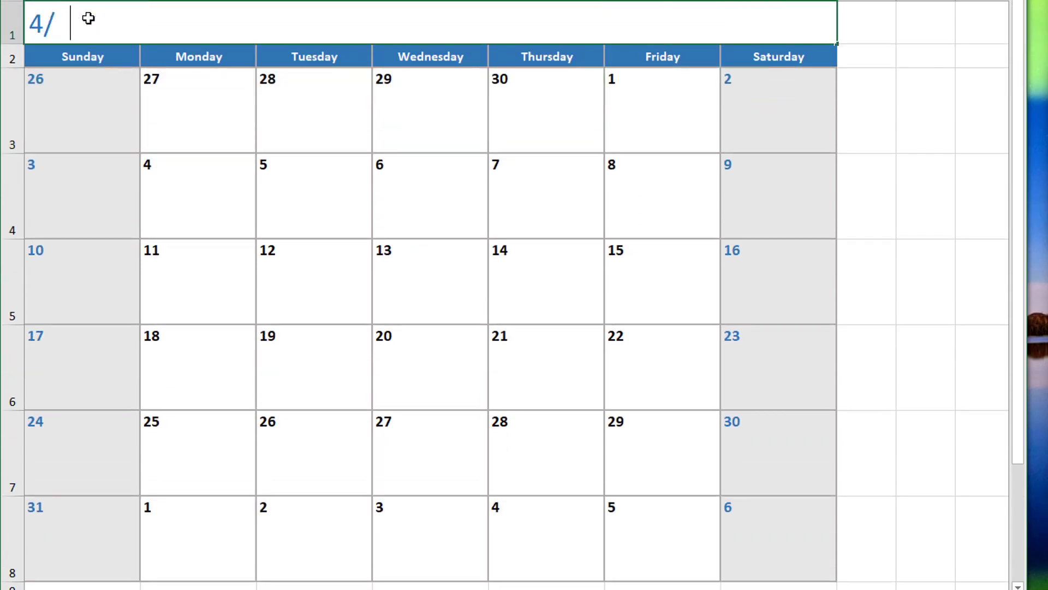
key(enter)
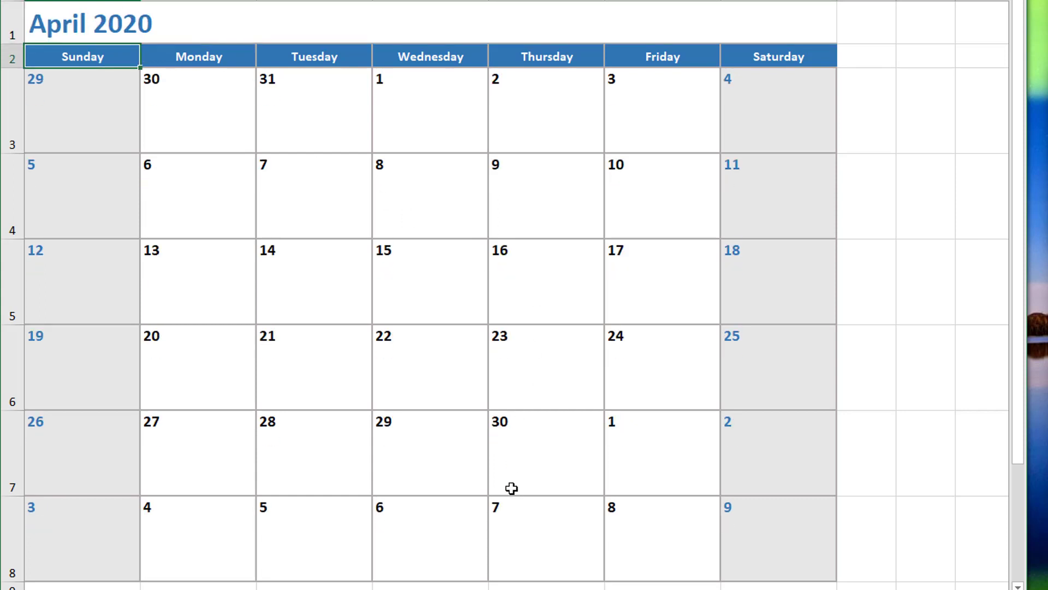
click(90, 22)
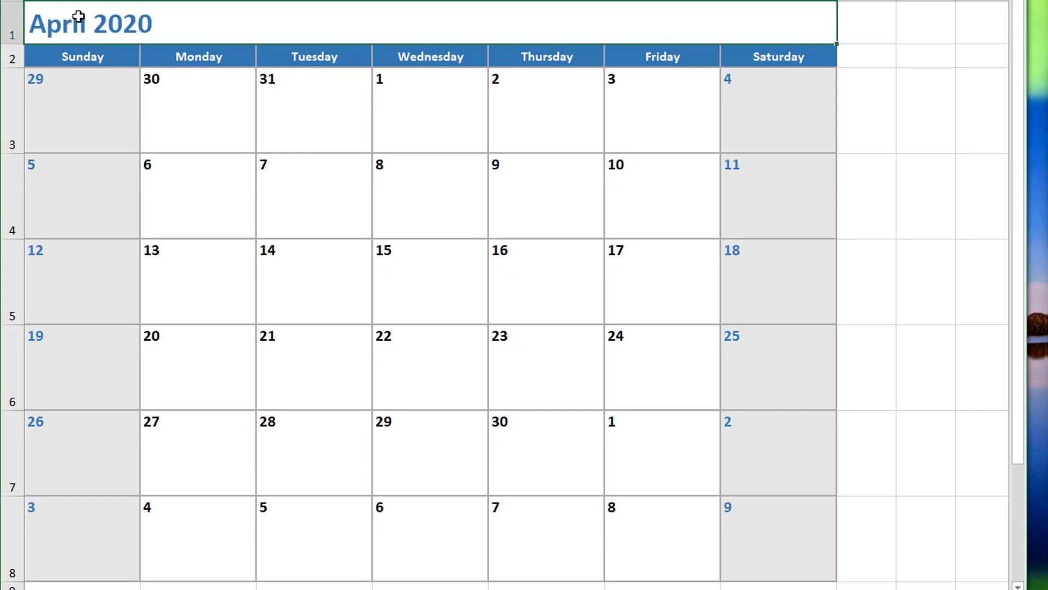
text(12/)
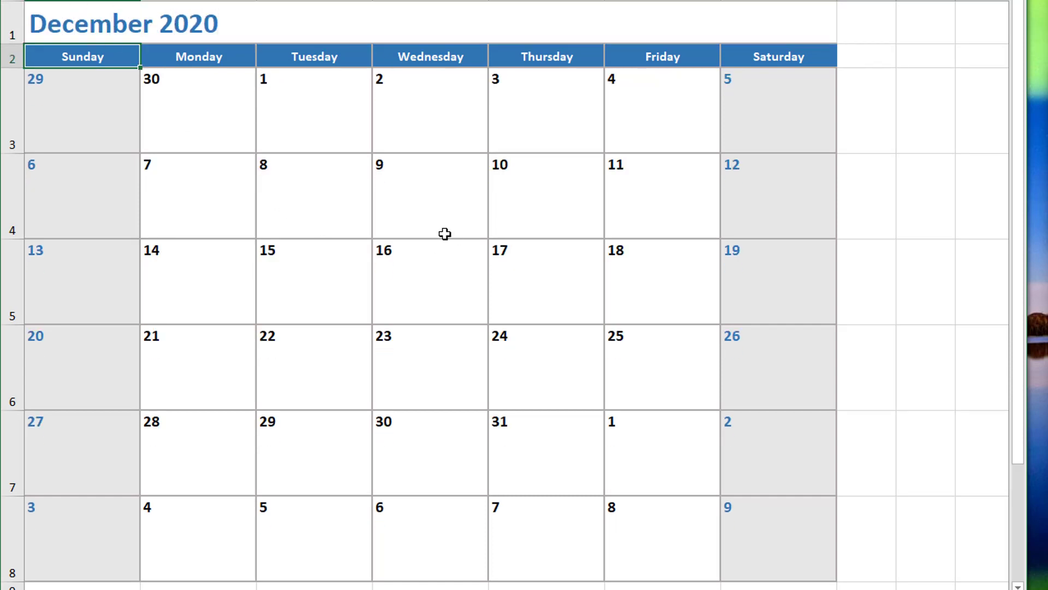
mouse_move(470, 428)
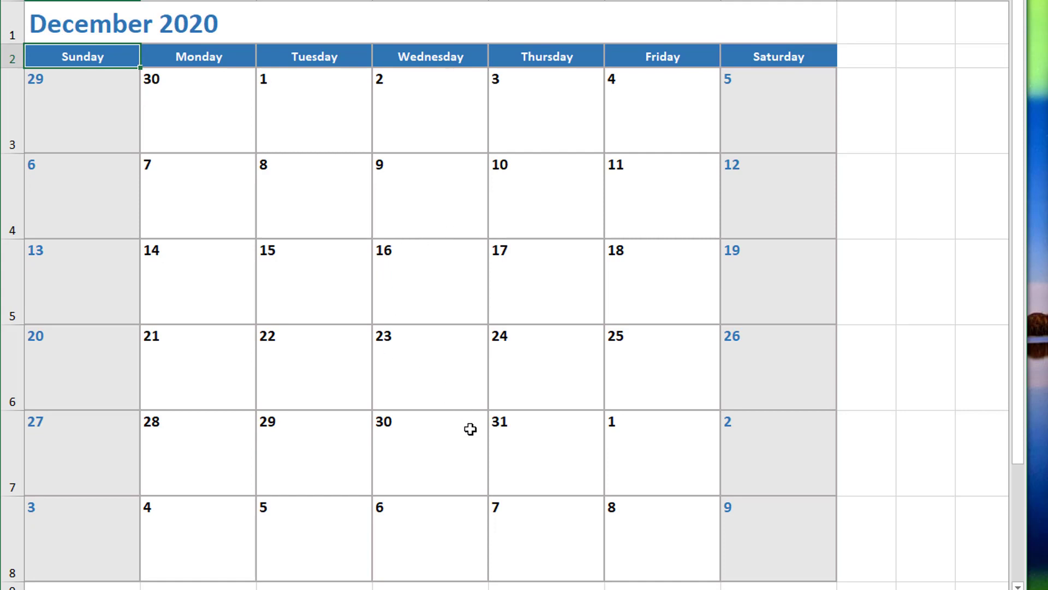
mouse_move(440, 418)
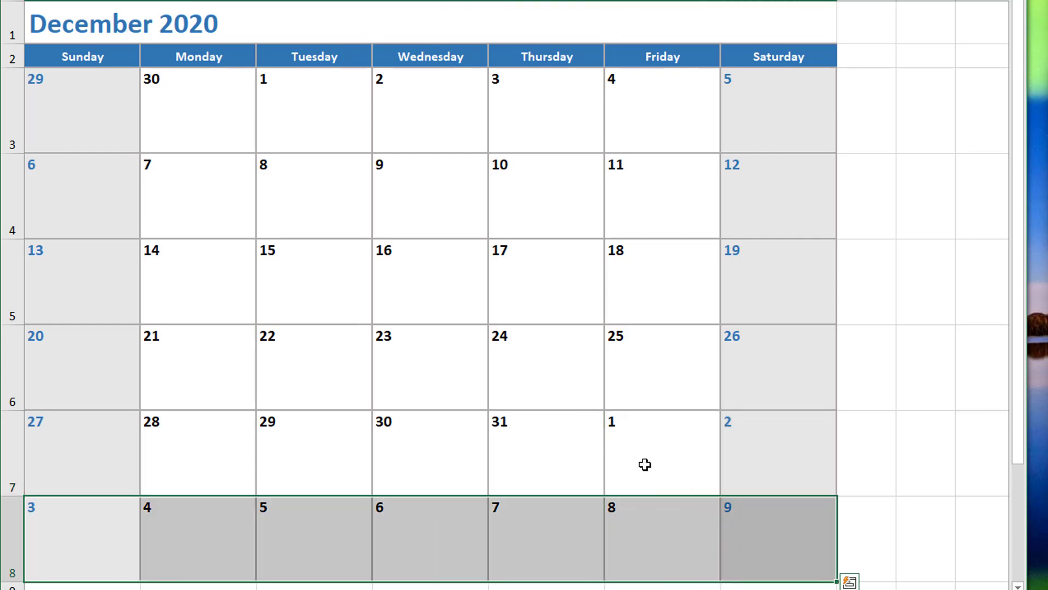
mouse_move(413, 428)
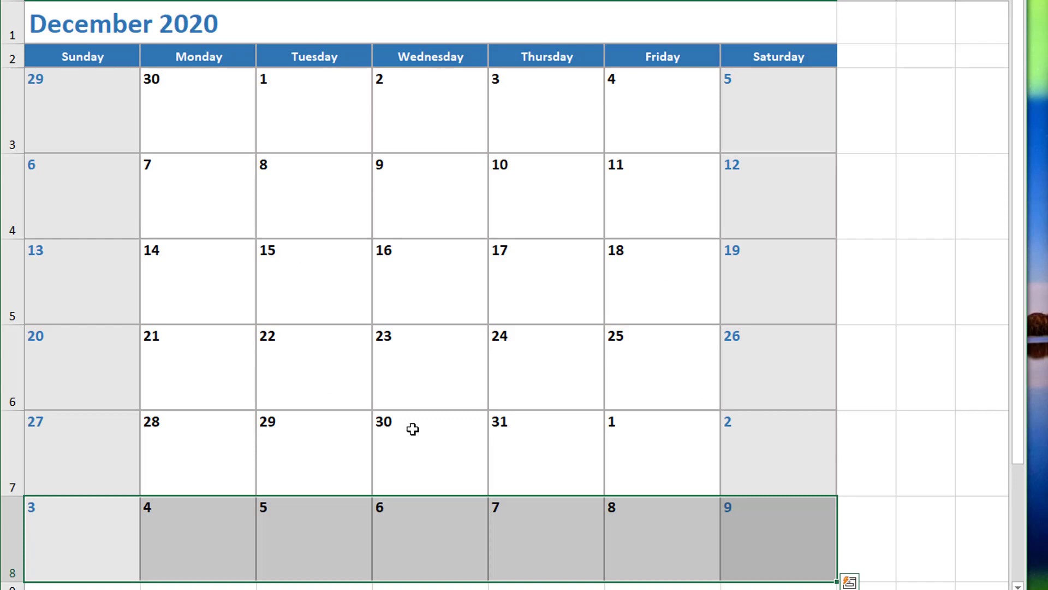